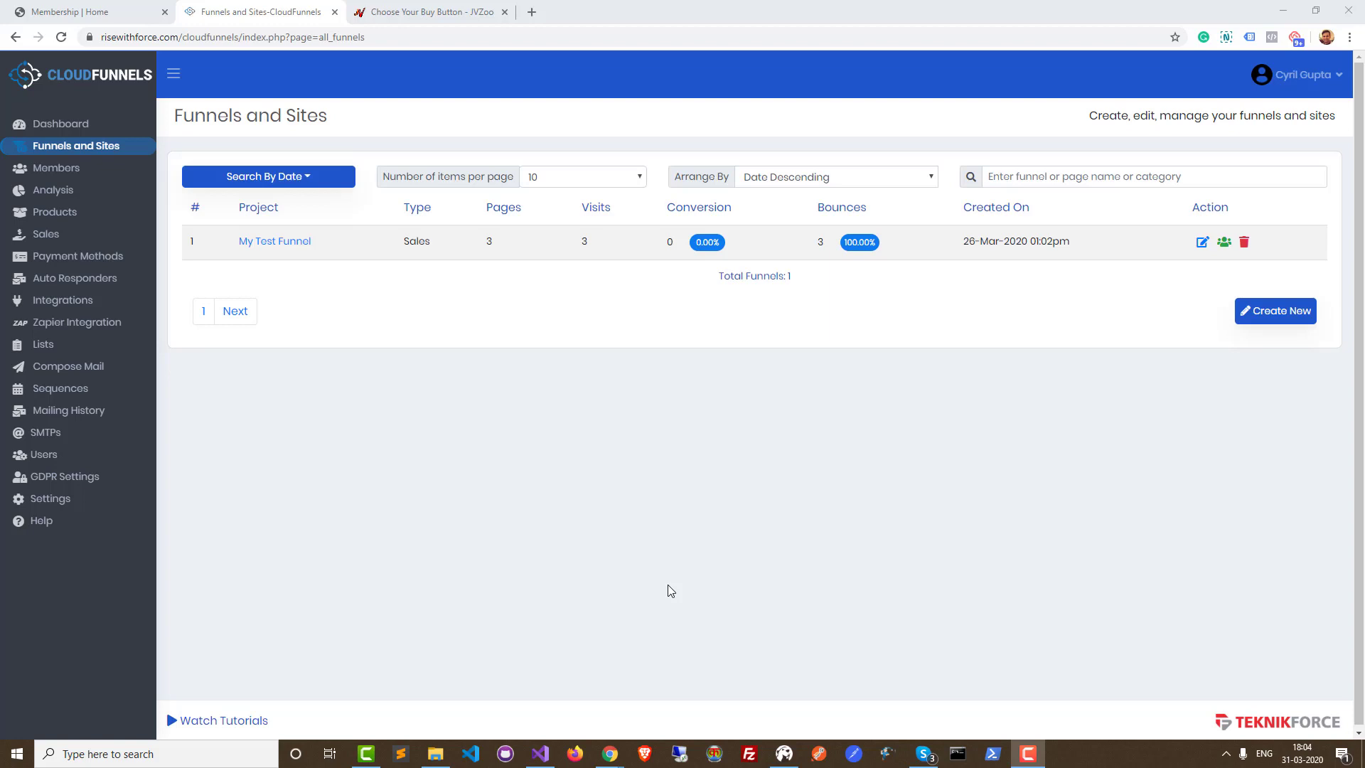
{"action": "mouse_move", "coordinate": [300, 424]}
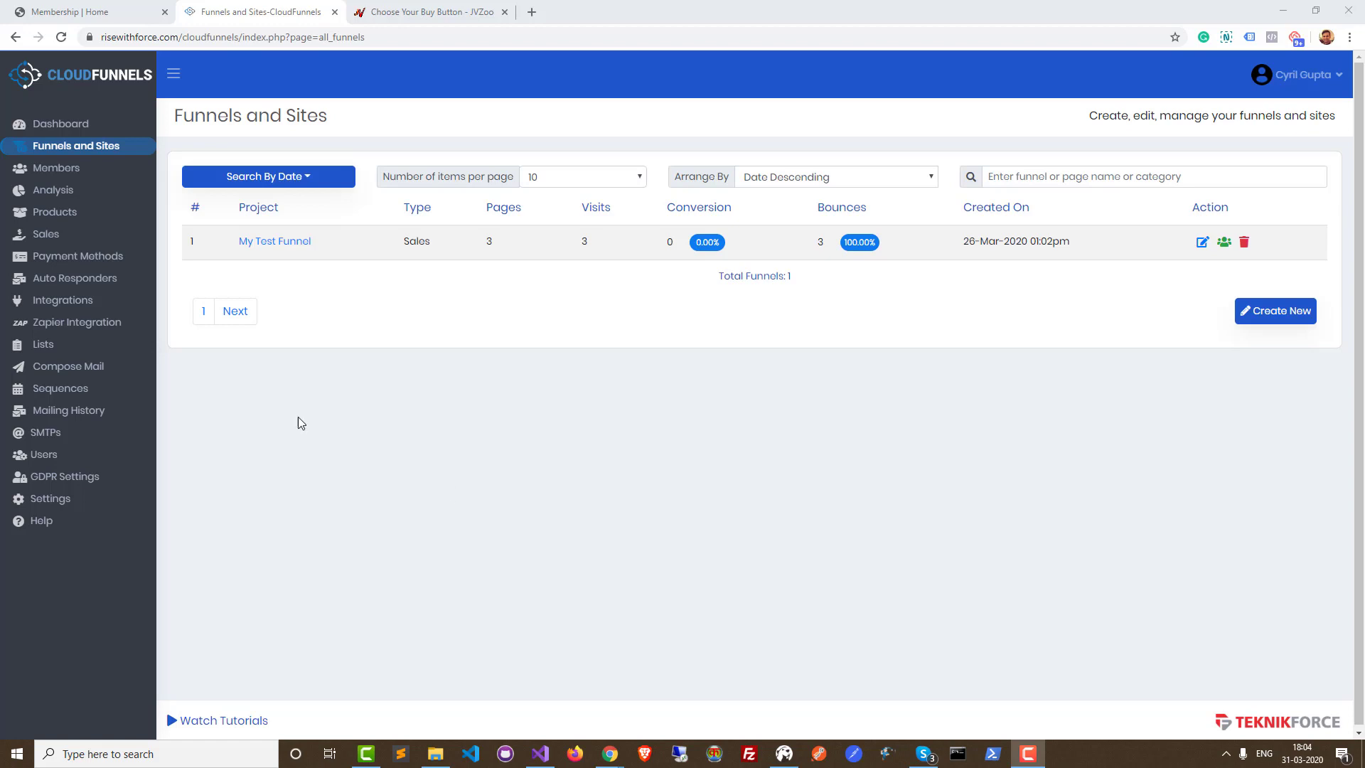
- Open My Test Funnel from Funnels and Sites to reach its Edit Funnel page
{"action": "left_click", "coordinate": [57, 168]}
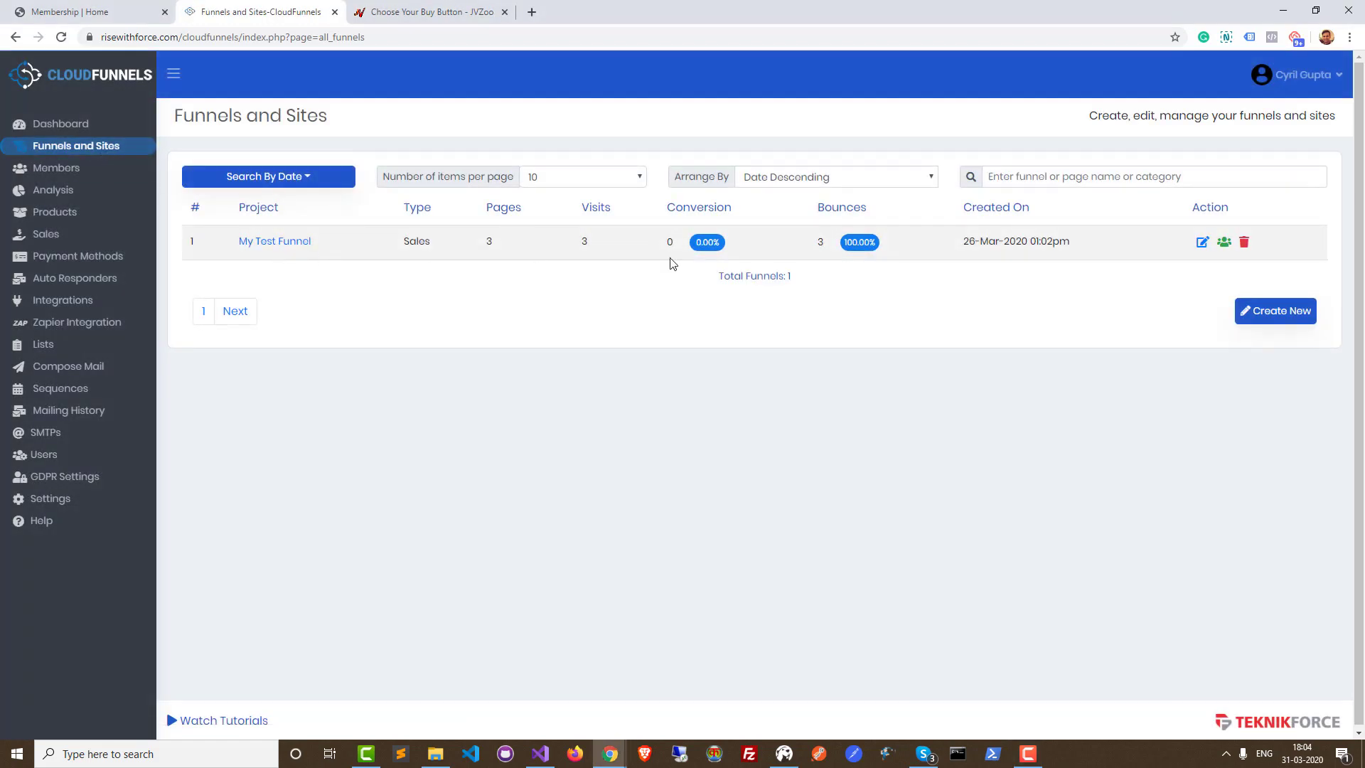
{"action": "mouse_move", "coordinate": [274, 242]}
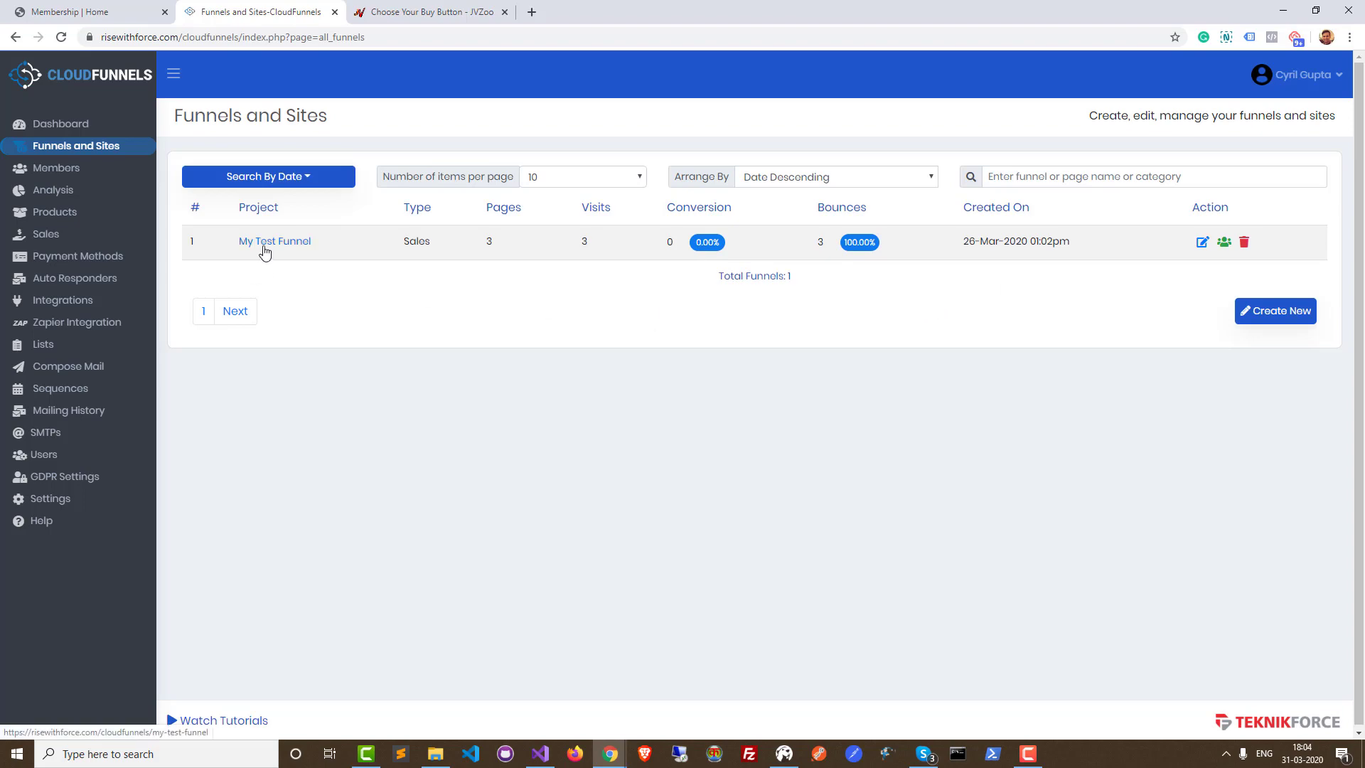
{"action": "left_click", "coordinate": [274, 242]}
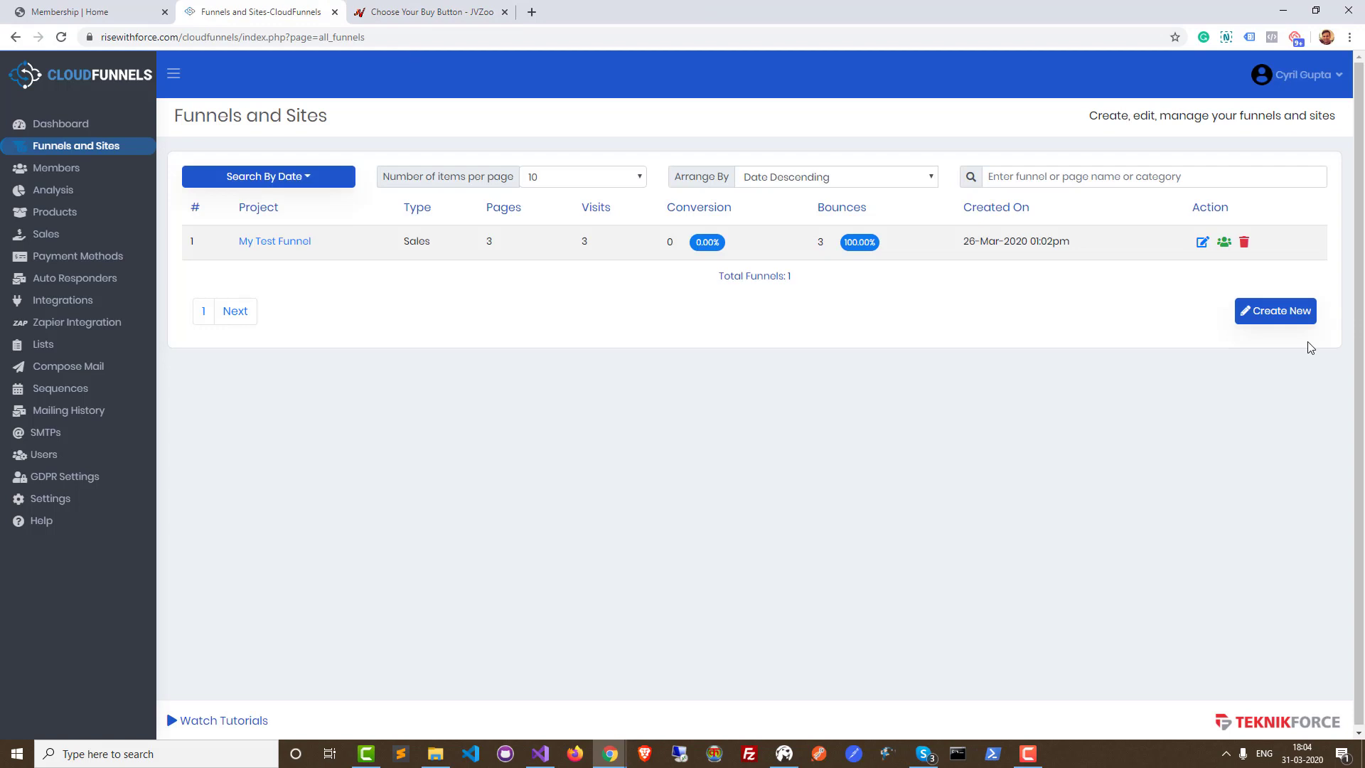
{"action": "left_click", "coordinate": [1203, 242]}
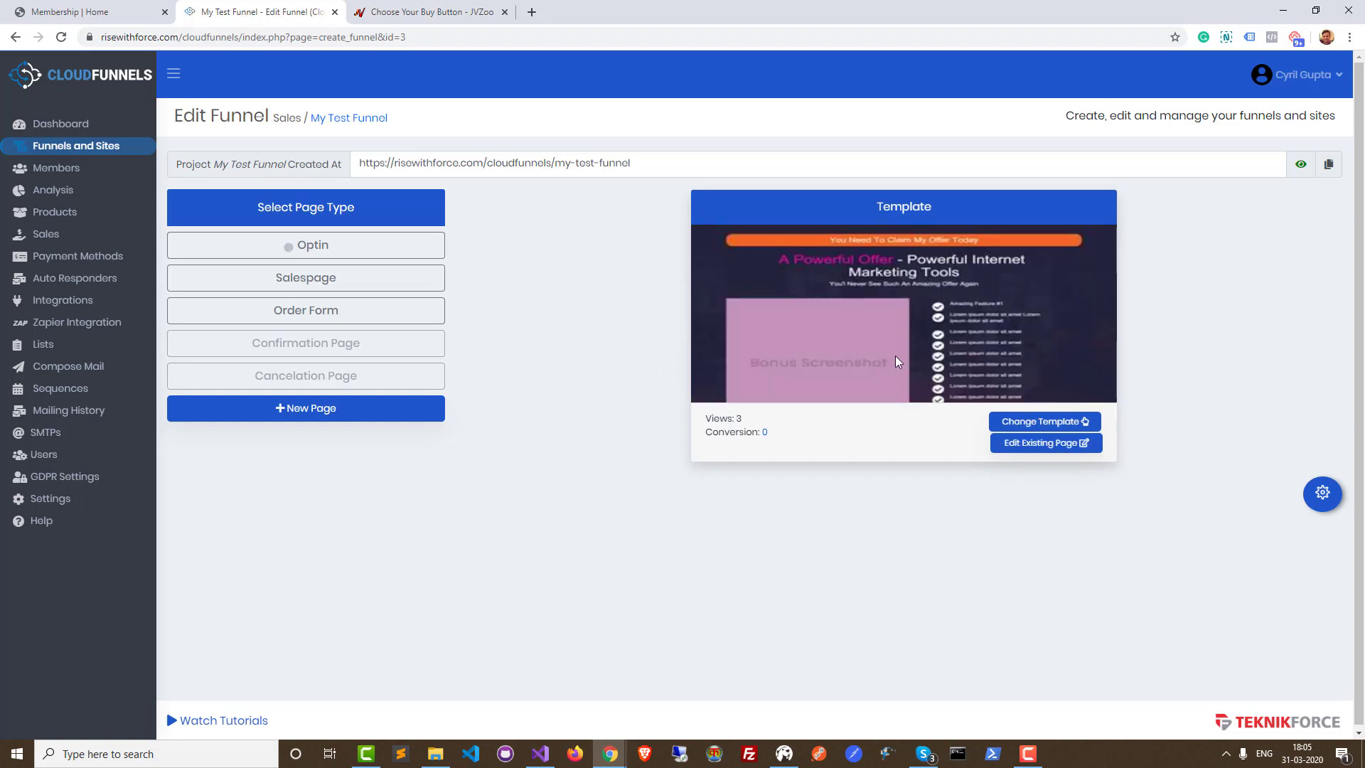
{"action": "mouse_move", "coordinate": [459, 379]}
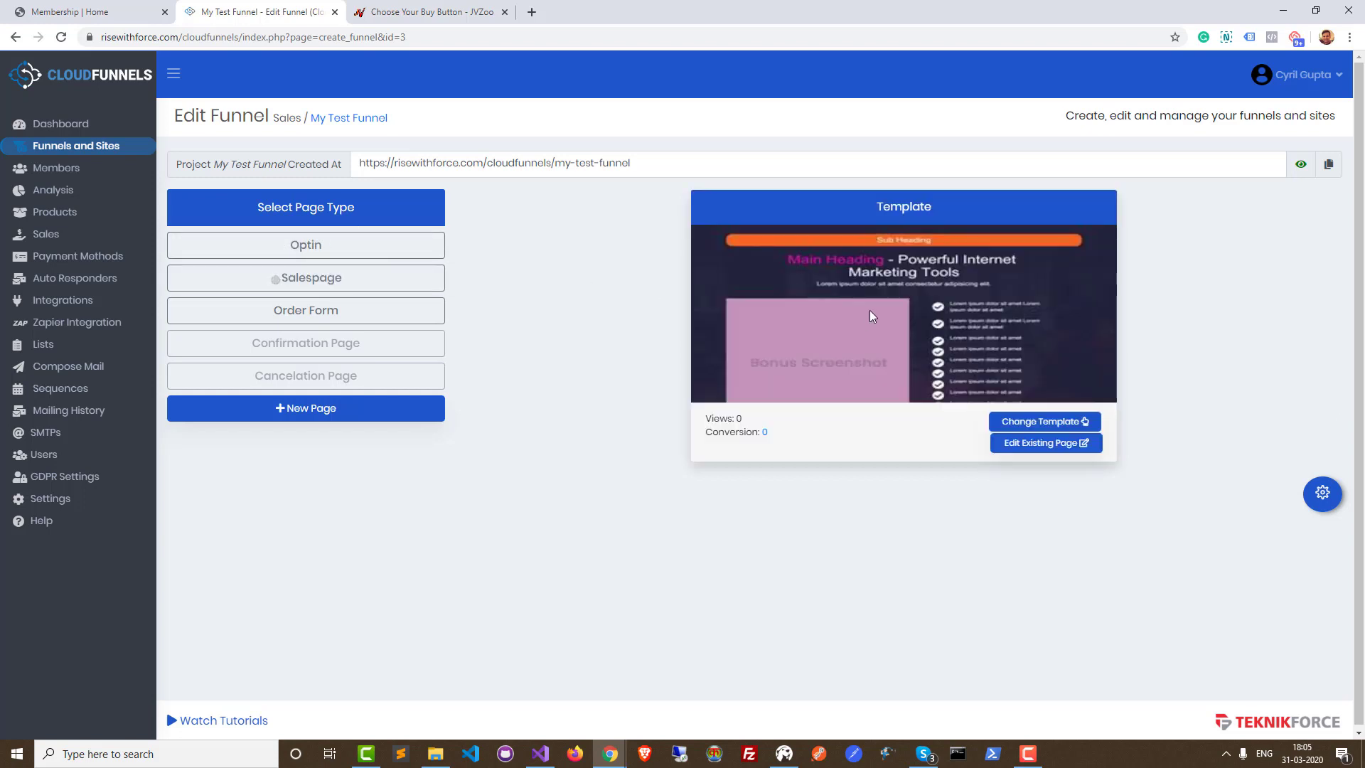
- Change the sales page's pink heading to 'This is something nice' and save it
{"action": "left_click", "coordinate": [1045, 442]}
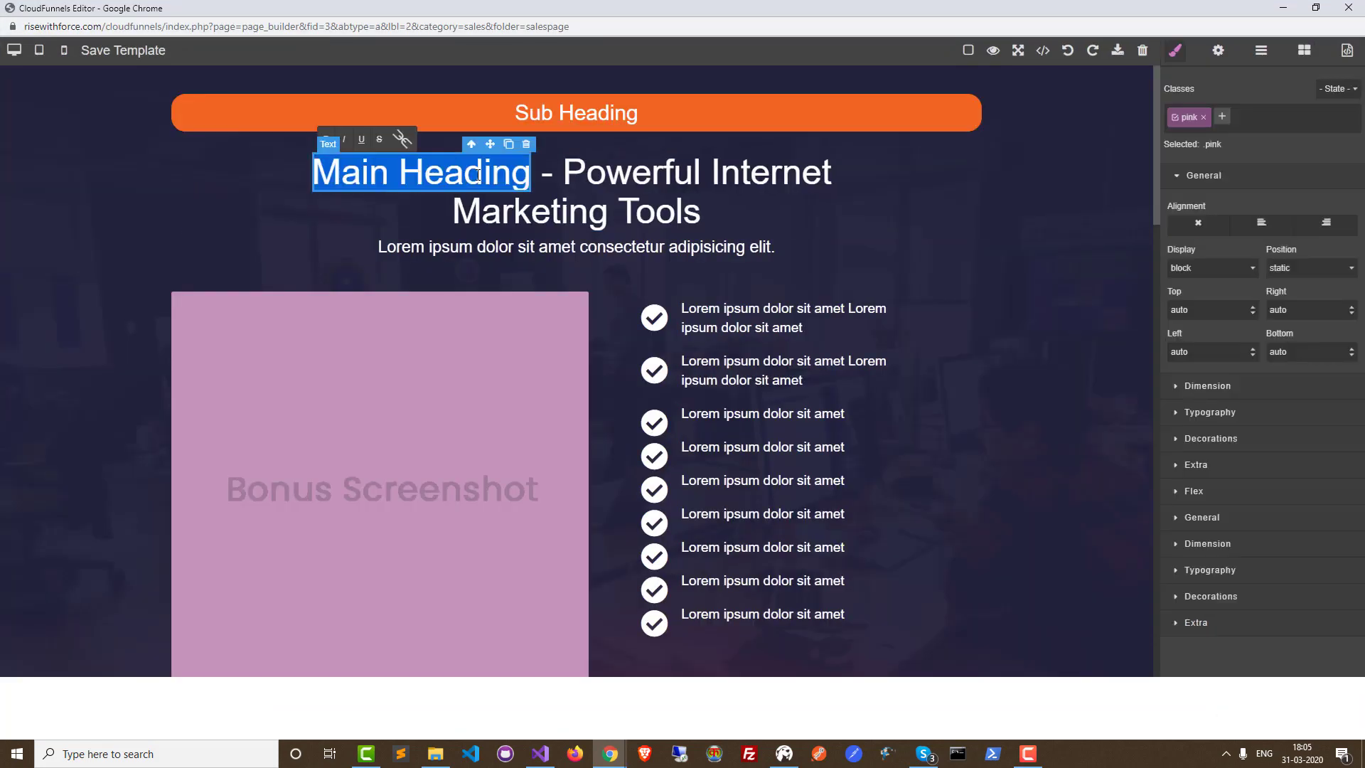
{"action": "type", "text": "This is"}
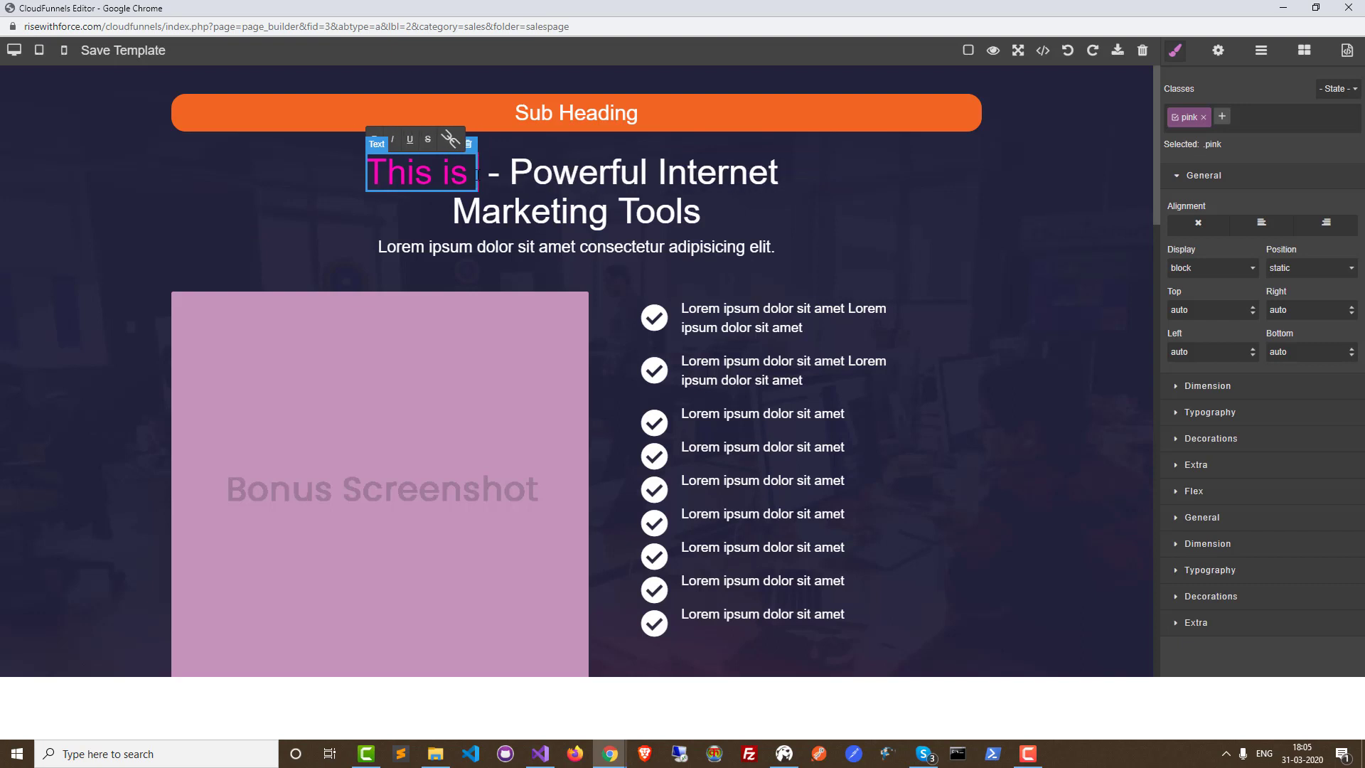
{"action": "type", "text": "something nice"}
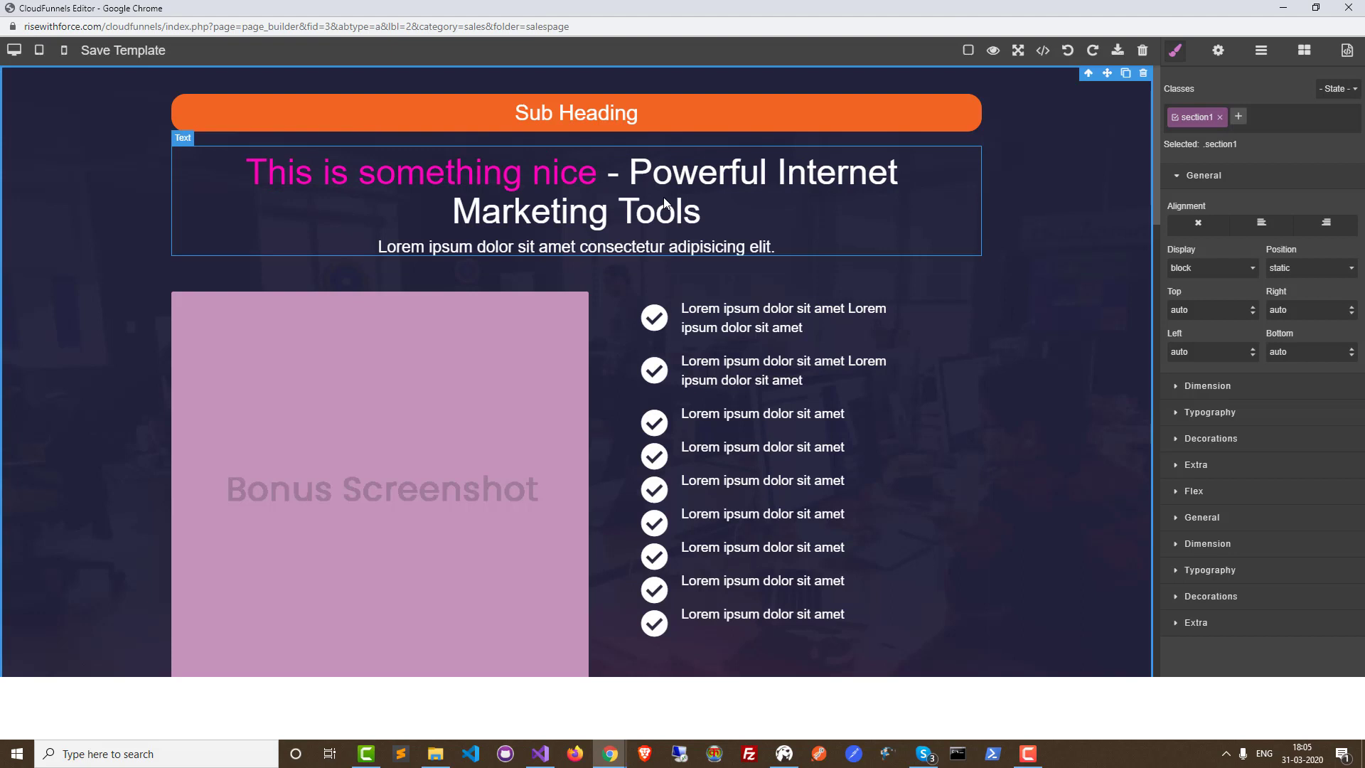
{"action": "left_click", "coordinate": [125, 49]}
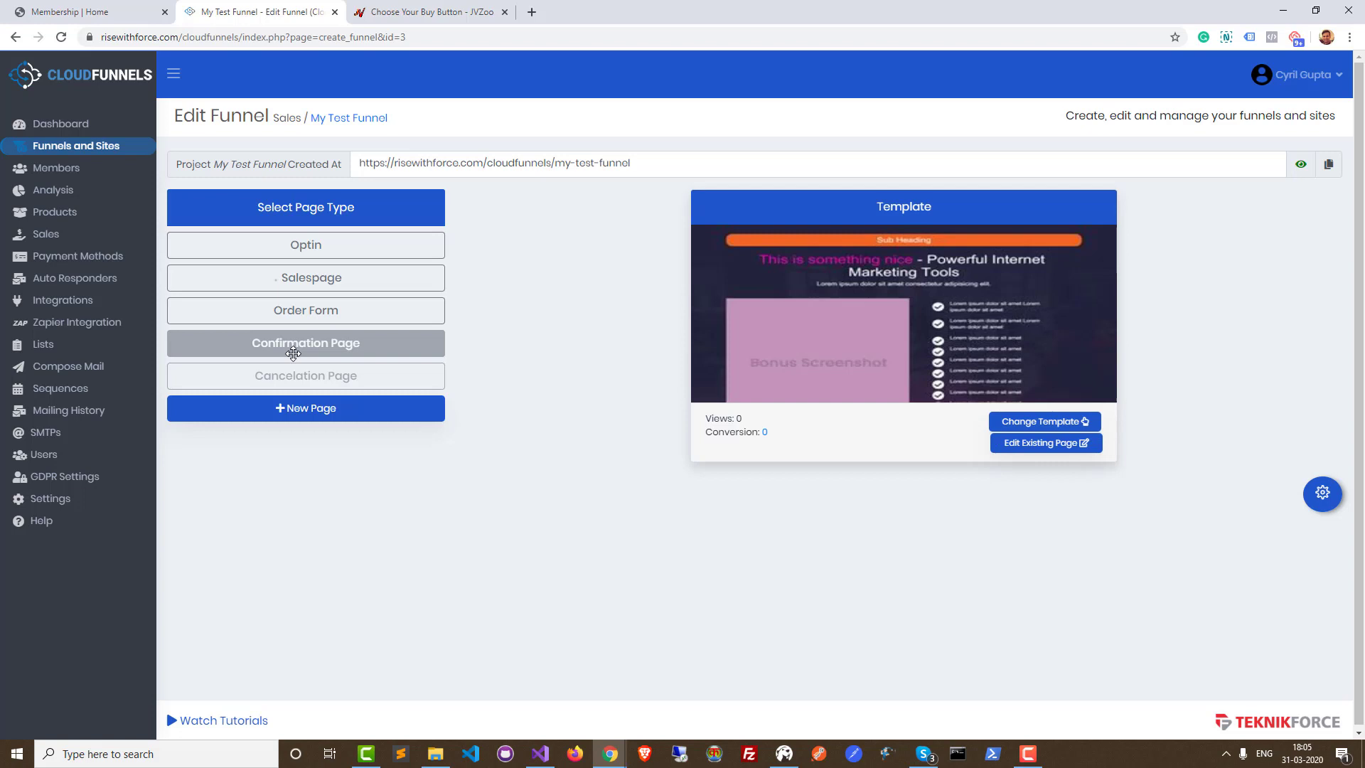
{"action": "mouse_move", "coordinate": [91, 256]}
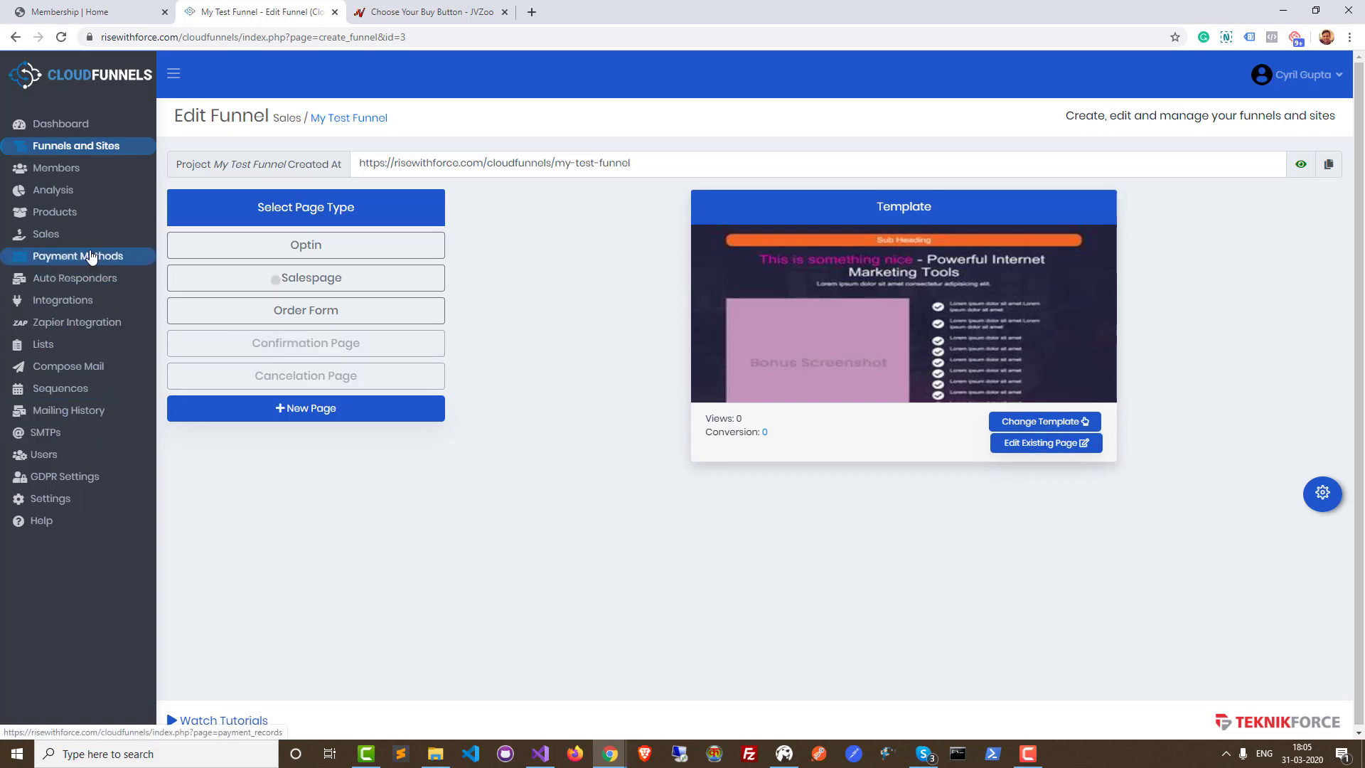
- Start a new payment method and browse the integration gallery (PayPal, Stripe, JVZoo, Warrior Plus)
{"action": "left_click", "coordinate": [77, 255]}
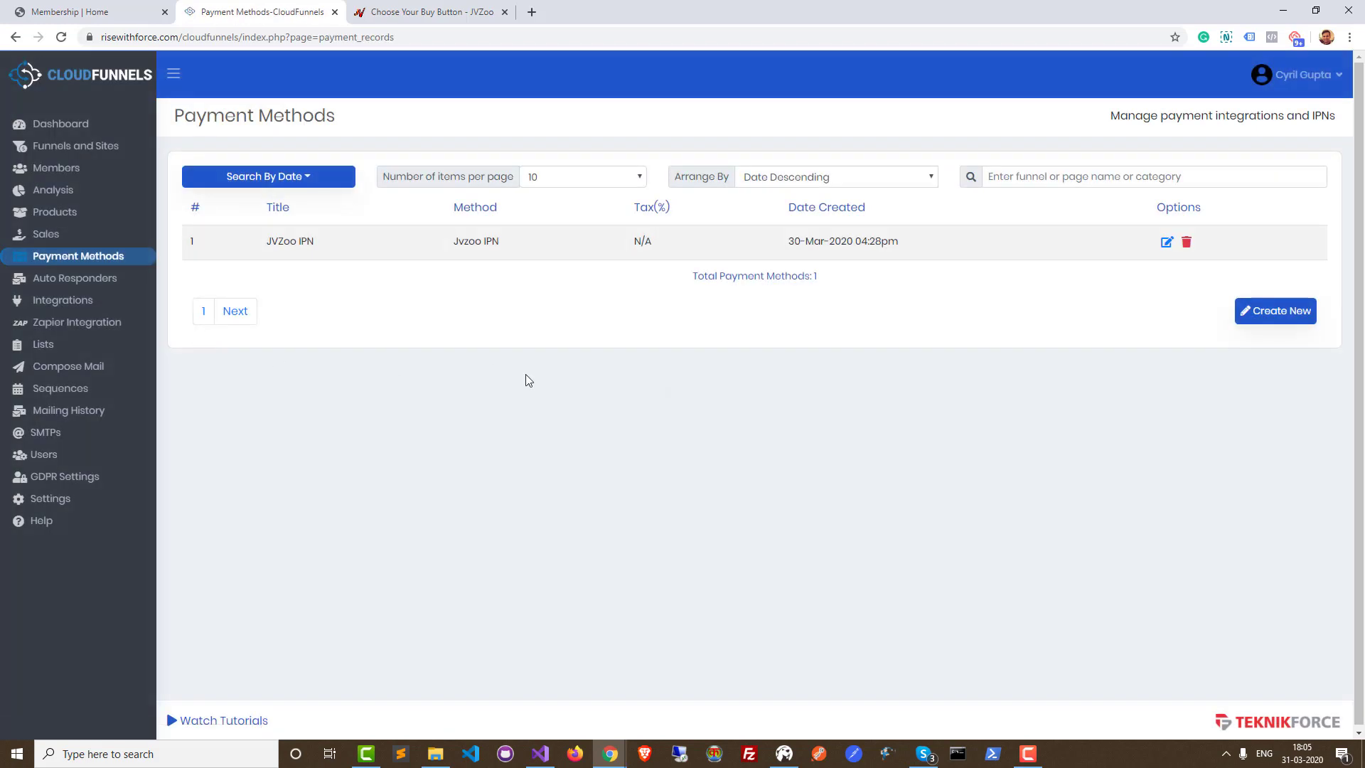
{"action": "mouse_move", "coordinate": [471, 288]}
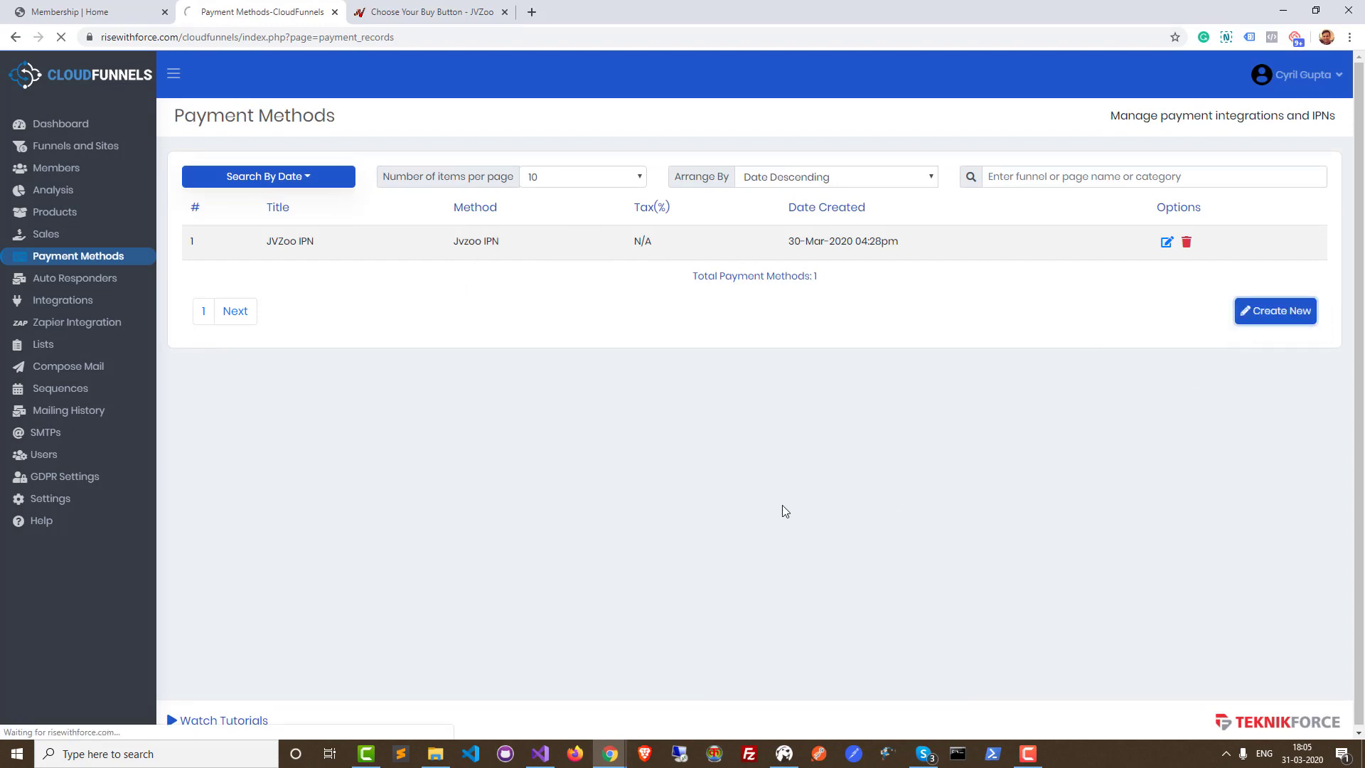
{"action": "left_click", "coordinate": [1274, 311]}
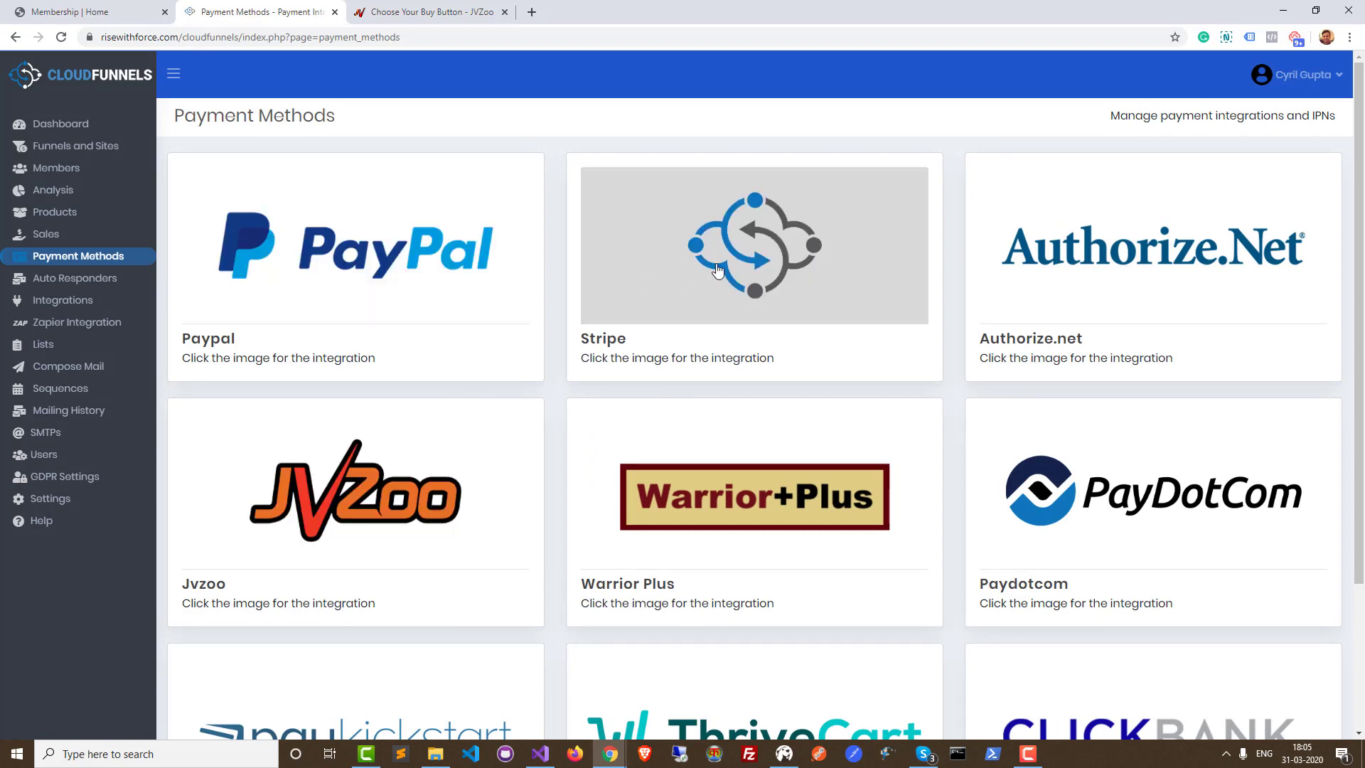
{"action": "scroll", "scroll_direction": "down", "scroll_amount": 3}
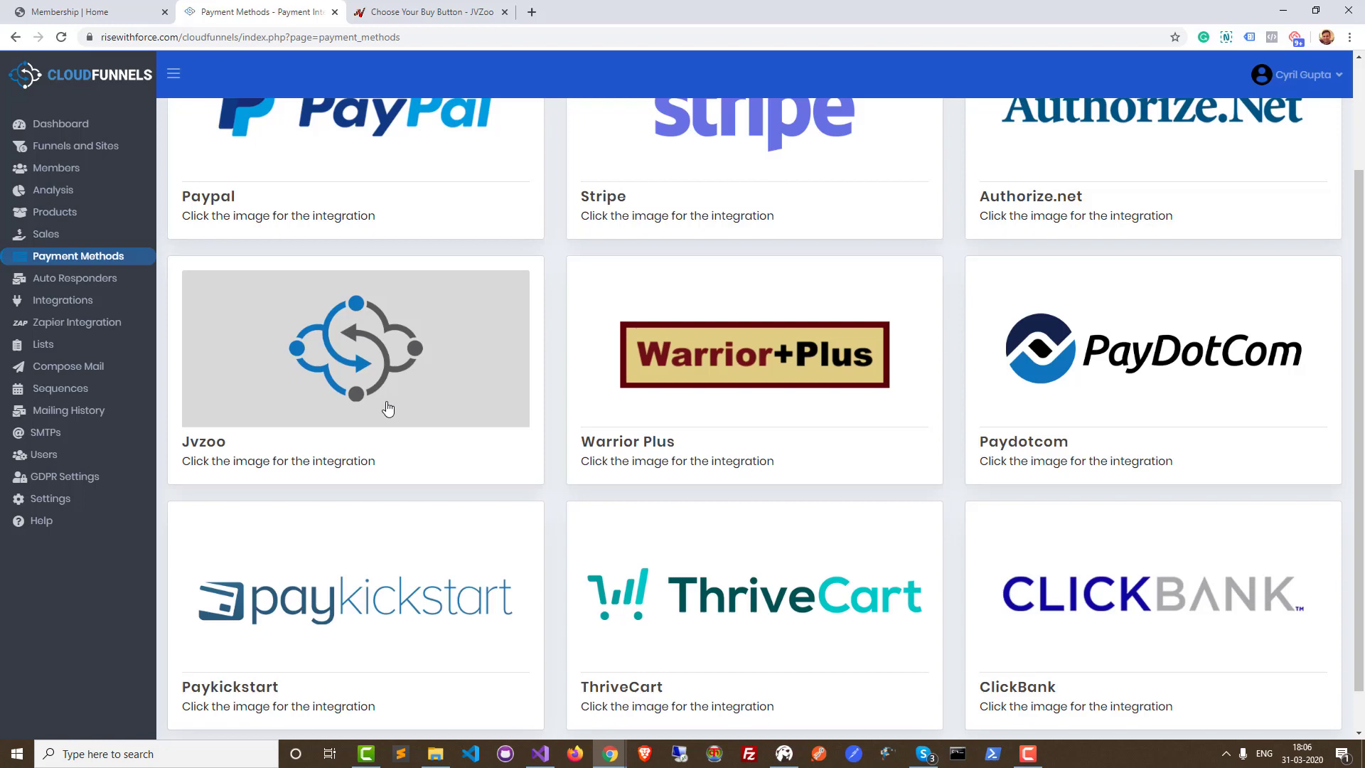
{"action": "mouse_move", "coordinate": [1081, 427]}
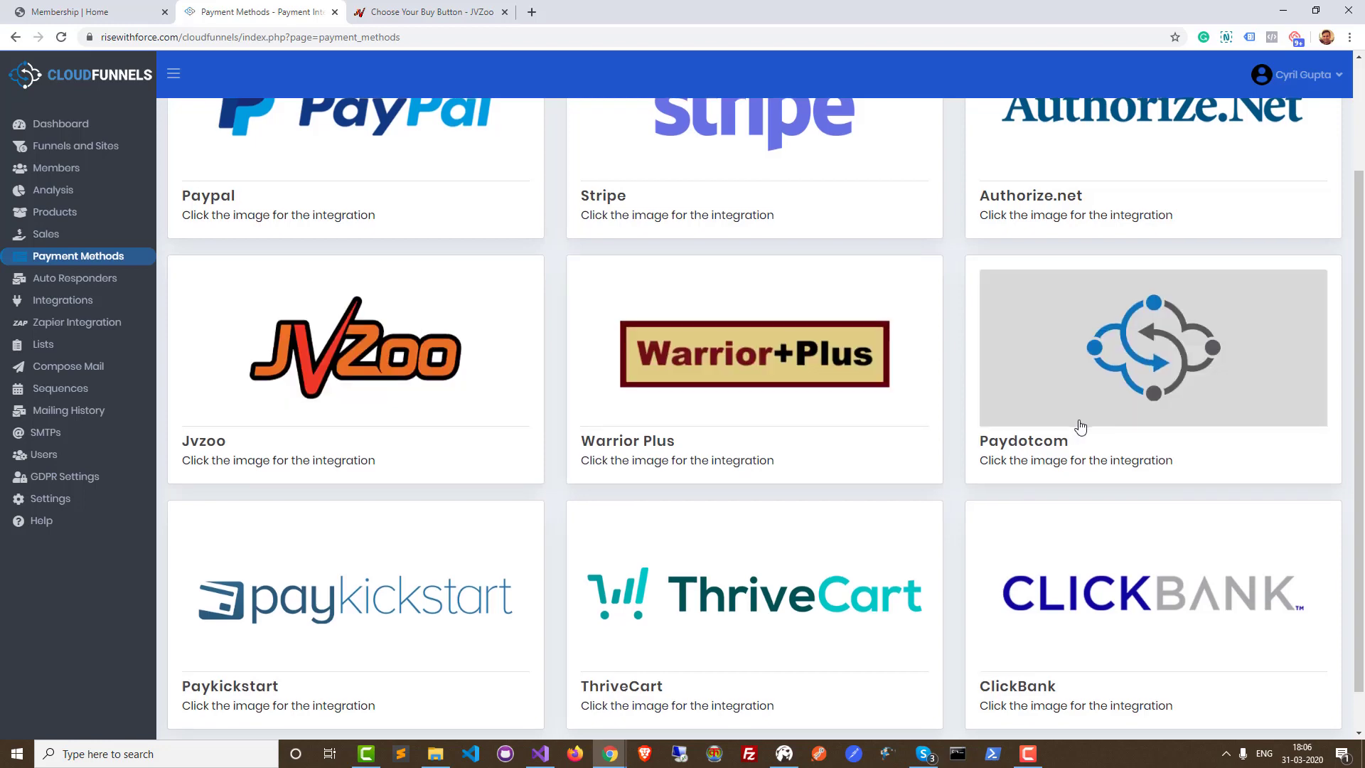
{"action": "scroll", "scroll_direction": "down", "scroll_amount": 3}
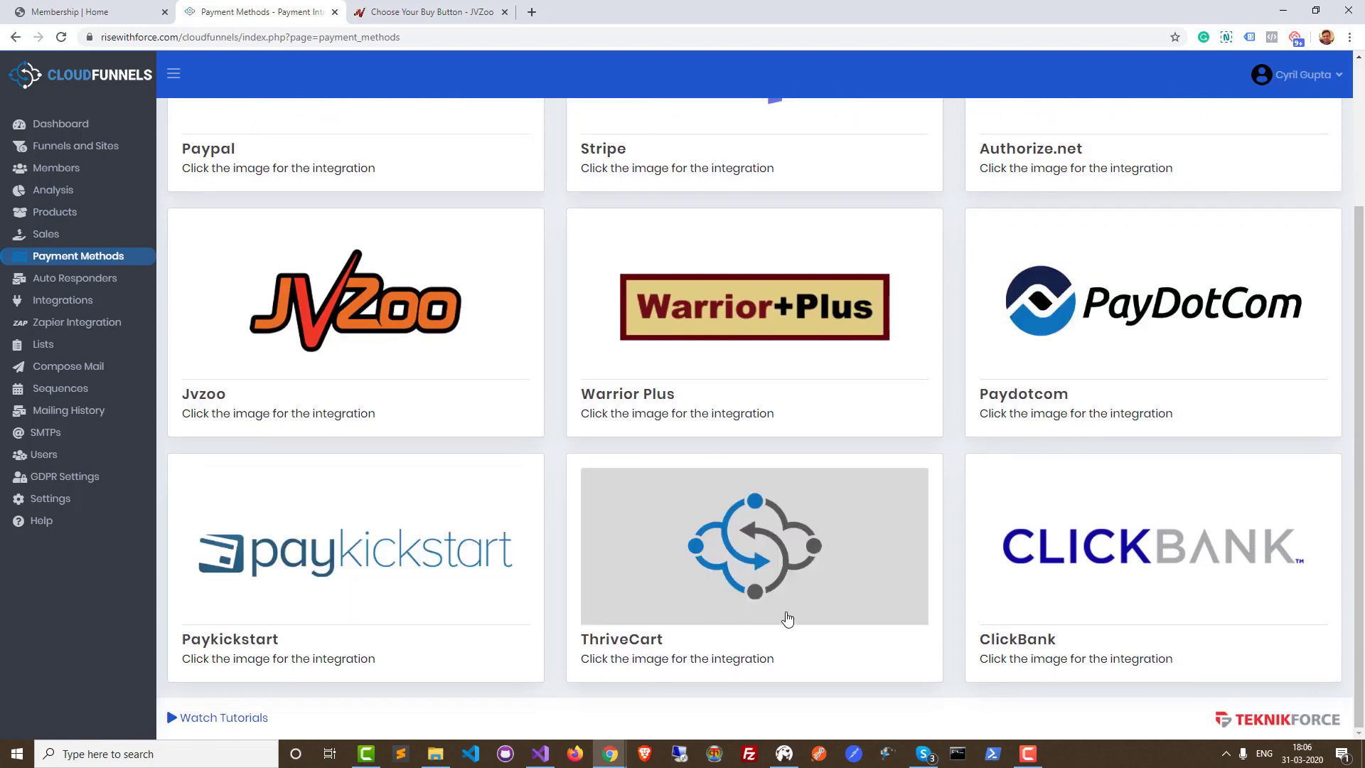
{"action": "mouse_move", "coordinate": [1176, 579]}
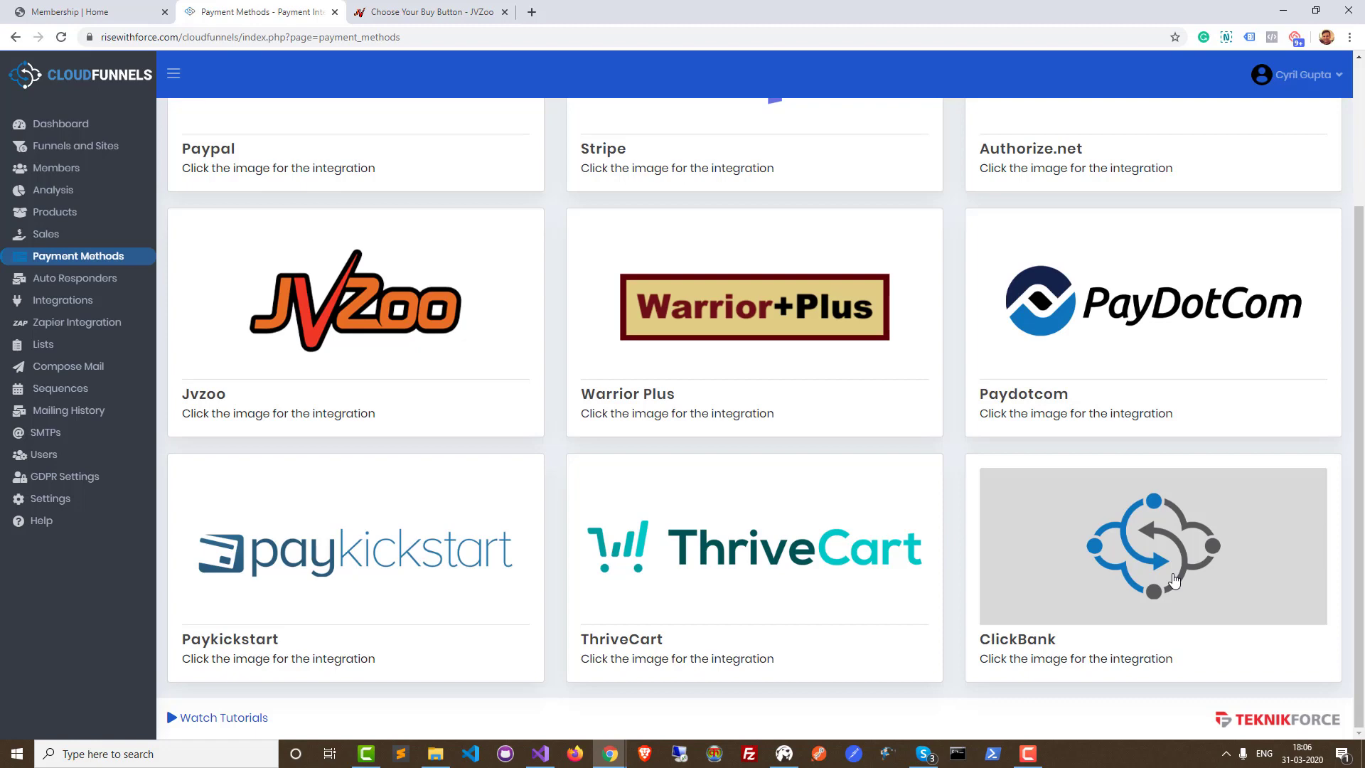
{"action": "scroll", "scroll_direction": "up", "scroll_amount": 3}
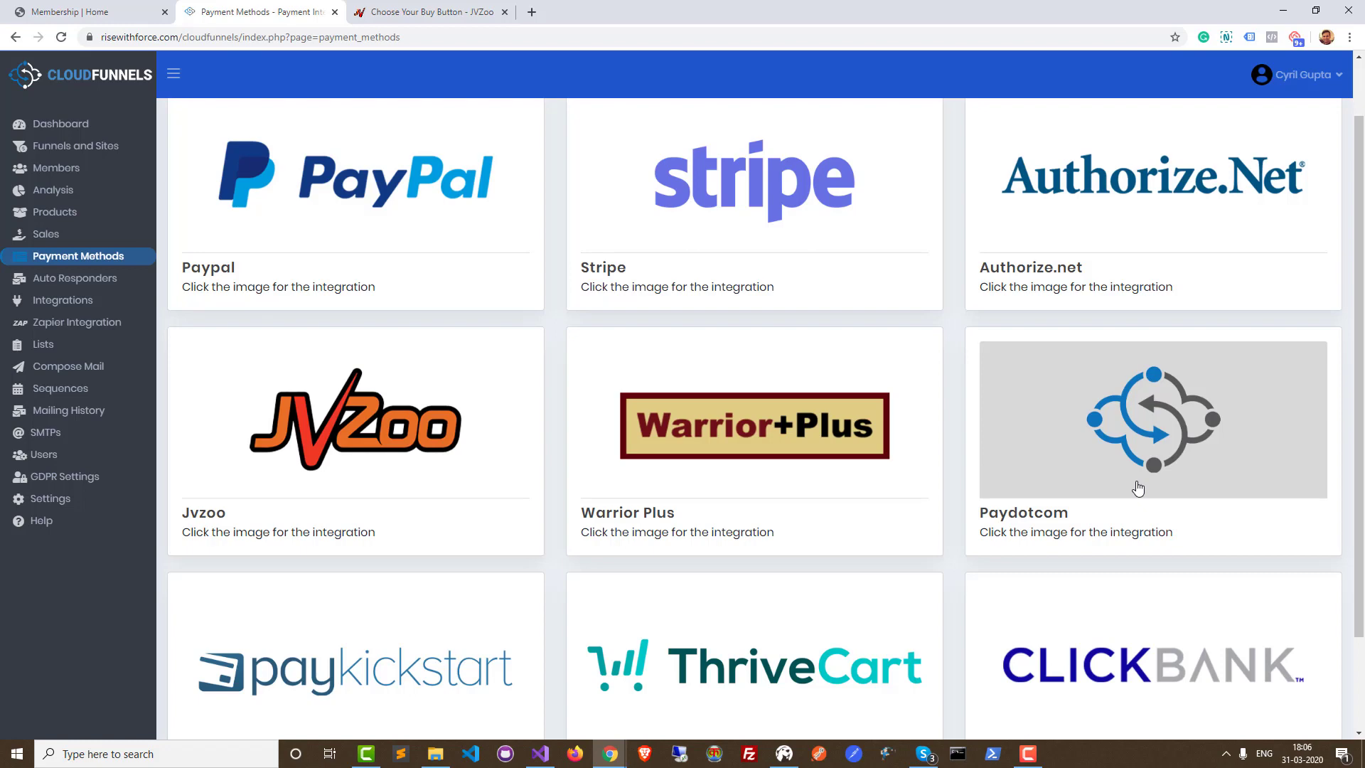
{"action": "mouse_move", "coordinate": [1012, 483]}
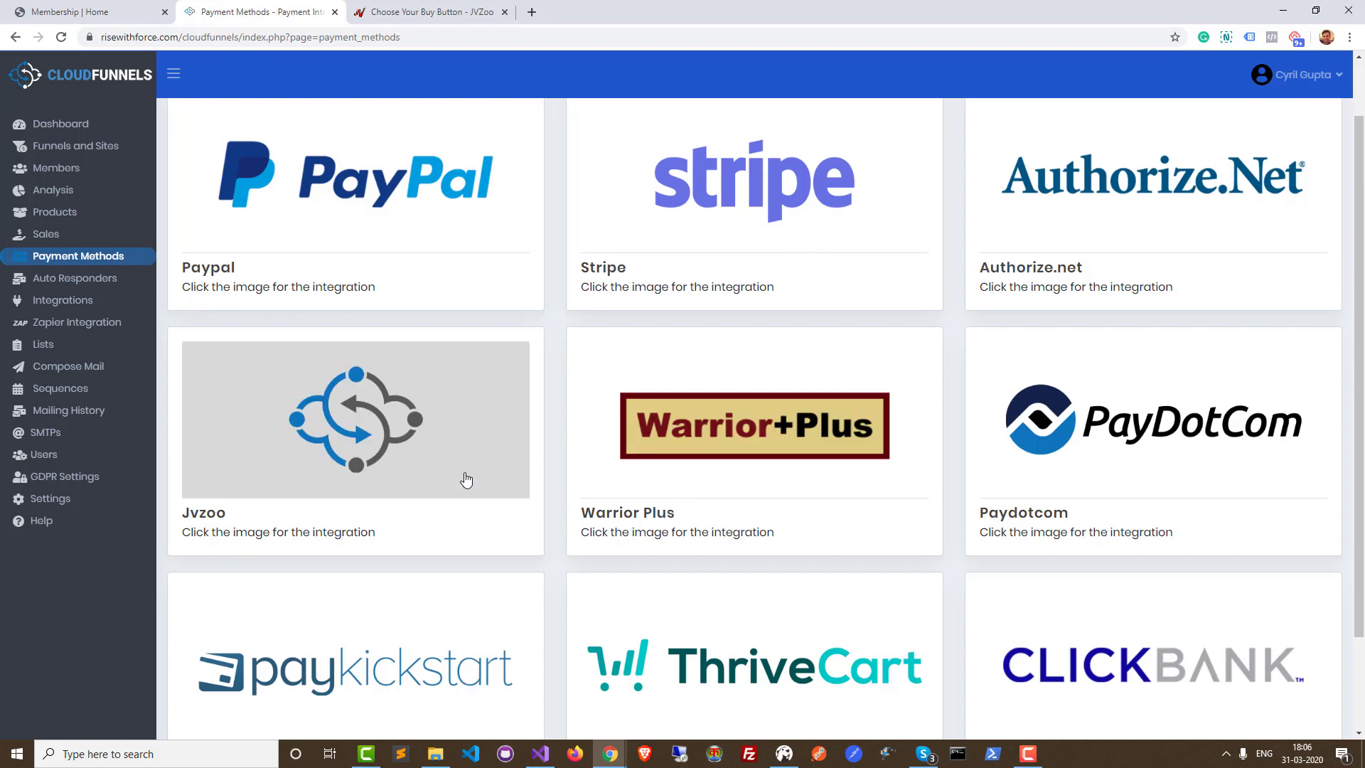
{"action": "mouse_move", "coordinate": [754, 420]}
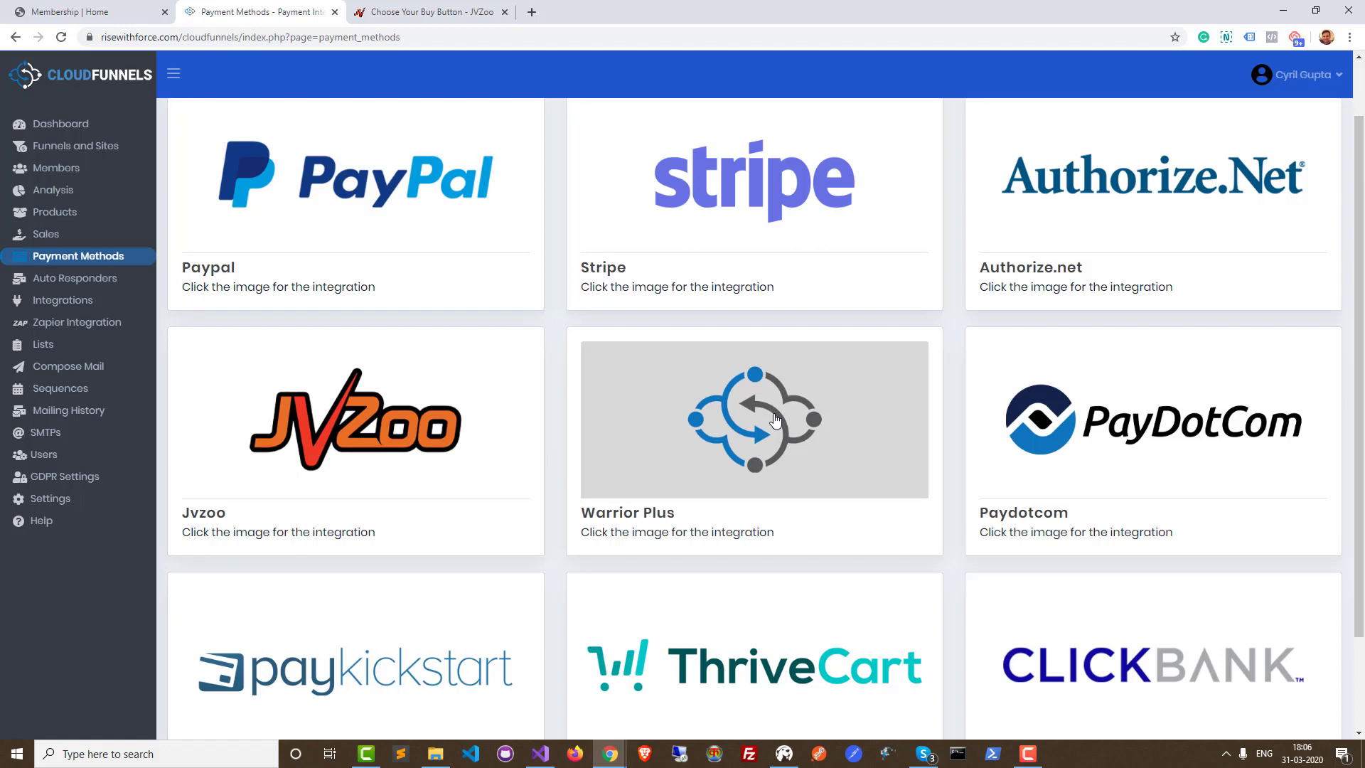
{"action": "mouse_move", "coordinate": [770, 421]}
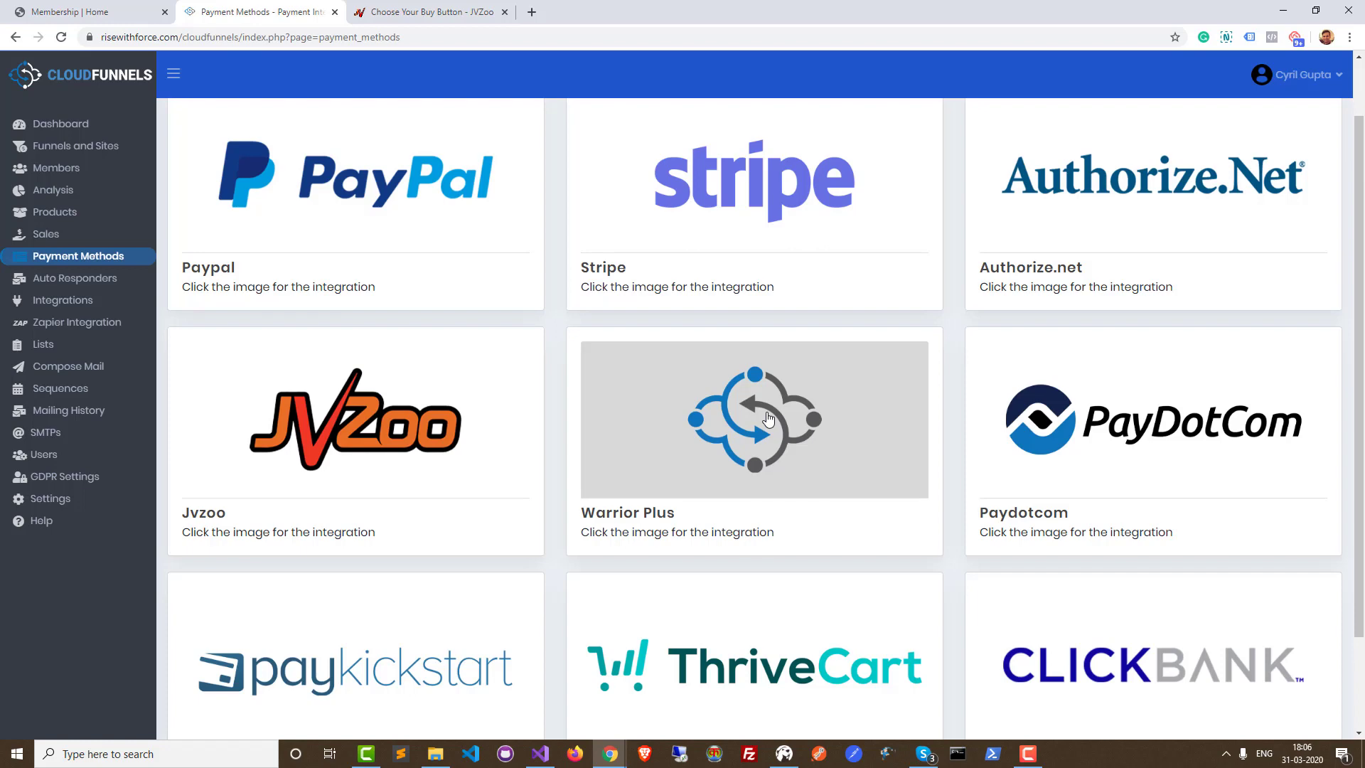
{"action": "mouse_move", "coordinate": [488, 421]}
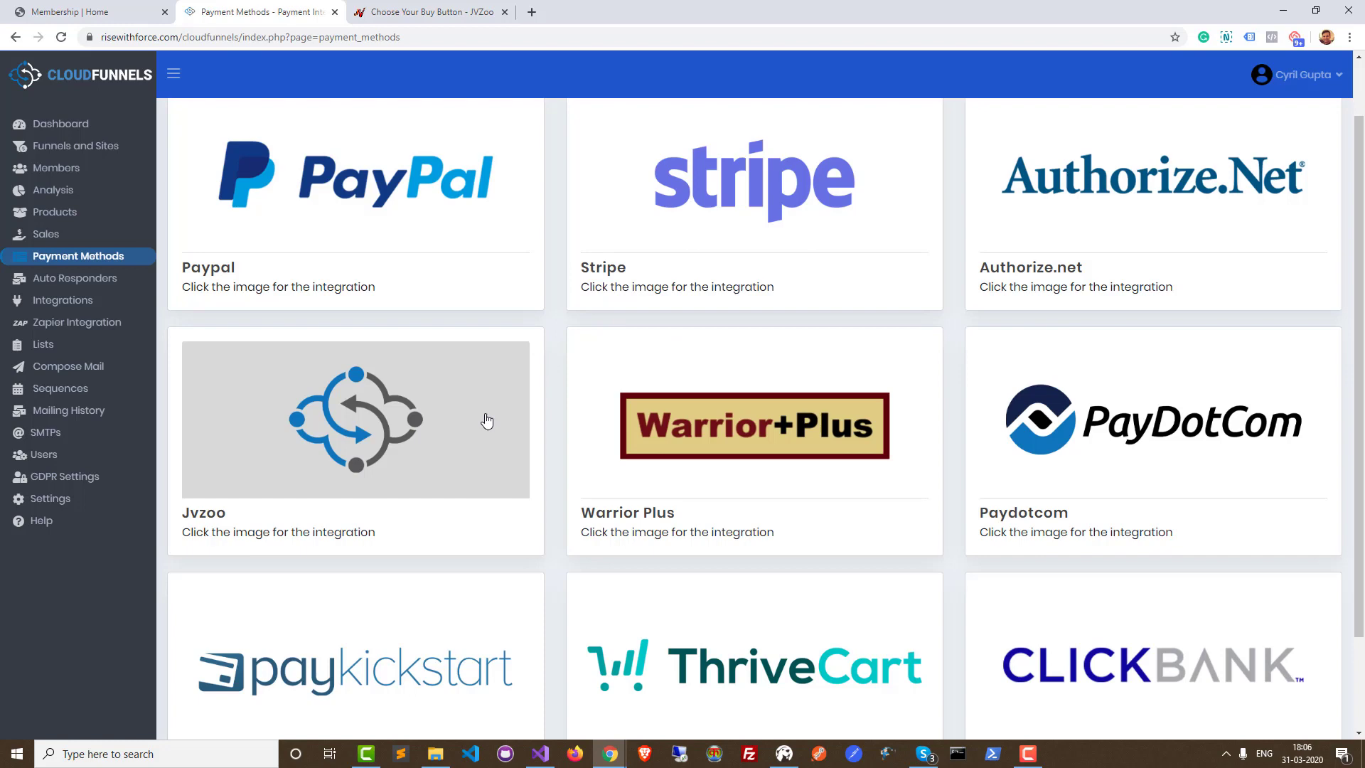
- Choose JVZoo as the integration and title it 'My Jvzoo Payment'
{"action": "left_click", "coordinate": [355, 418]}
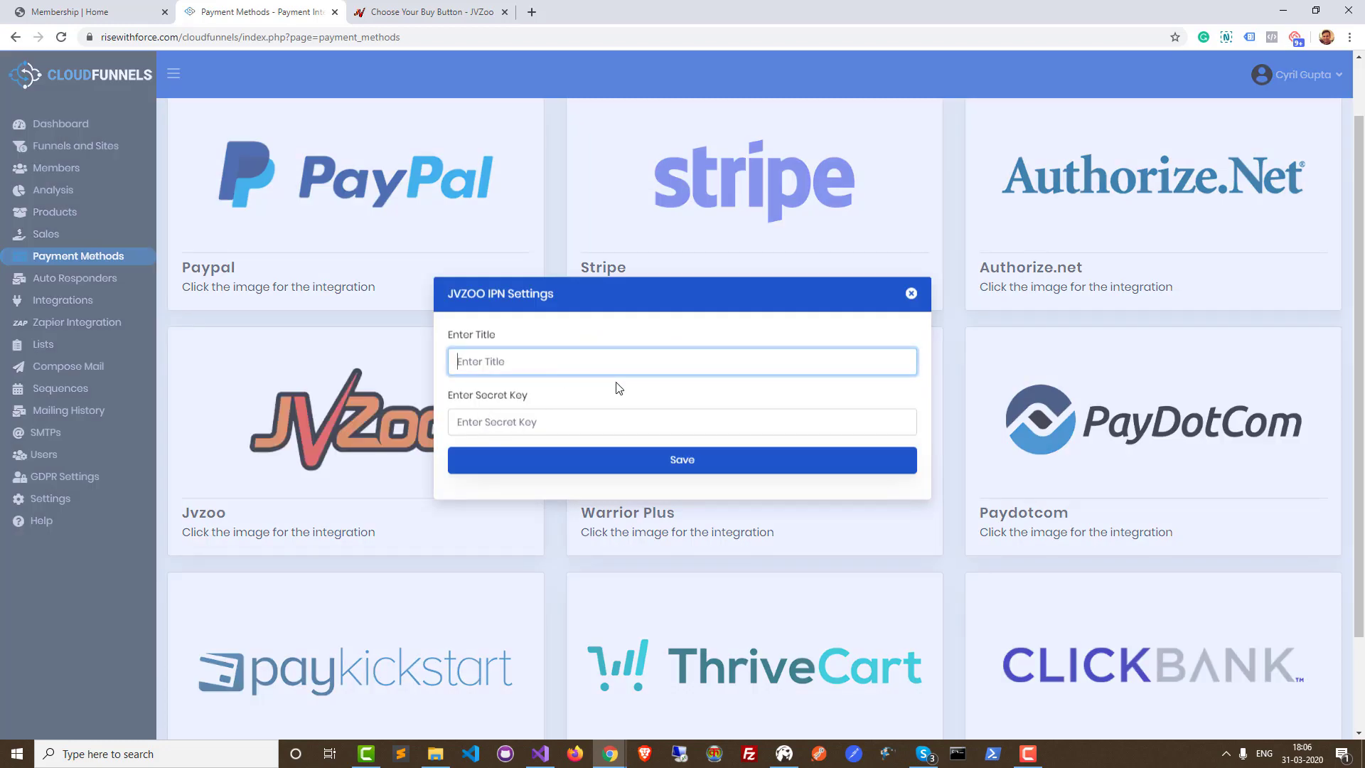
{"action": "type", "text": "My"}
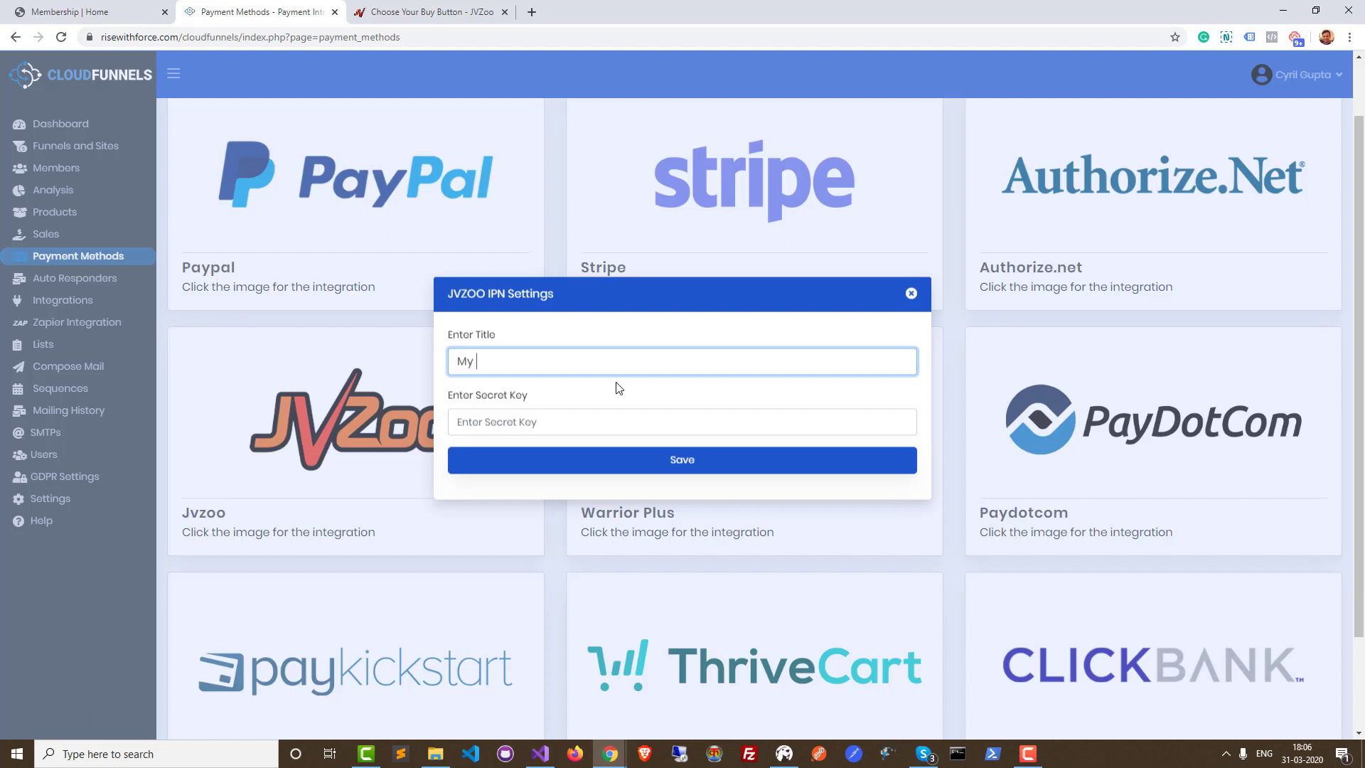
{"action": "type", "text": "Jvzoo Payment"}
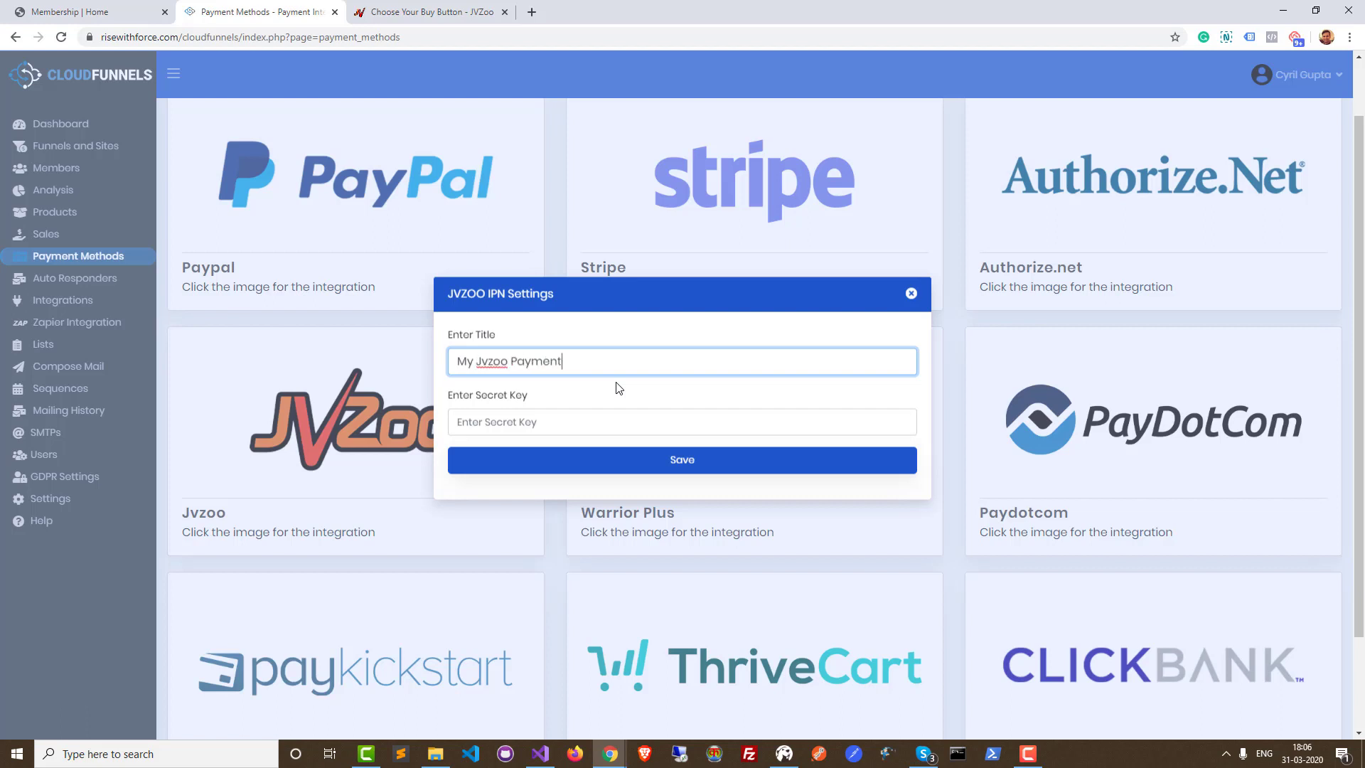
{"action": "left_click", "coordinate": [681, 459]}
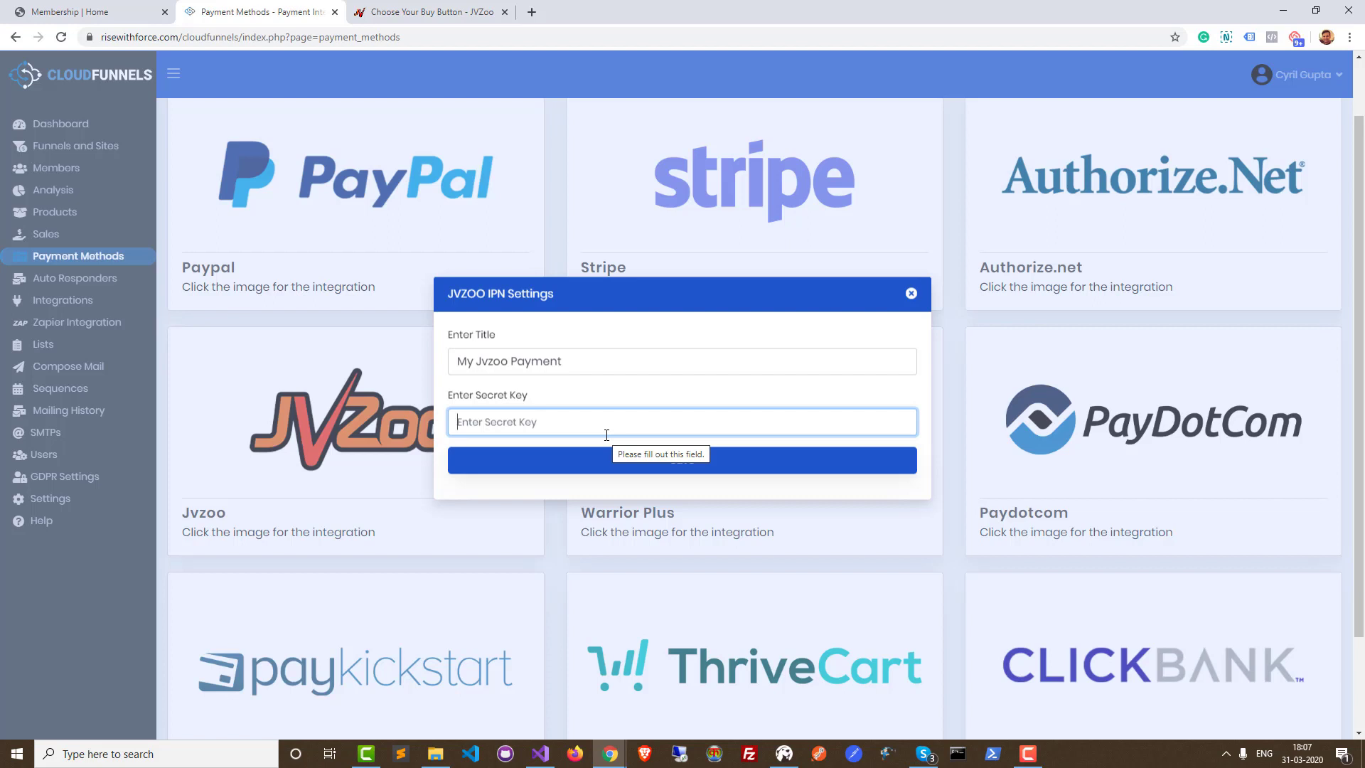
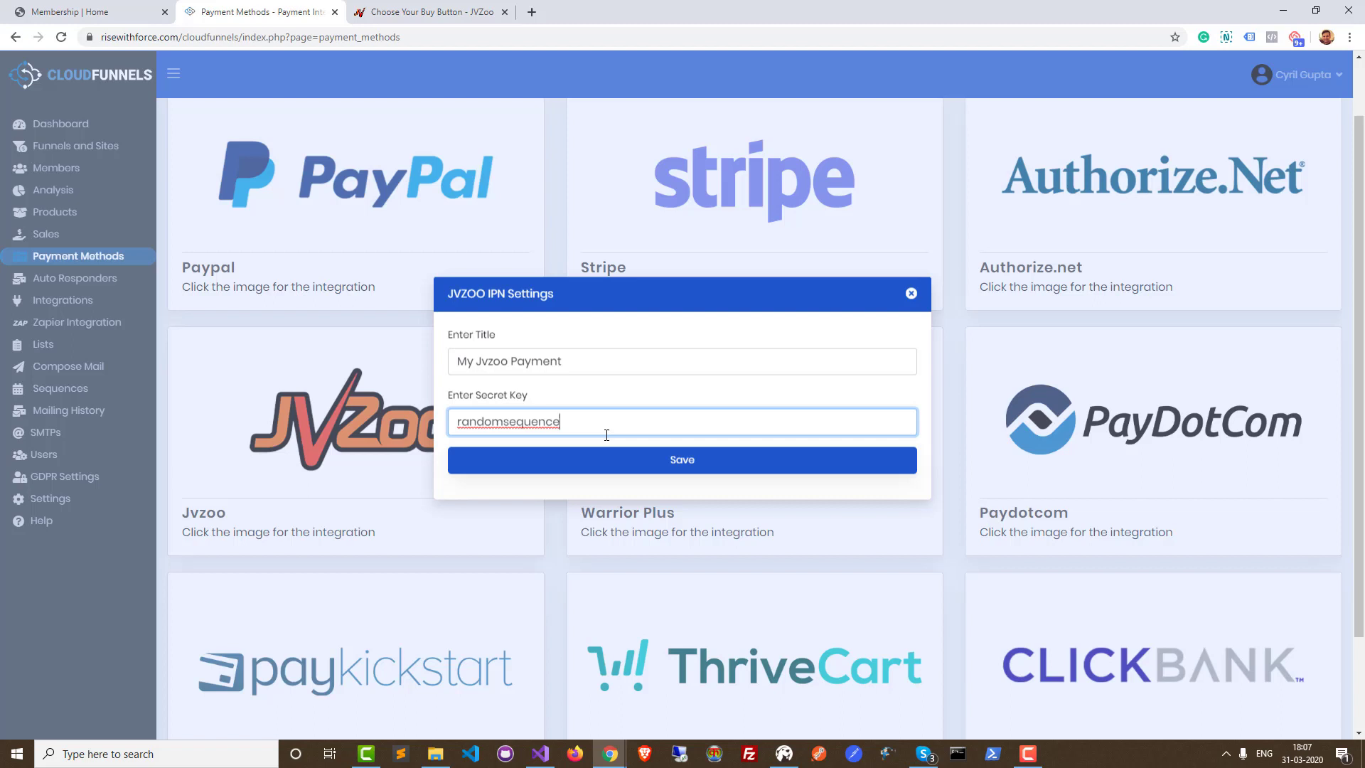
{"action": "mouse_move", "coordinate": [682, 459]}
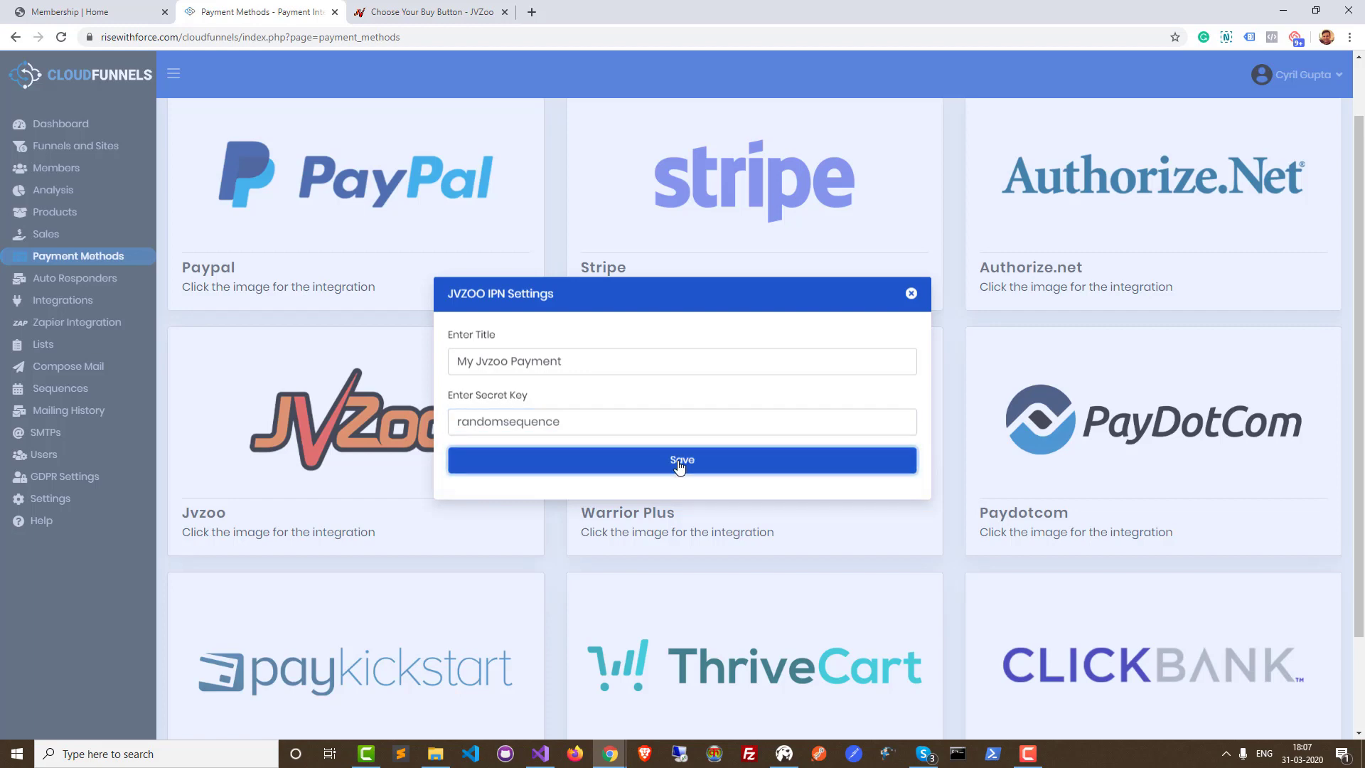
{"action": "left_click", "coordinate": [681, 459]}
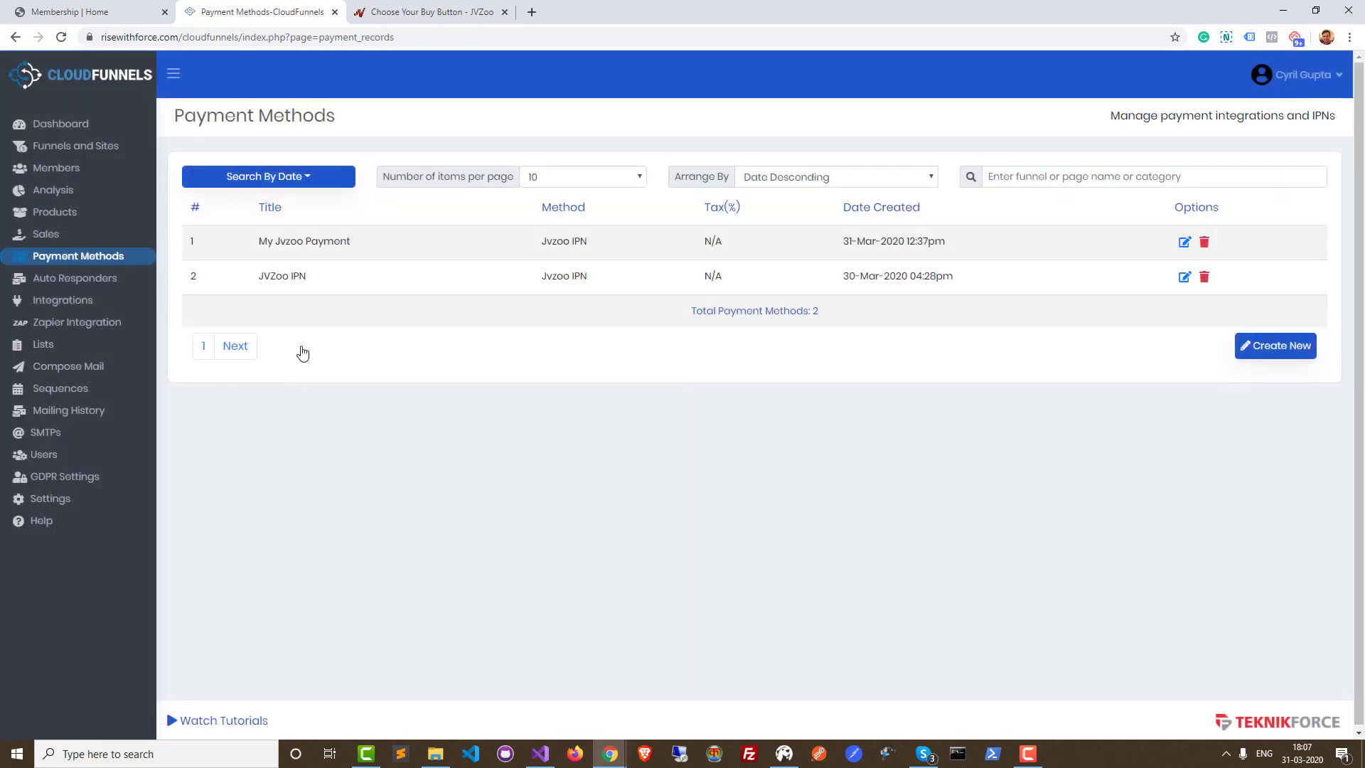
{"action": "double_click", "coordinate": [304, 242]}
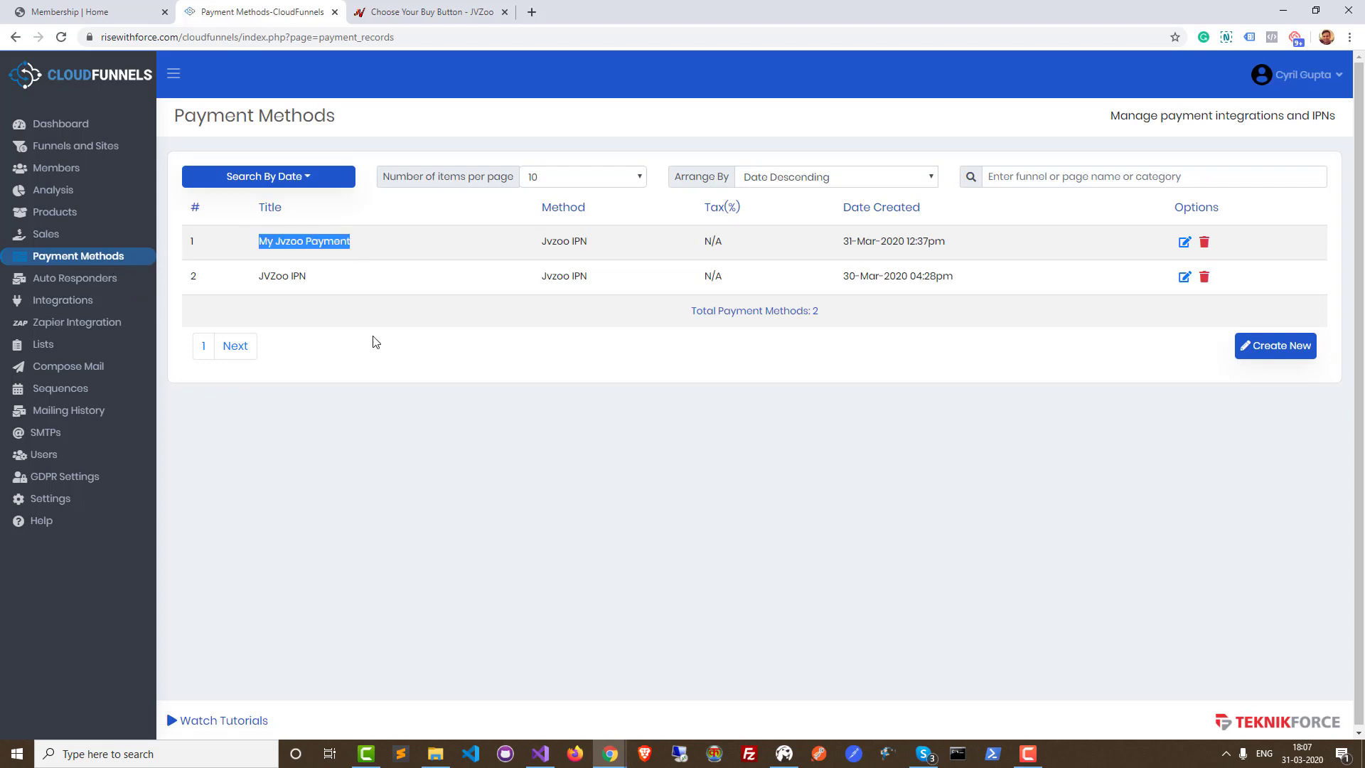
{"action": "mouse_move", "coordinate": [74, 146]}
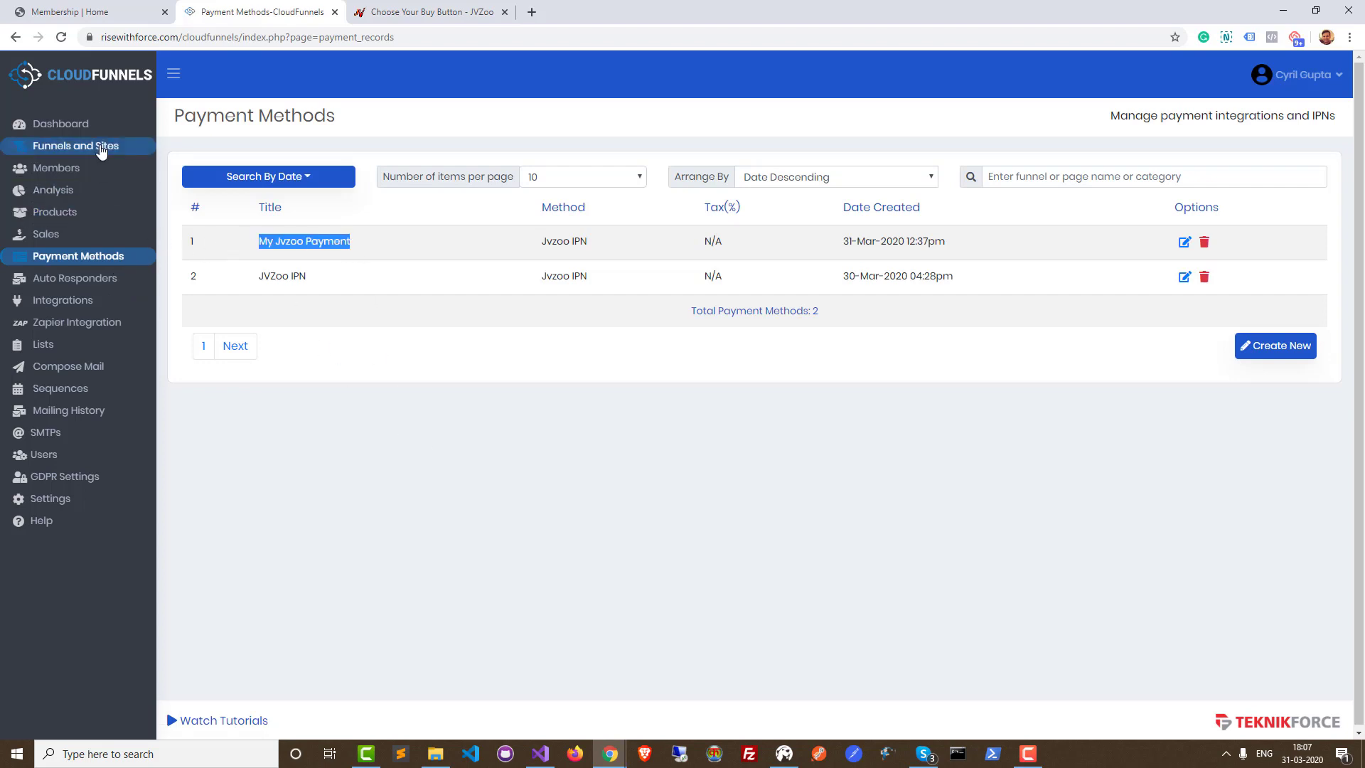
- Open My Test Funnel's existing sales page in the page editor
{"action": "left_click", "coordinate": [74, 145]}
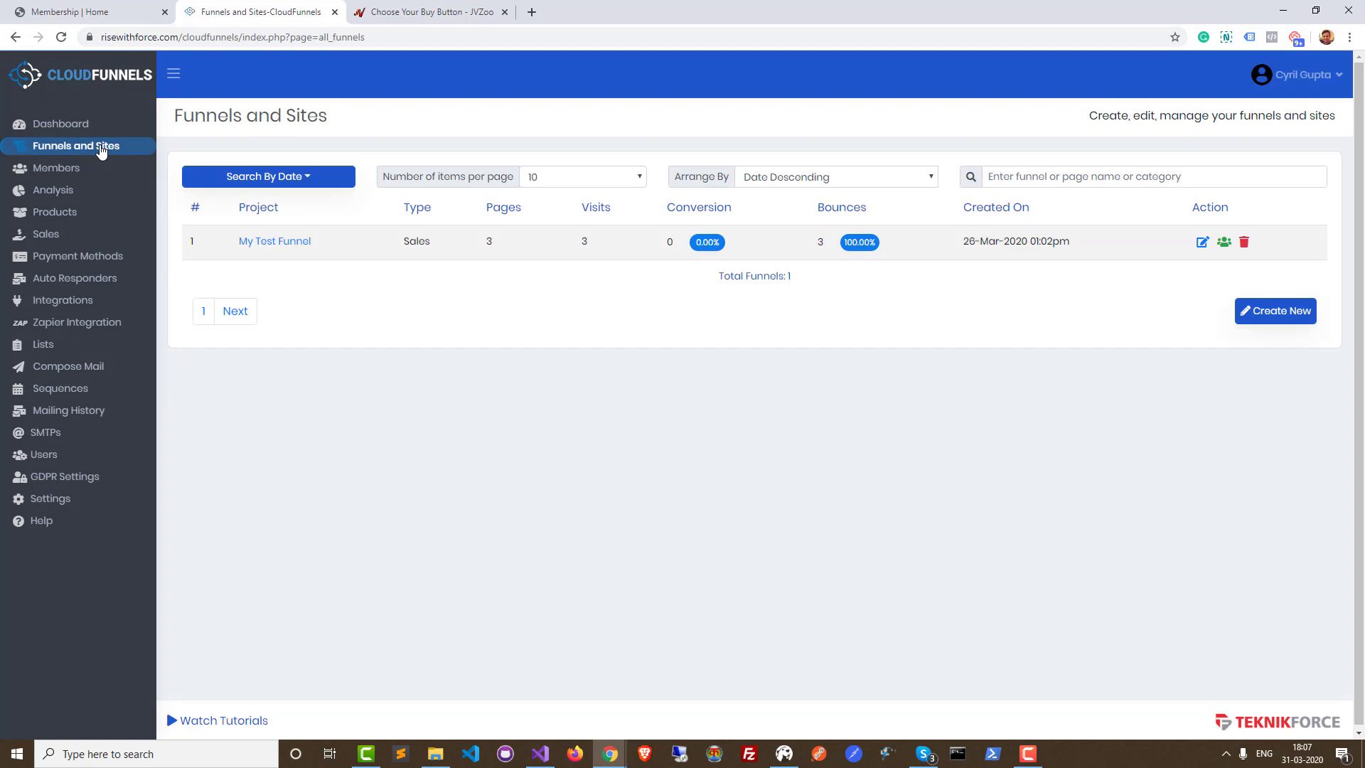
{"action": "mouse_move", "coordinate": [1278, 268]}
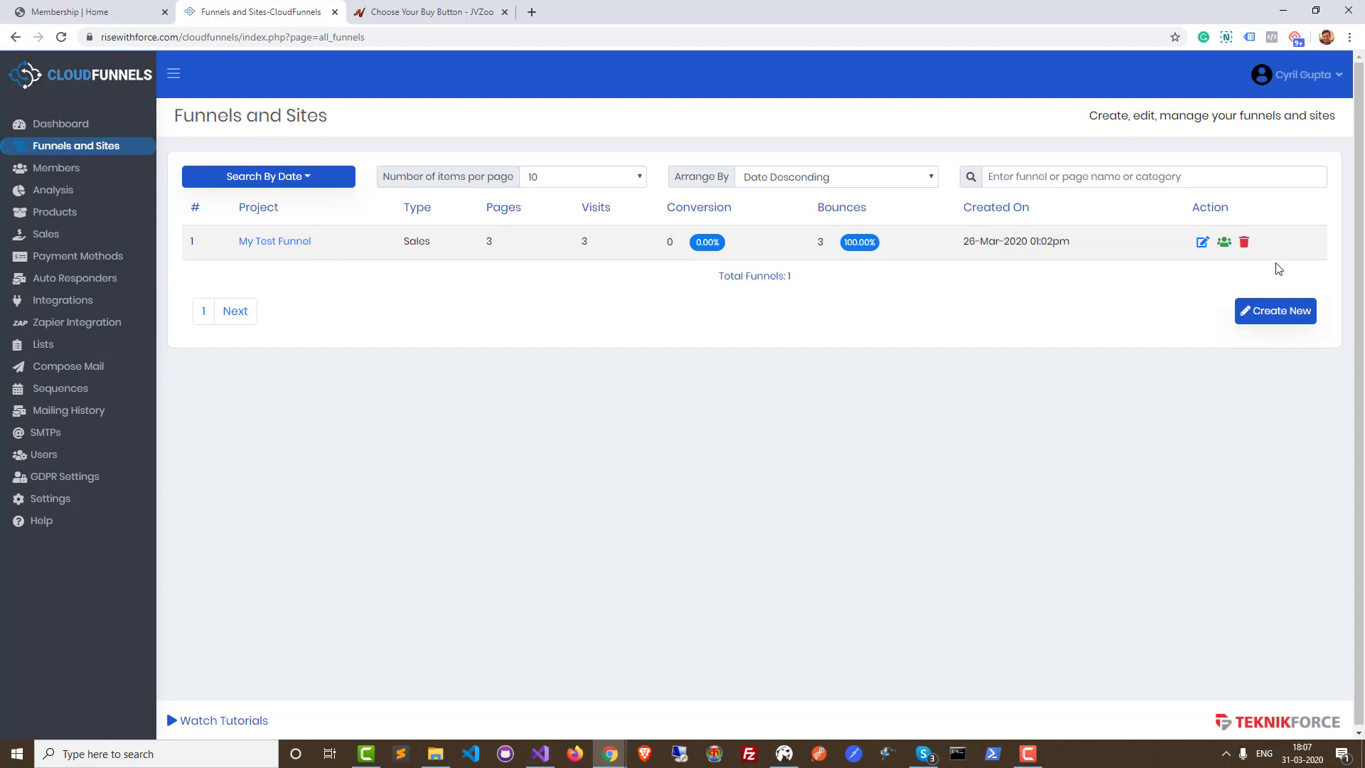
{"action": "left_click", "coordinate": [1204, 242]}
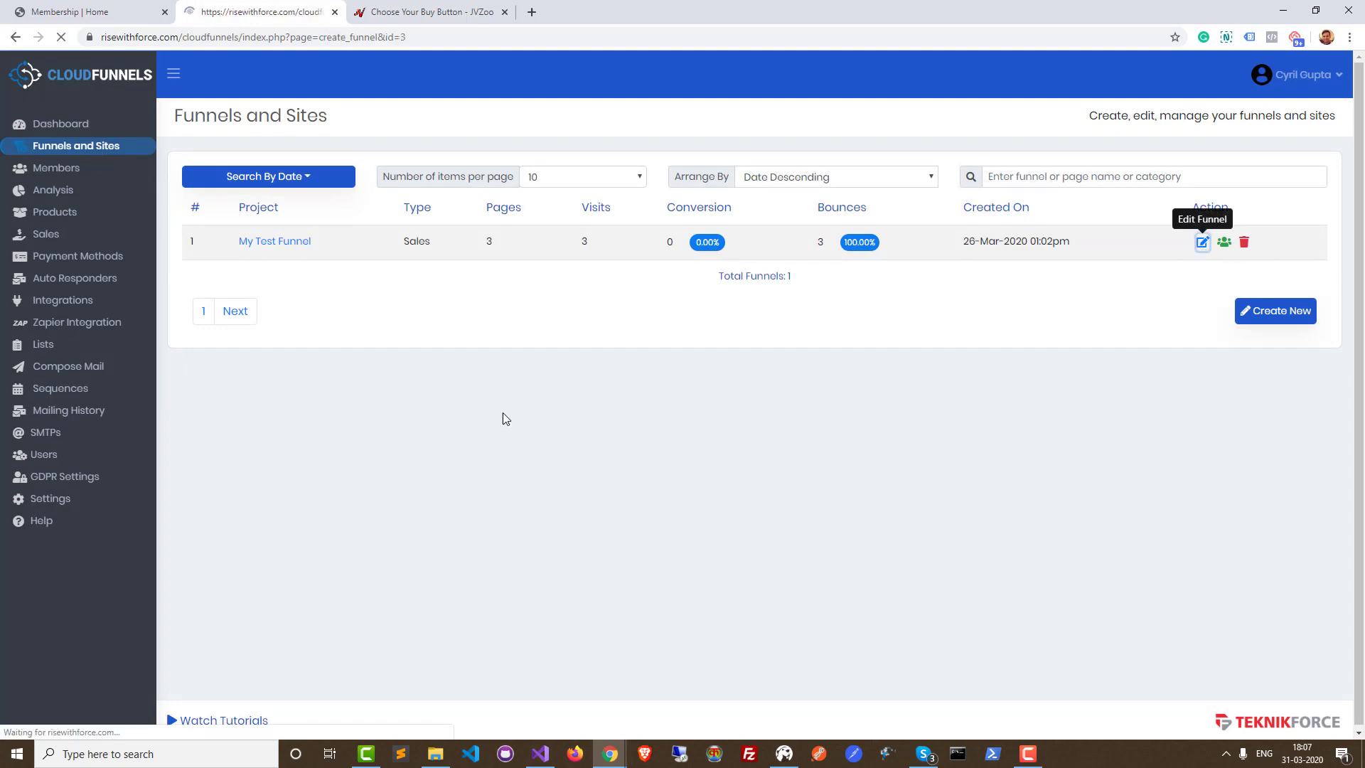
{"action": "left_click", "coordinate": [1203, 242]}
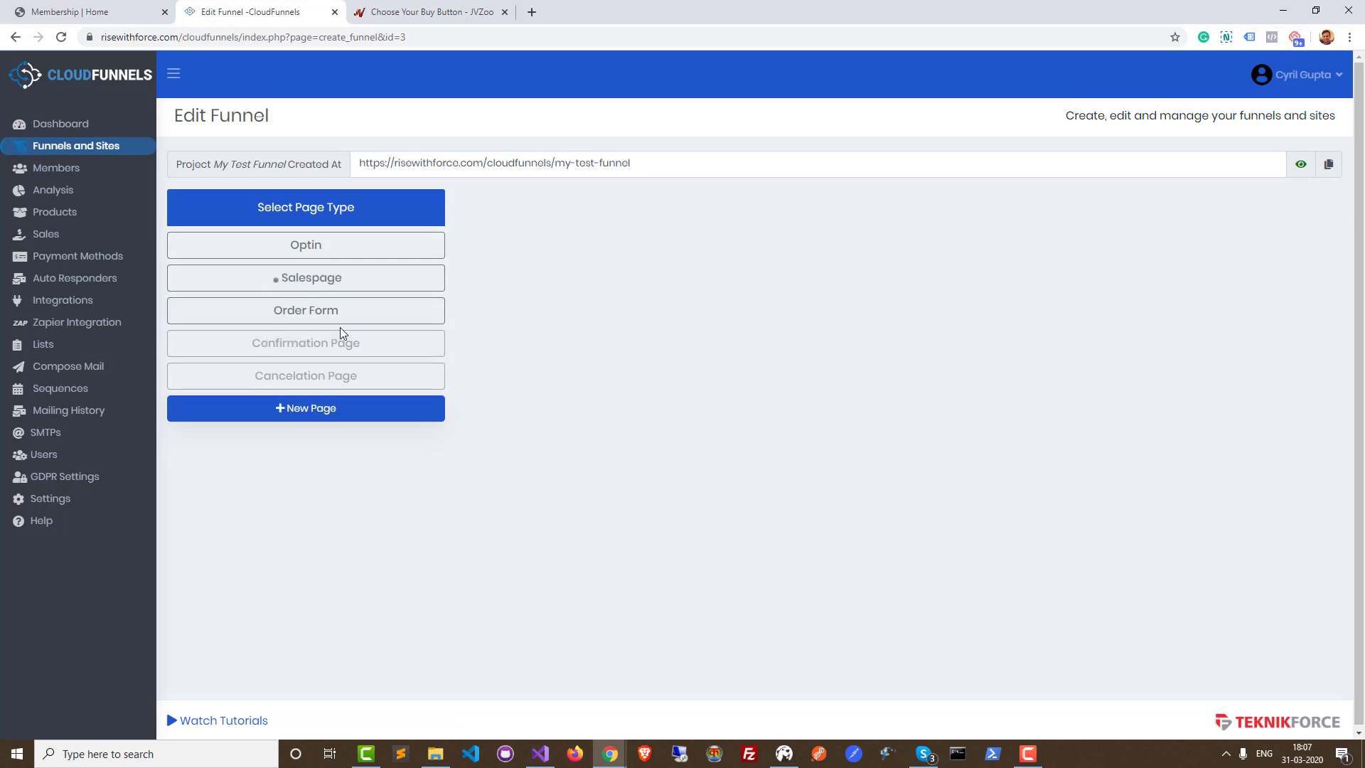
{"action": "left_click", "coordinate": [306, 245]}
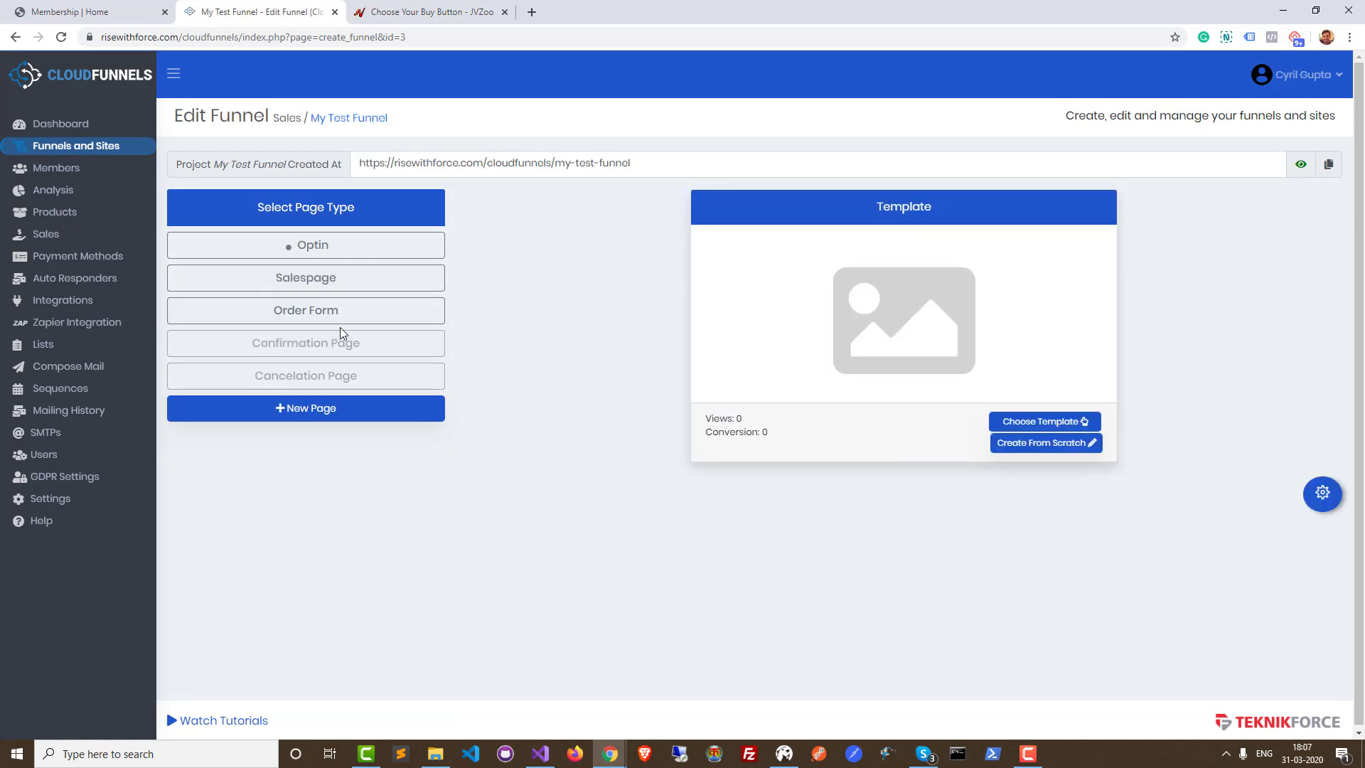
{"action": "left_click", "coordinate": [305, 277]}
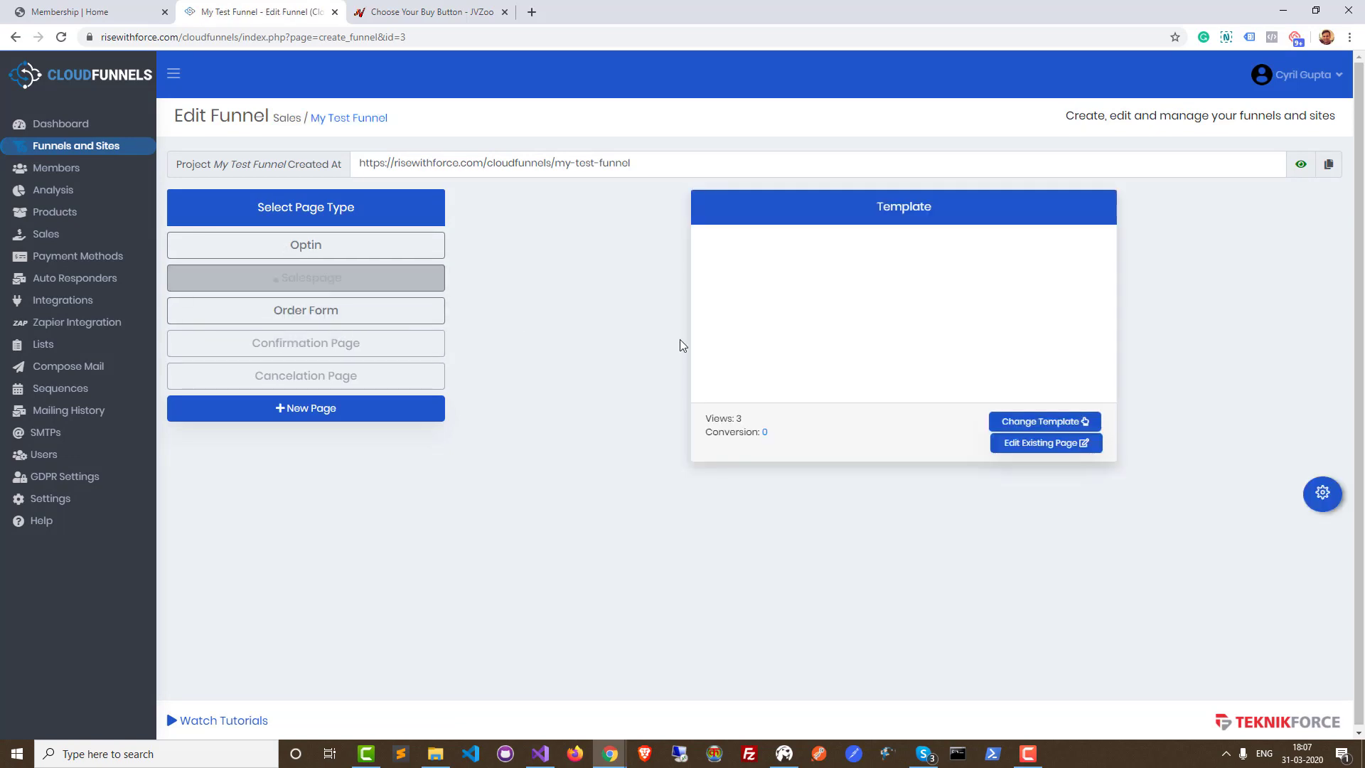
{"action": "left_click", "coordinate": [304, 278]}
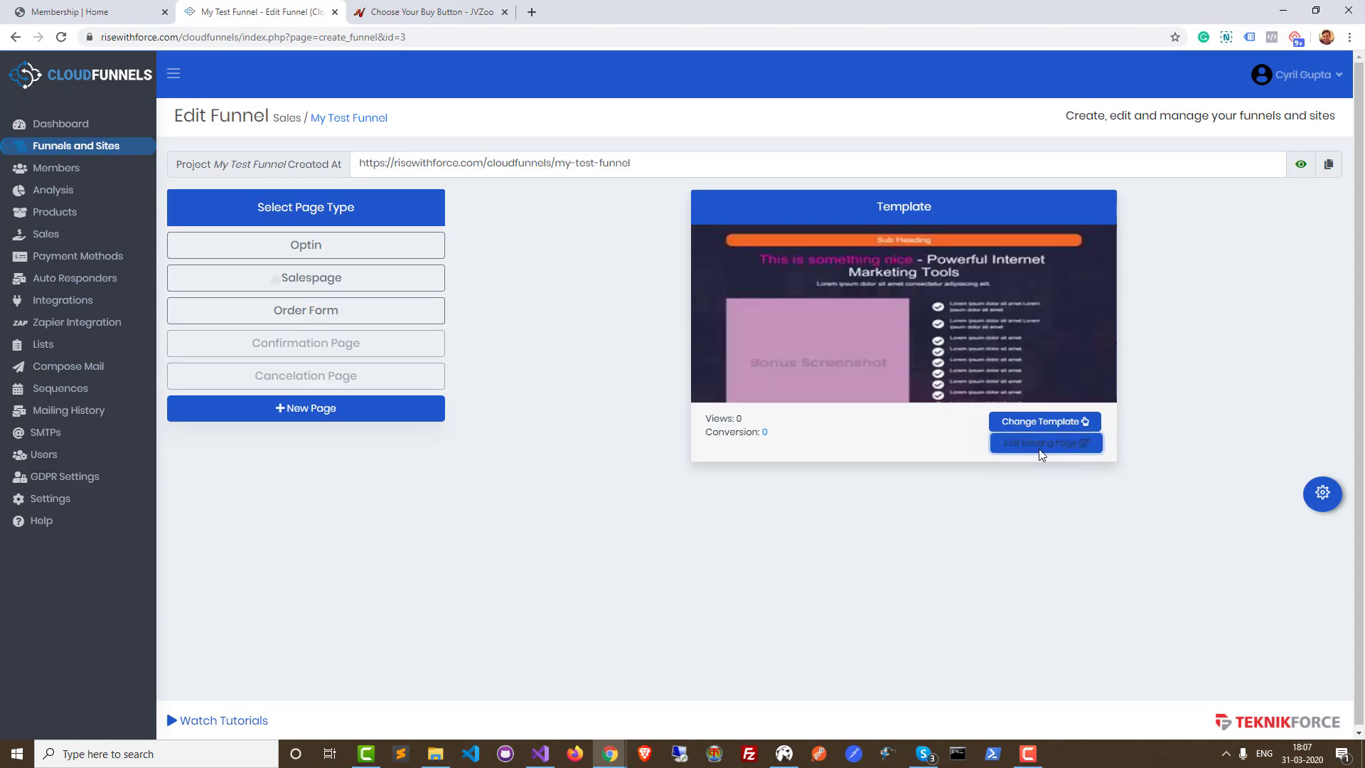
{"action": "left_click", "coordinate": [1044, 444]}
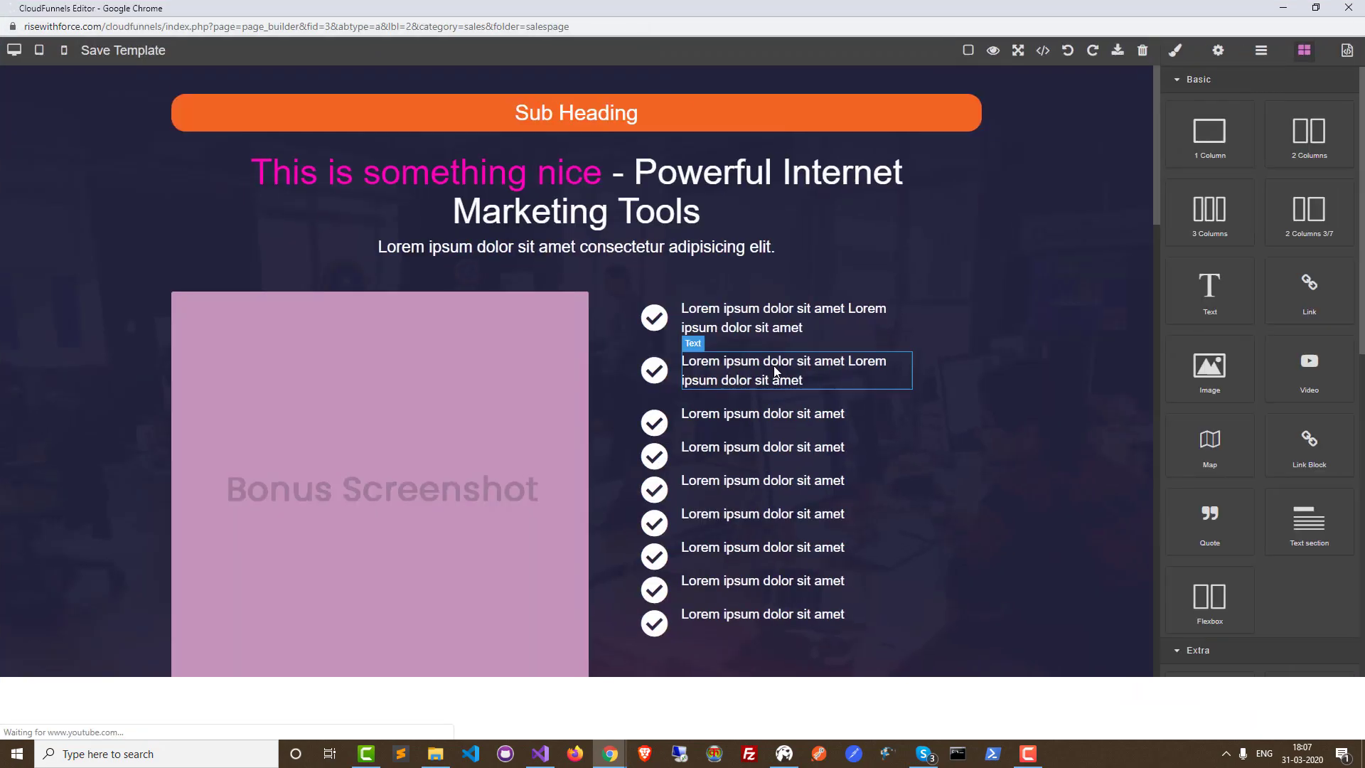
- Delete the BUY NOW button from the $37 pricing box and bring up JVZoo's buy-button code
{"action": "scroll", "scroll_direction": "down", "scroll_amount": 3}
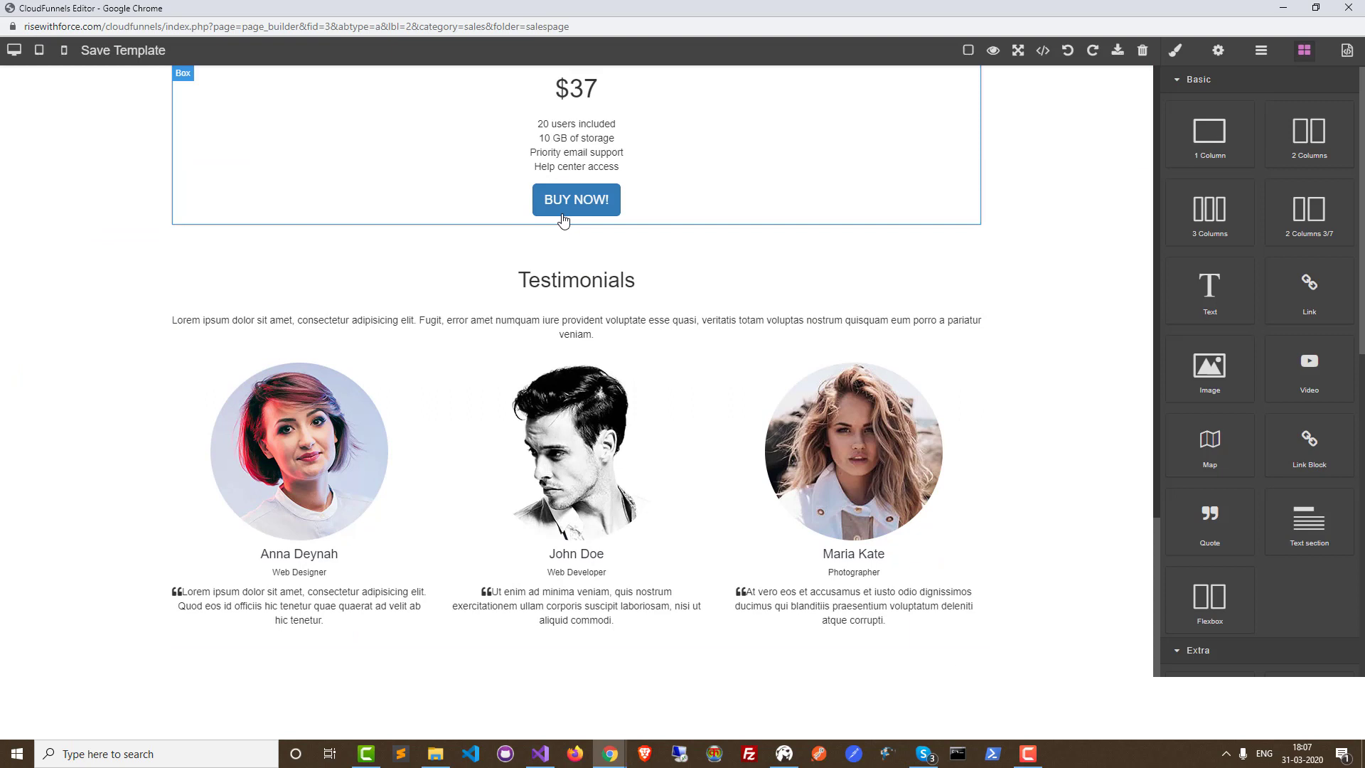
{"action": "left_click", "coordinate": [576, 199]}
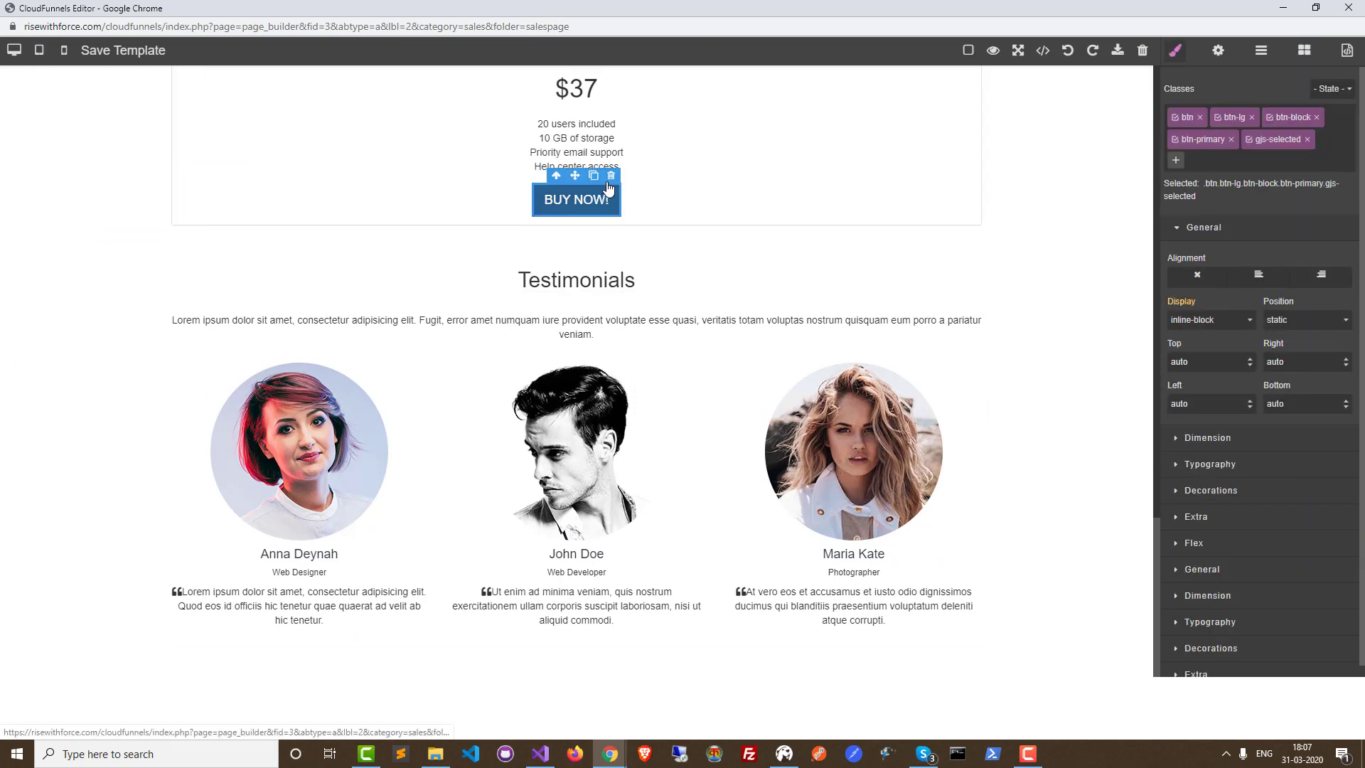
{"action": "left_click", "coordinate": [611, 177]}
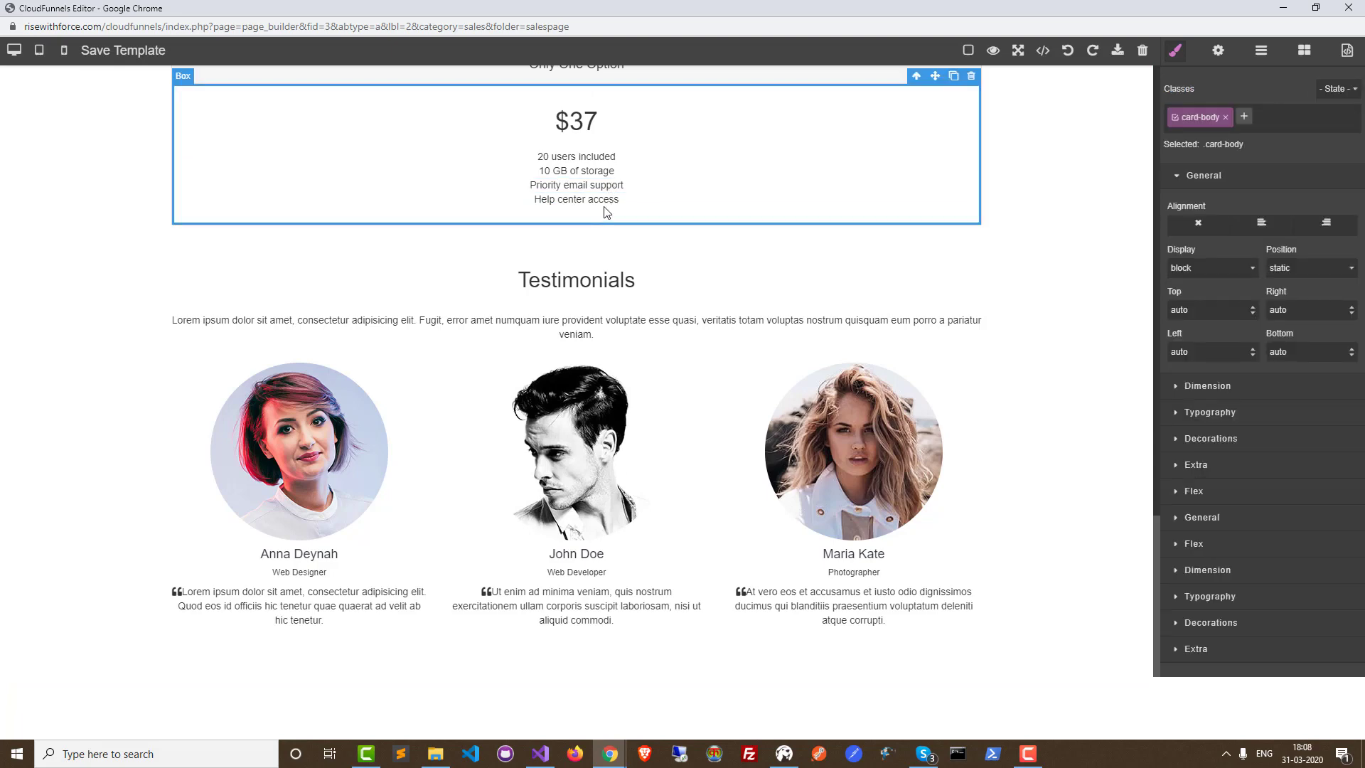
{"action": "left_click", "coordinate": [426, 12]}
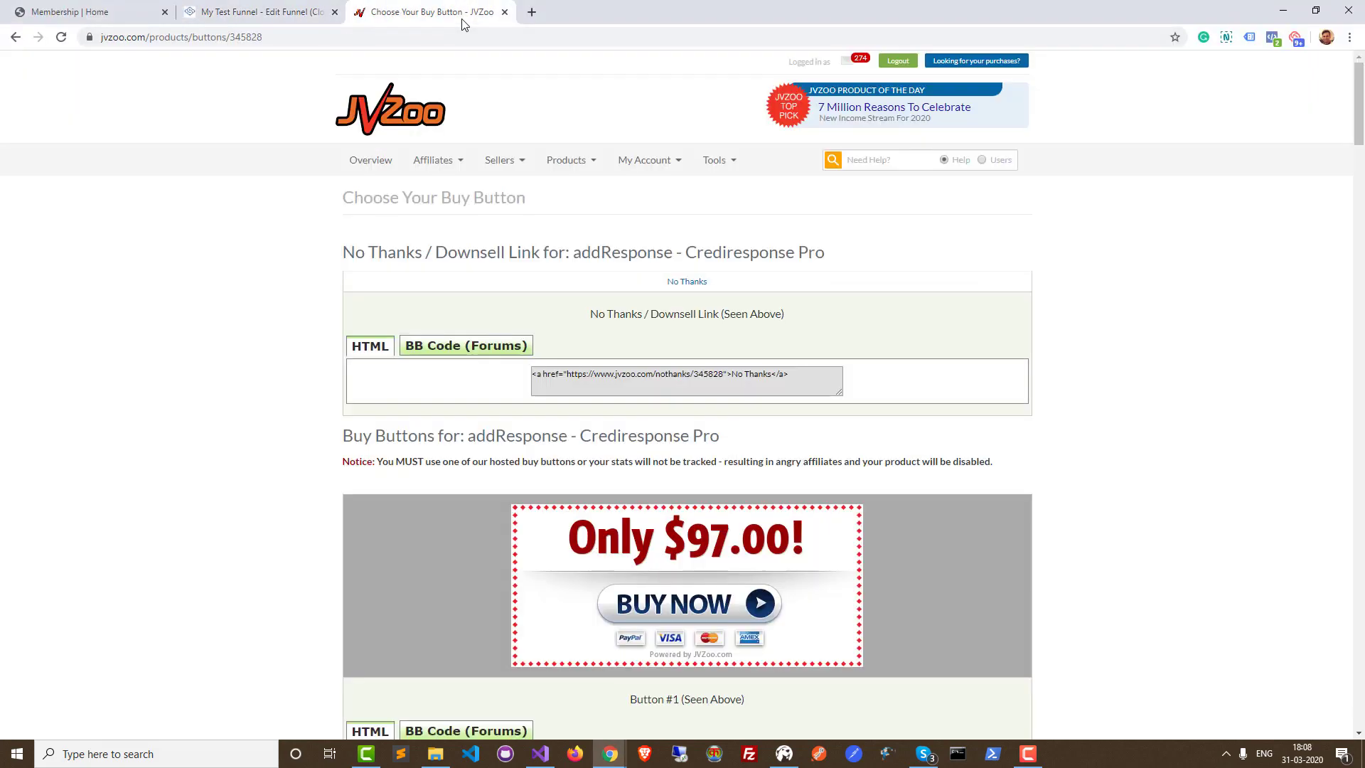
{"action": "scroll", "scroll_direction": "down", "scroll_amount": 3}
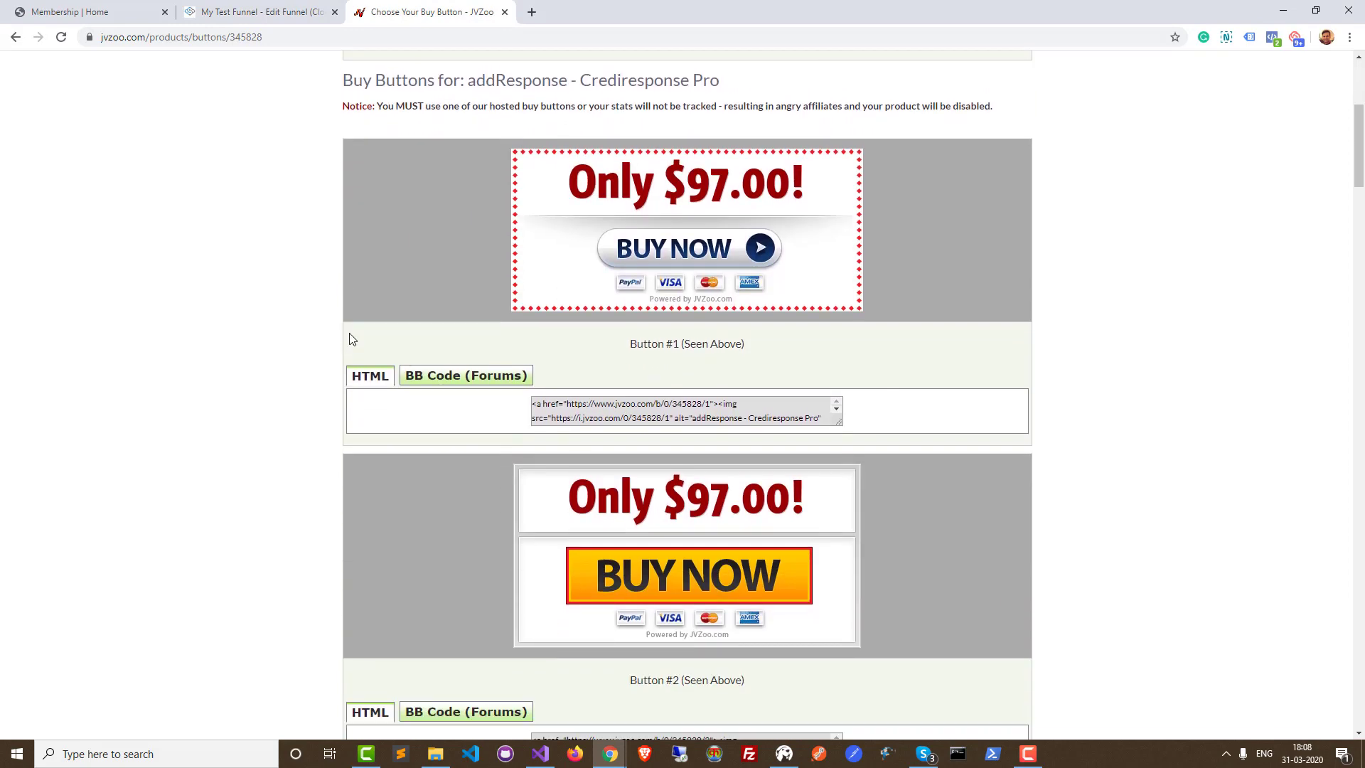
{"action": "scroll", "scroll_direction": "down", "scroll_amount": 3}
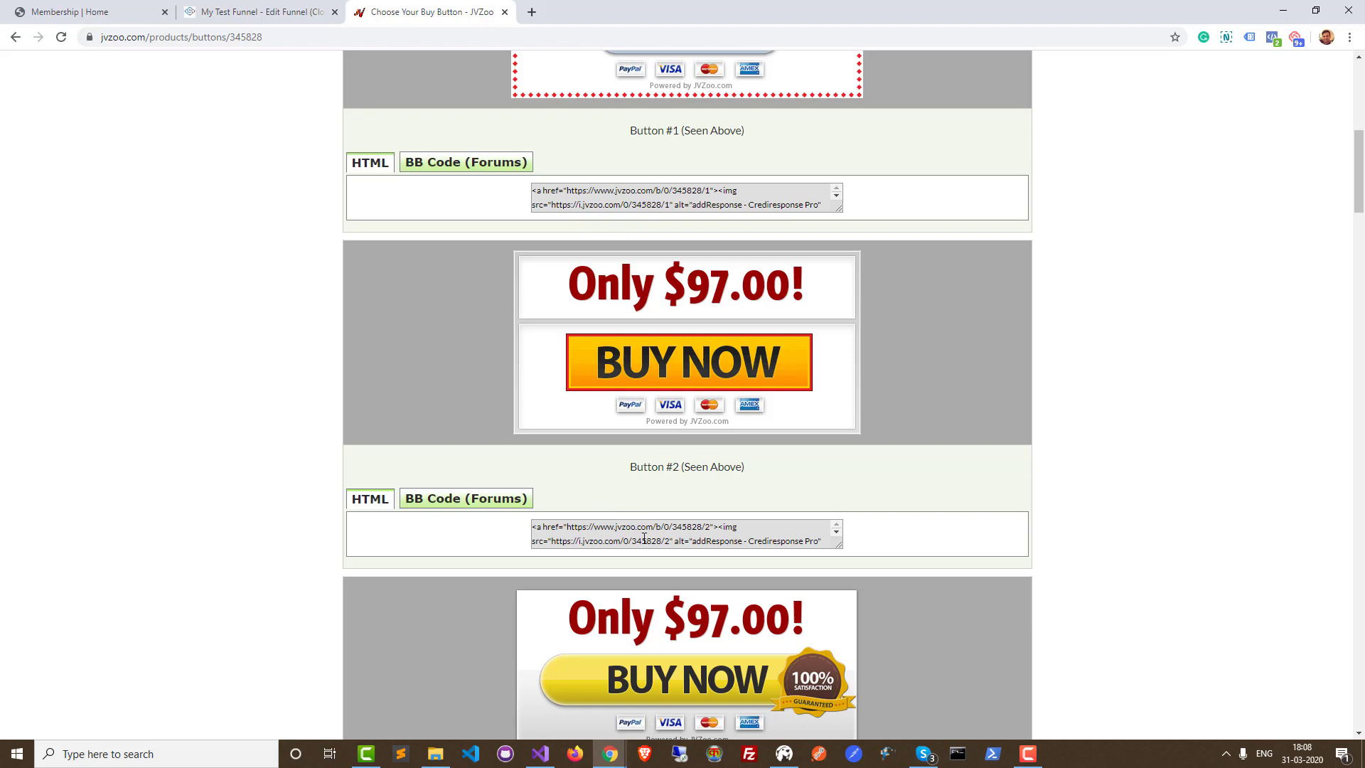
{"action": "mouse_move", "coordinate": [699, 542]}
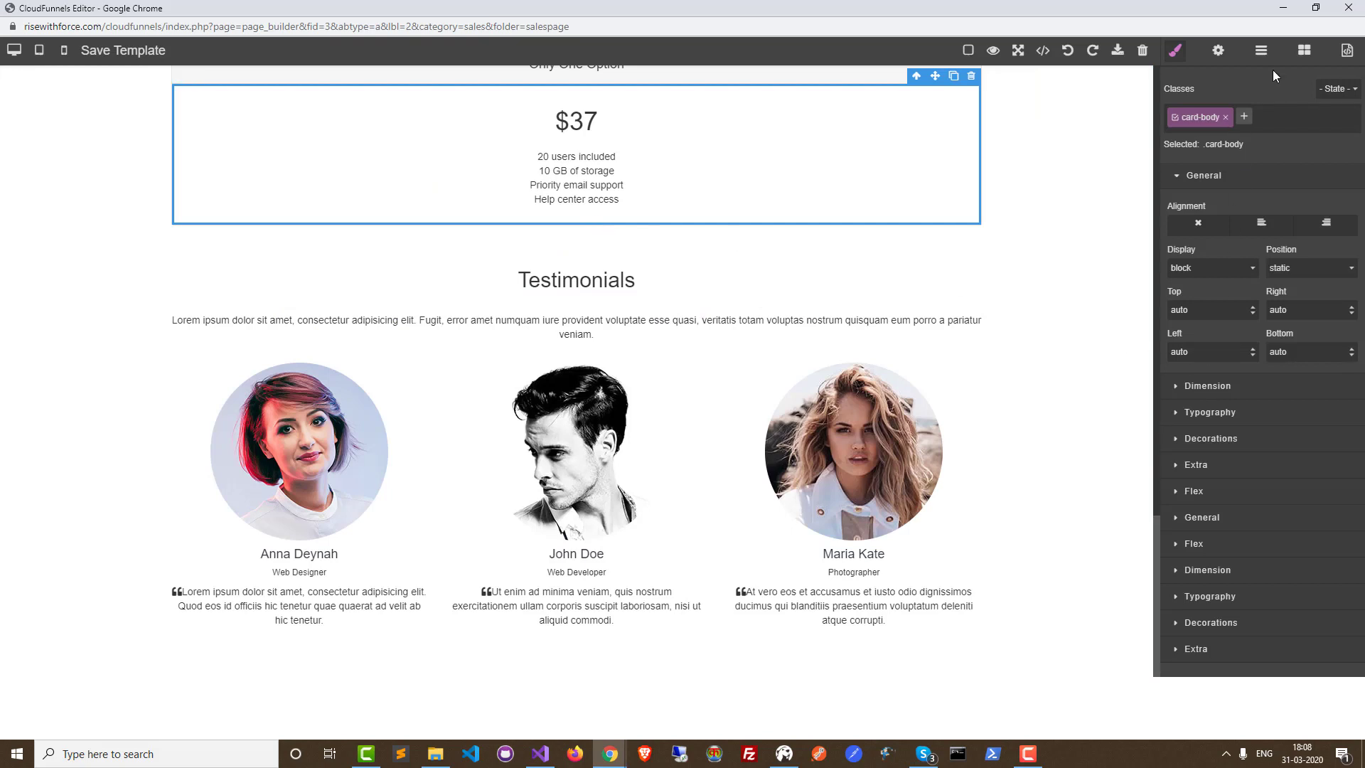
{"action": "mouse_move", "coordinate": [1304, 49]}
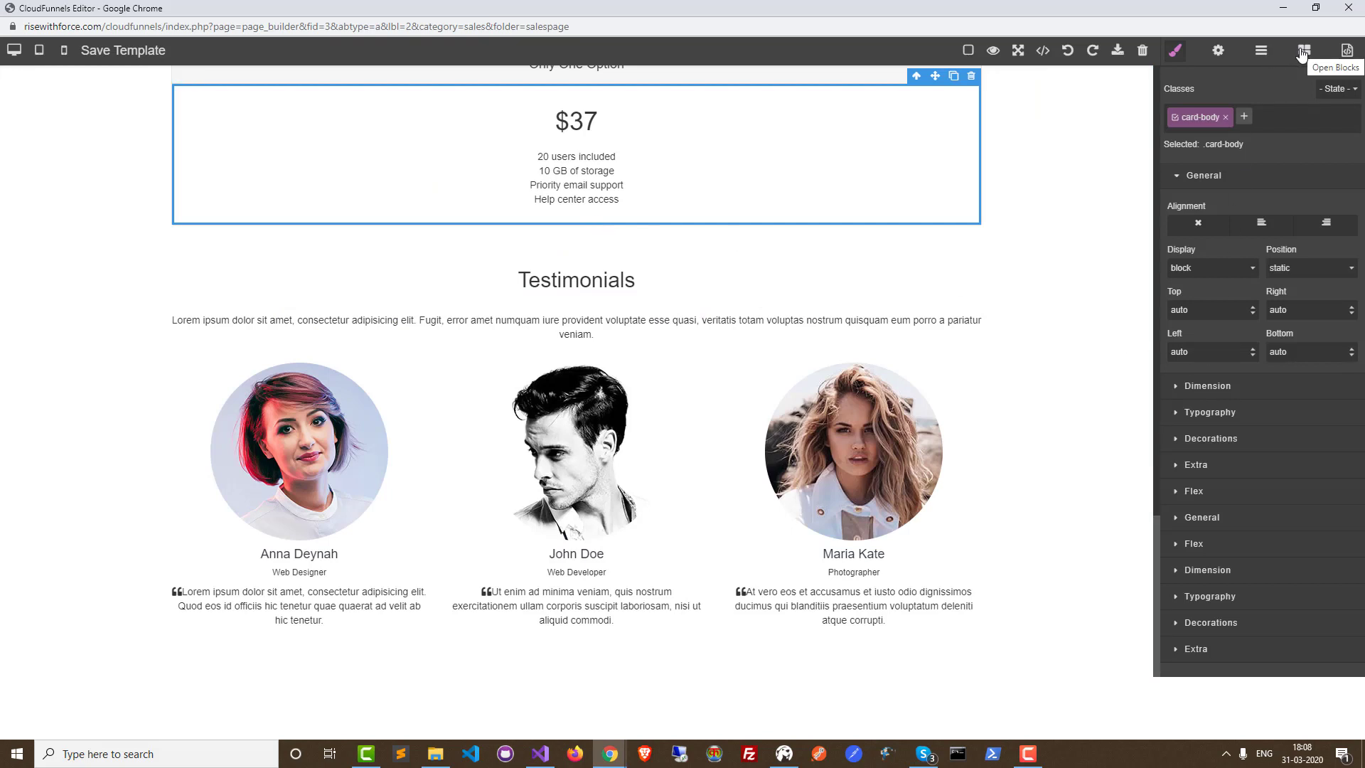
- Add a Custom Code block below the $37 pricing box
{"action": "left_click", "coordinate": [1304, 50]}
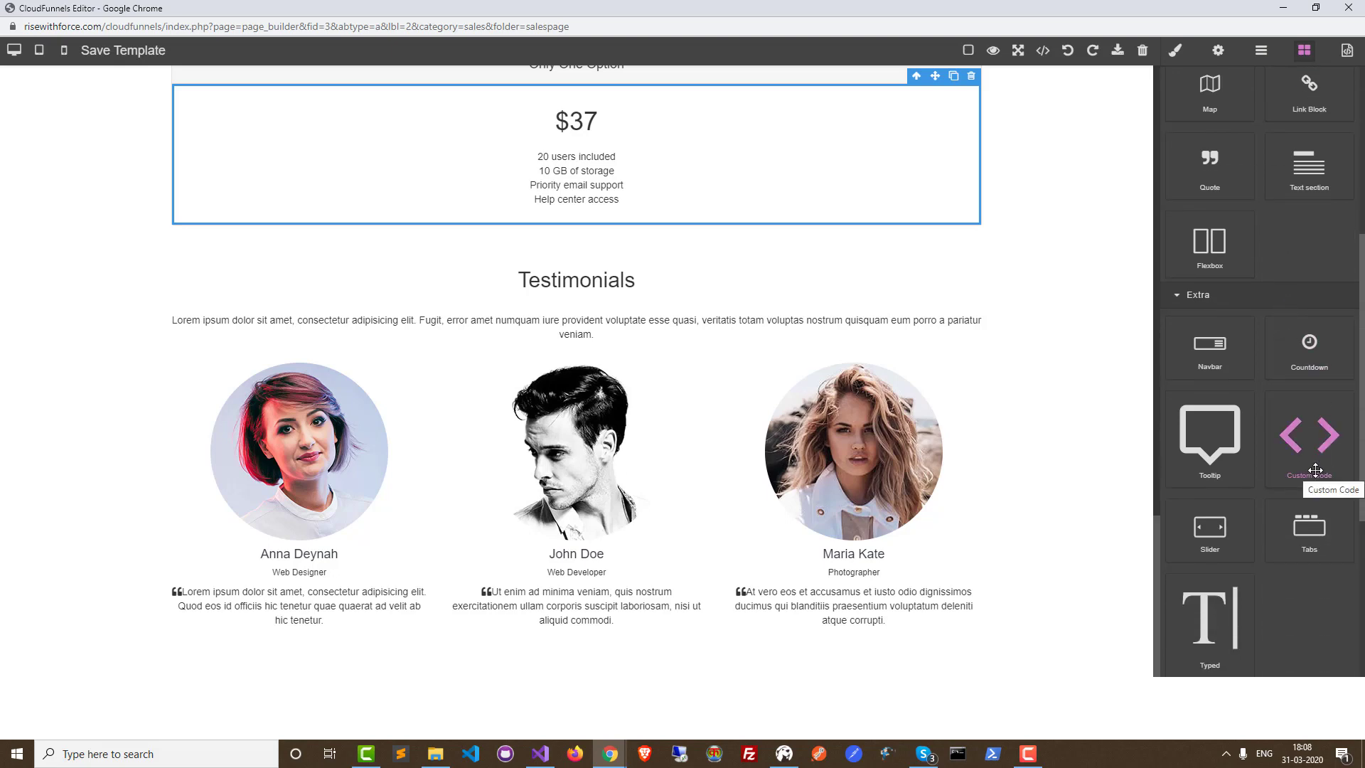
{"action": "left_click", "coordinate": [1060, 754]}
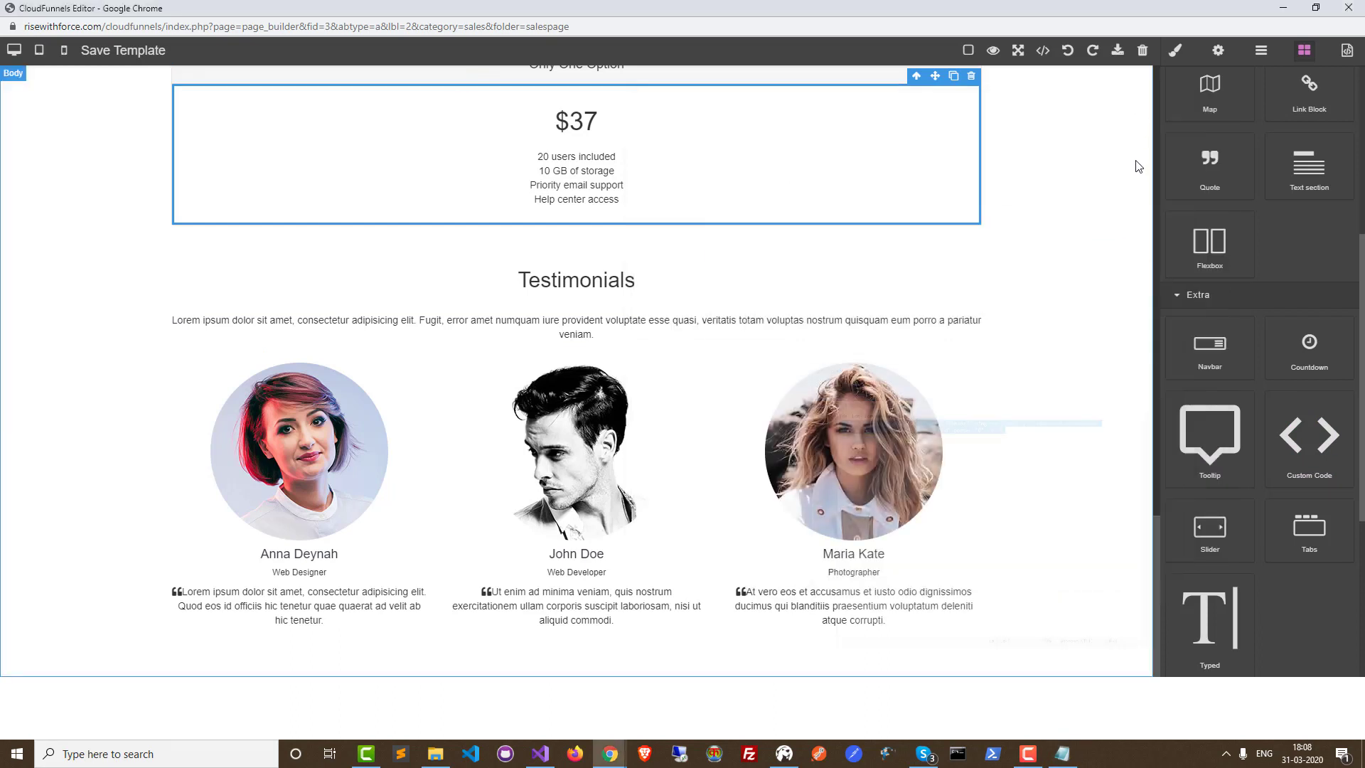
{"action": "scroll", "scroll_direction": "up", "scroll_amount": 3}
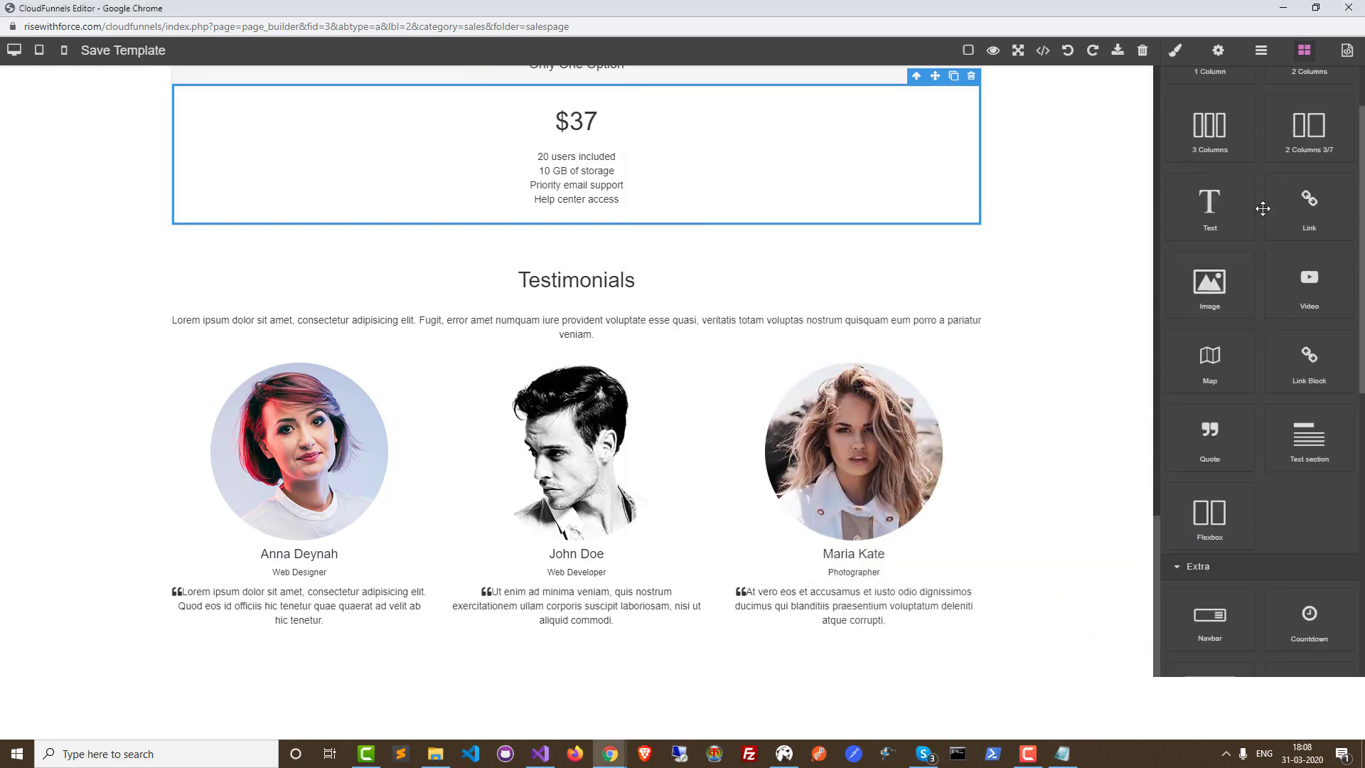
{"action": "scroll", "scroll_direction": "down", "scroll_amount": 3}
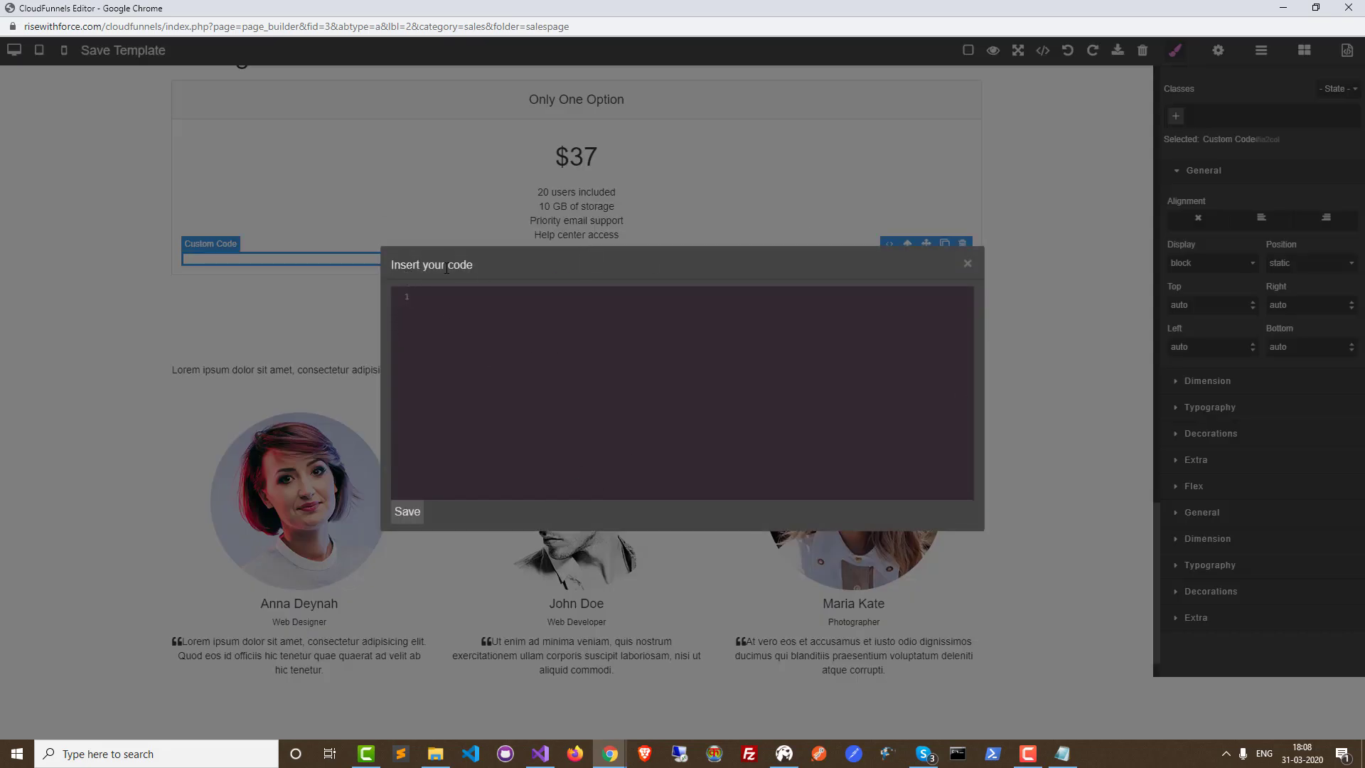
- Paste the JVZoo 'Only $97.00! BUY NOW' button HTML into the block and save the page
{"action": "type", "text": "<a href=\"https://www.jvzoo.com/b/0/345828/2\"><img src=\"https://i.jvzoo.com/0/345828/2\" alt=\"addResponse - Crediresponse Pro\" border=\"0\" /></a>"}
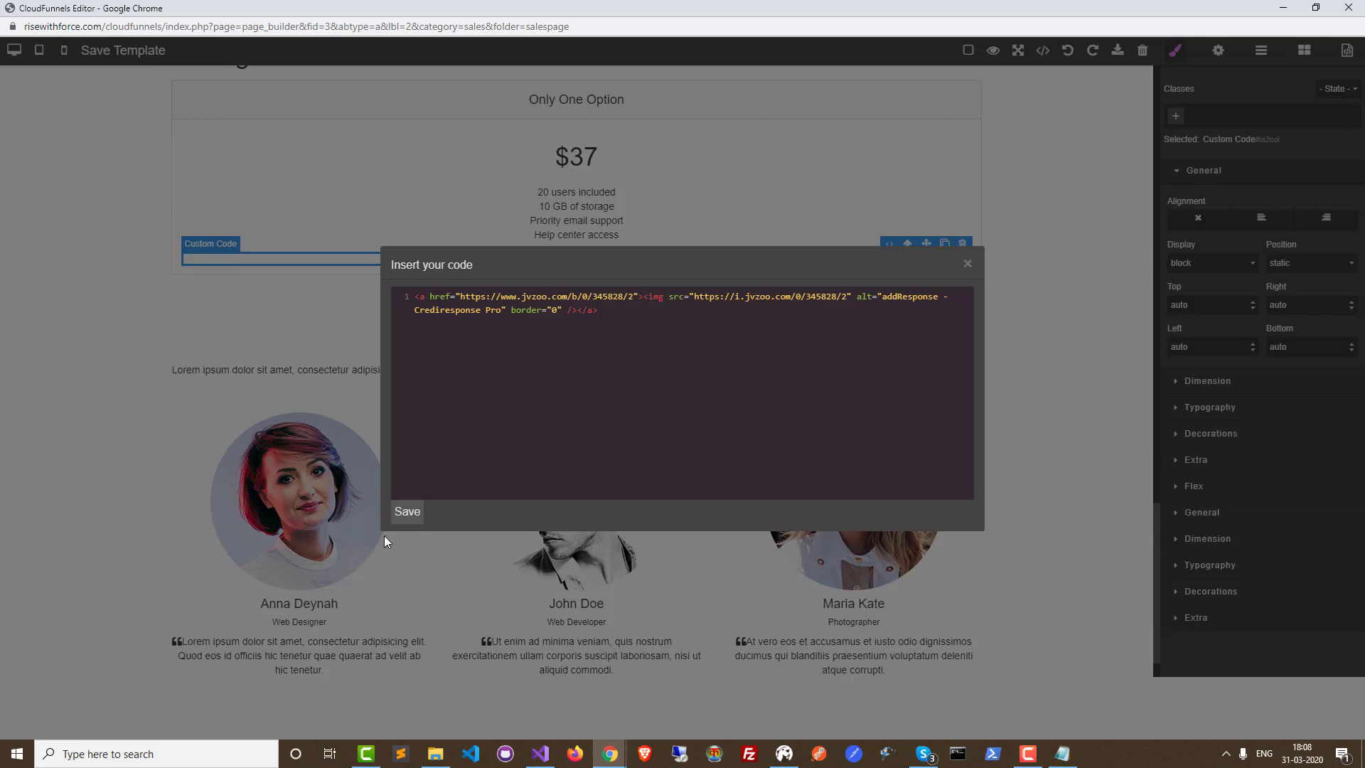
{"action": "left_click", "coordinate": [407, 510]}
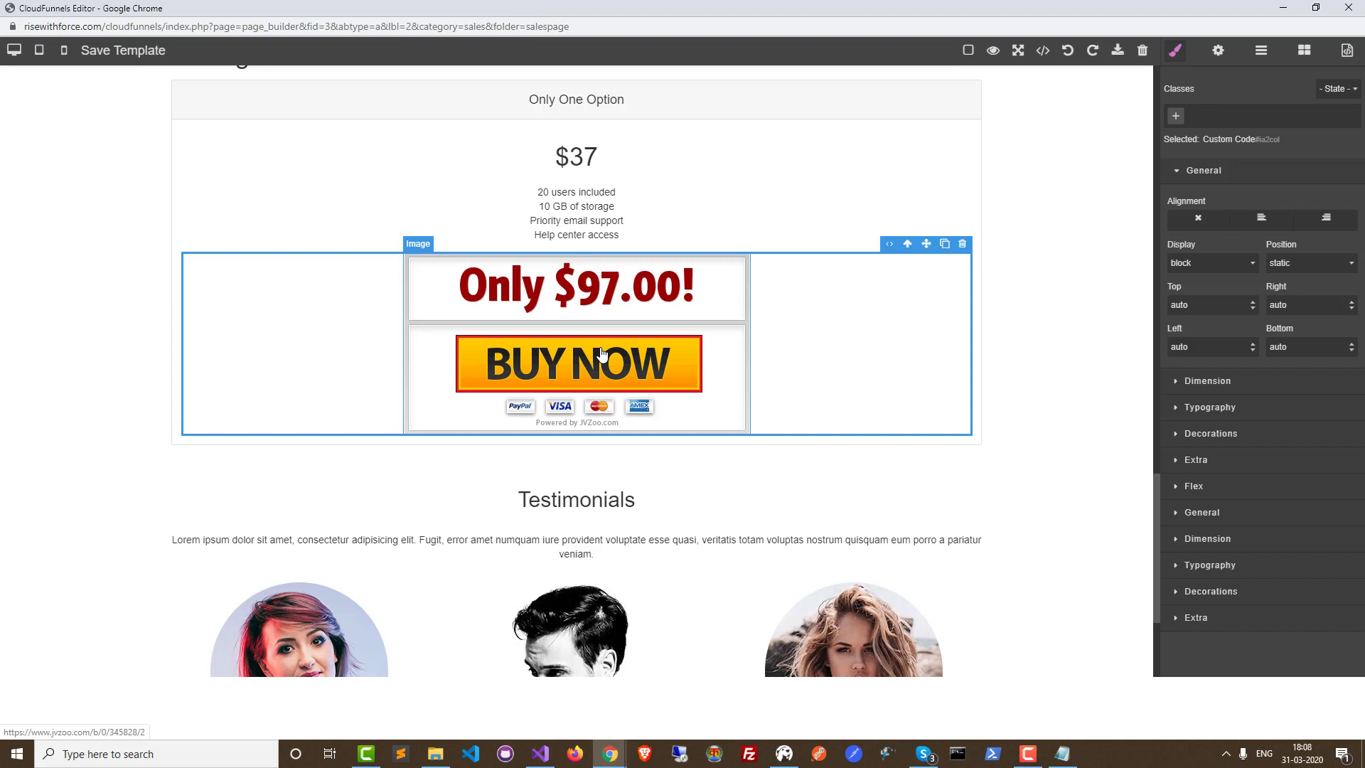
{"action": "left_click", "coordinate": [124, 50]}
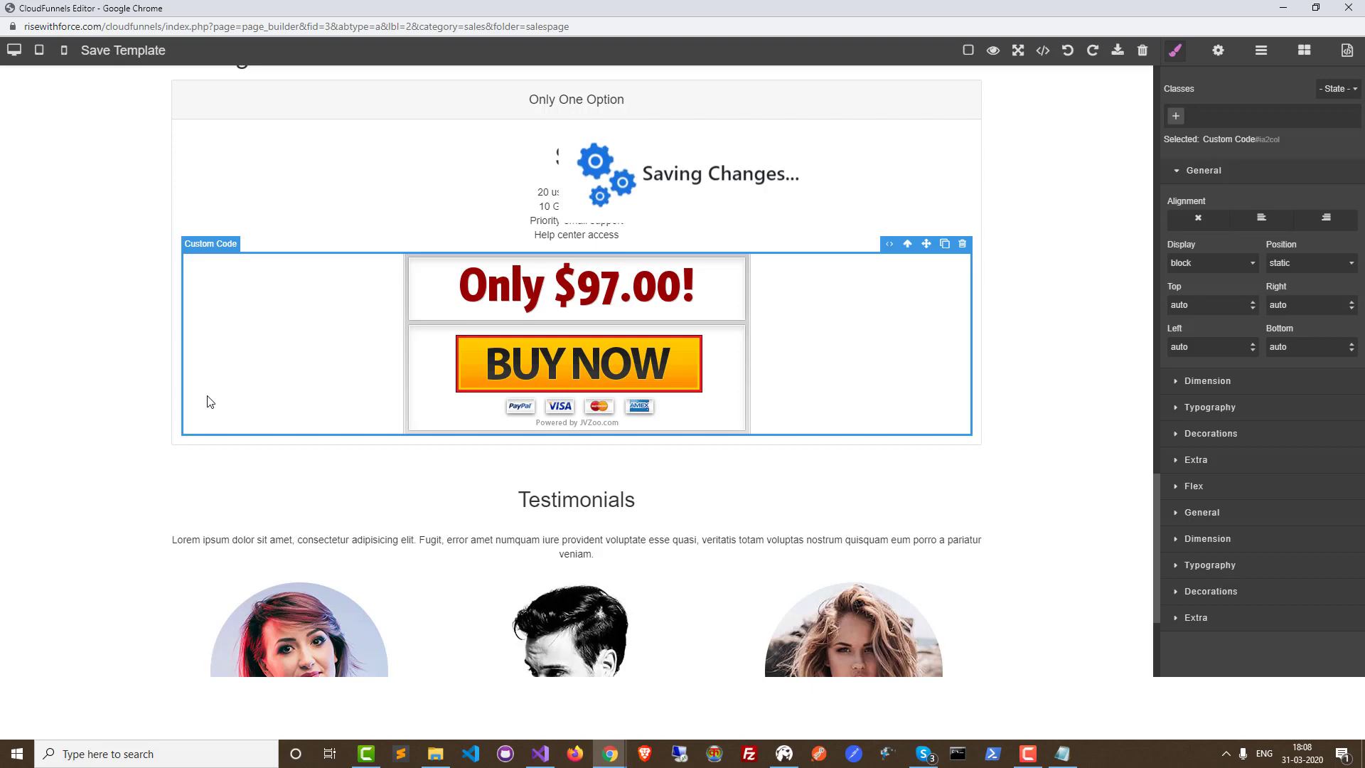
{"action": "scroll", "scroll_direction": "up", "scroll_amount": 3}
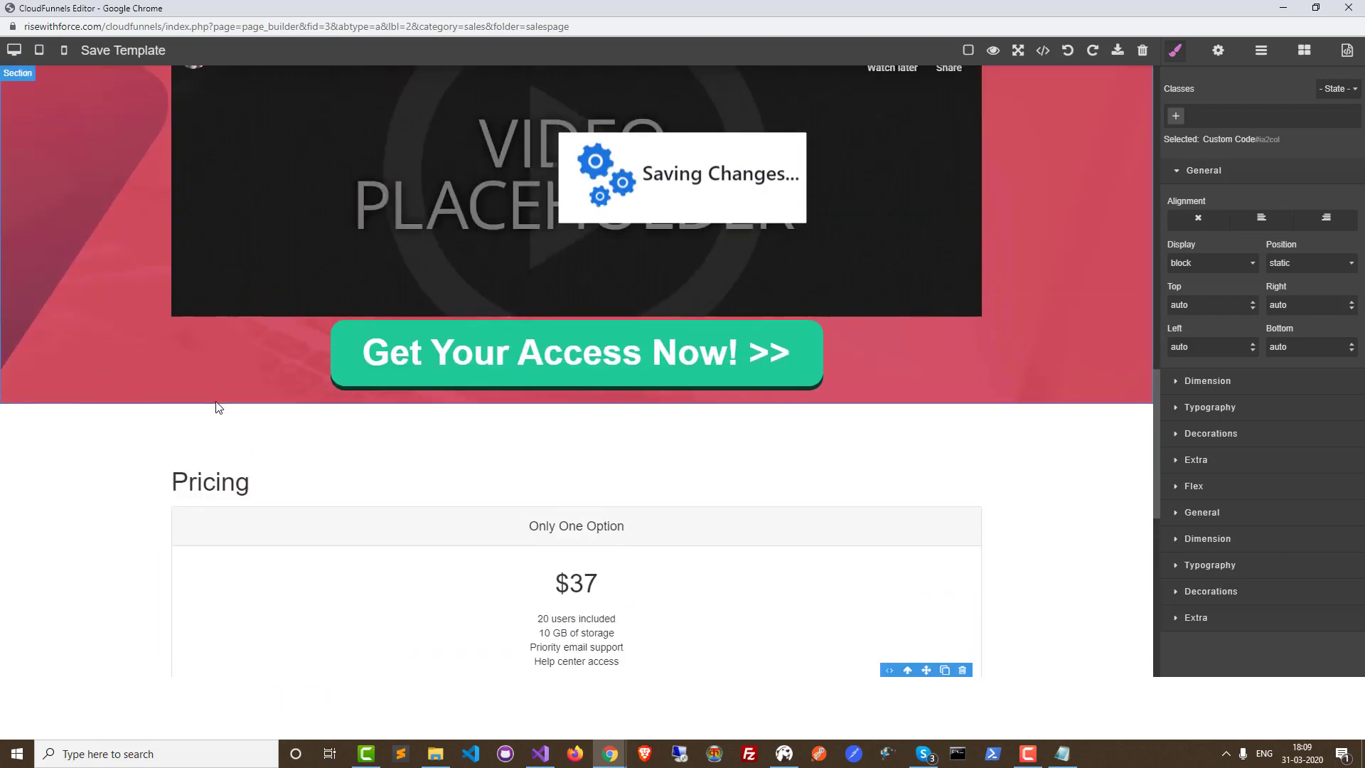
{"action": "scroll", "scroll_direction": "down", "scroll_amount": 3}
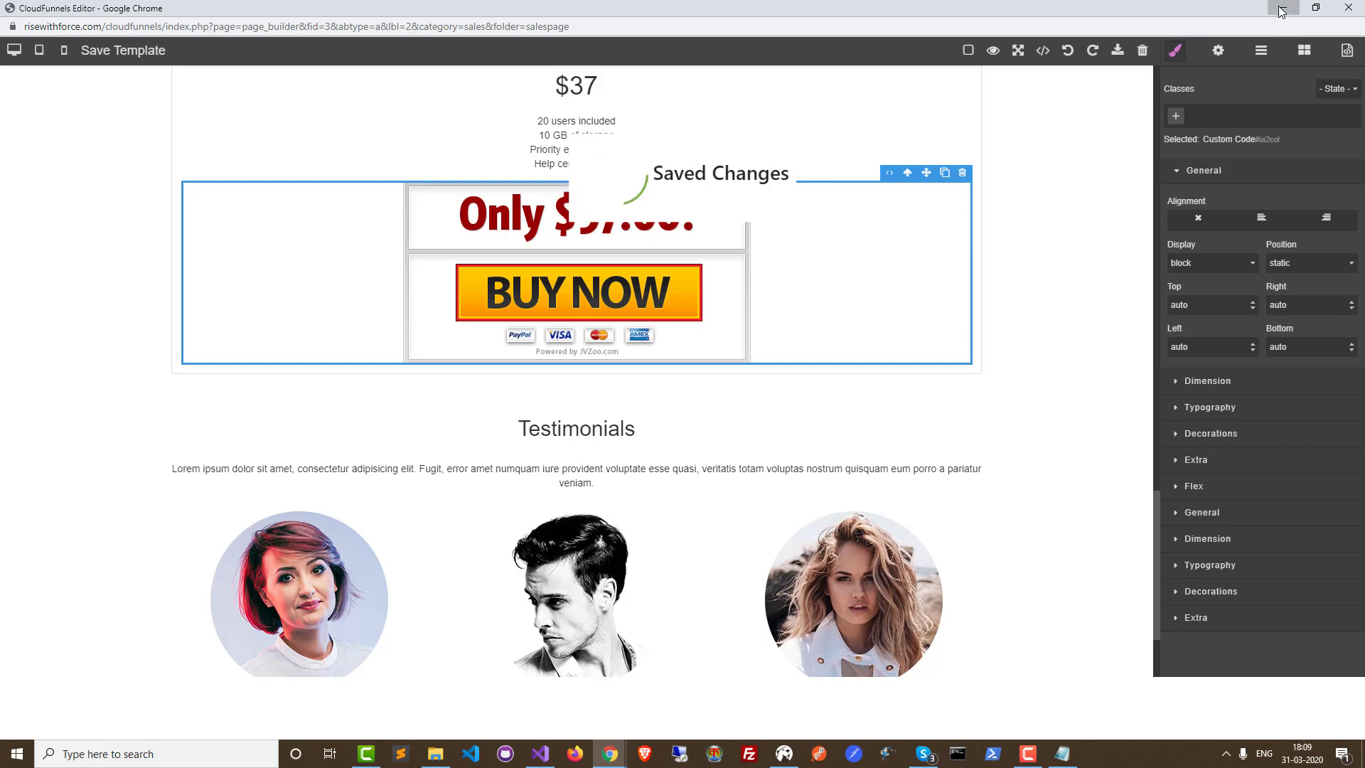
- Return to the Edit Funnel tab and choose the Order Form page type
{"action": "left_click", "coordinate": [61, 12]}
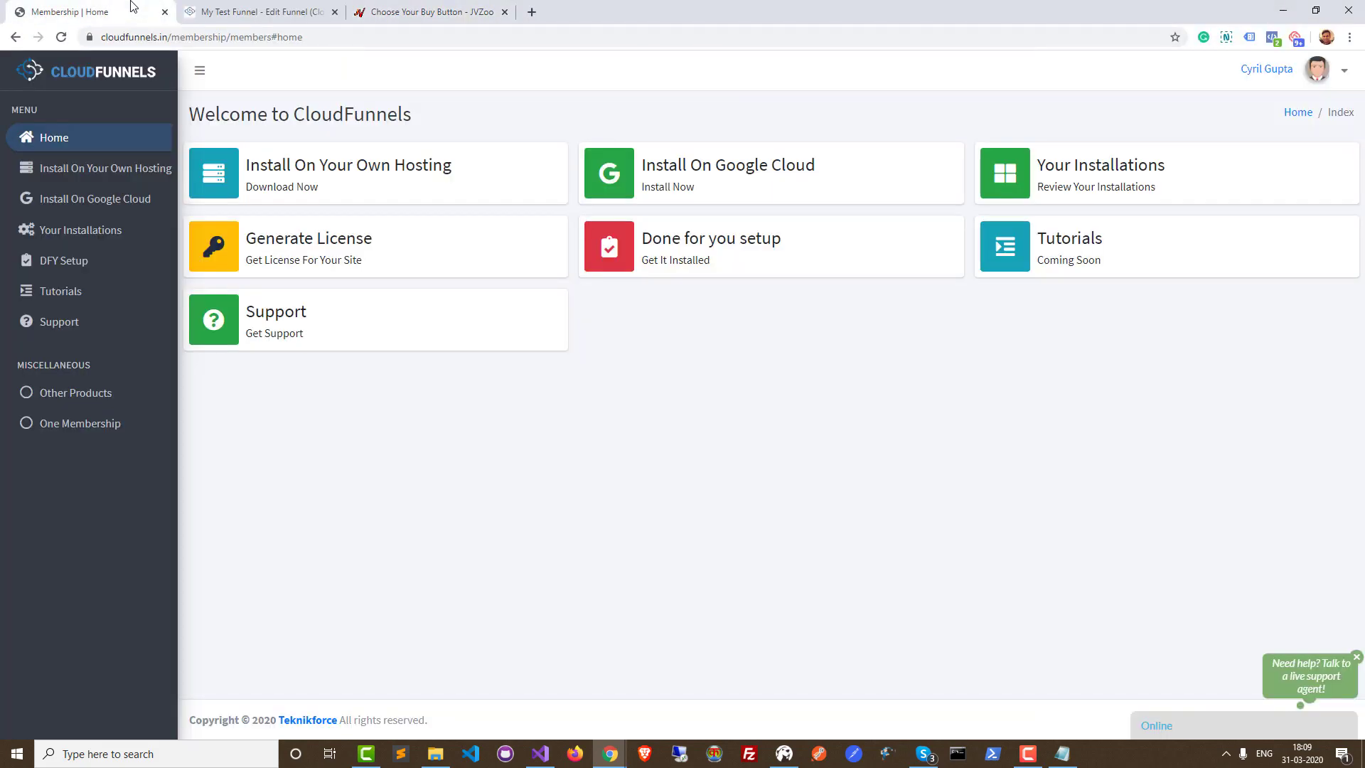
{"action": "left_click", "coordinate": [258, 11]}
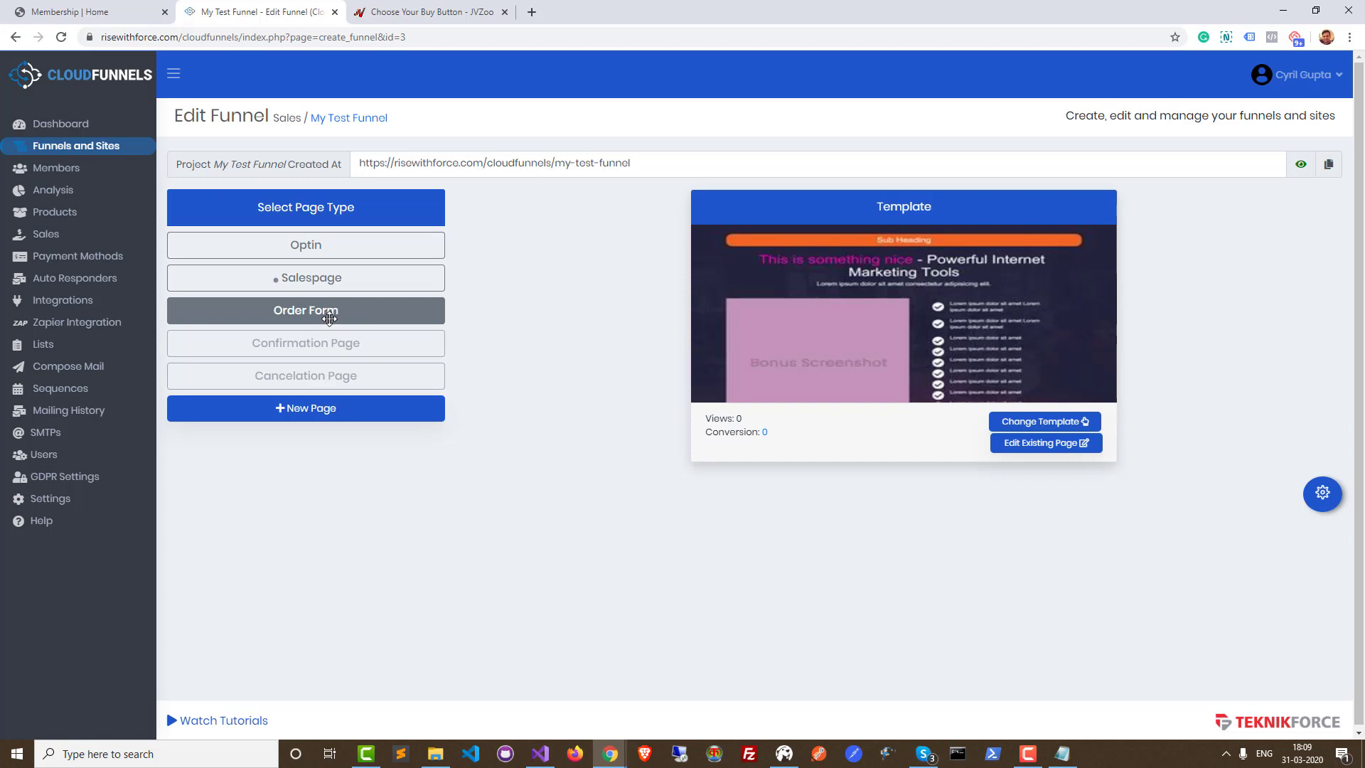
{"action": "left_click", "coordinate": [304, 310]}
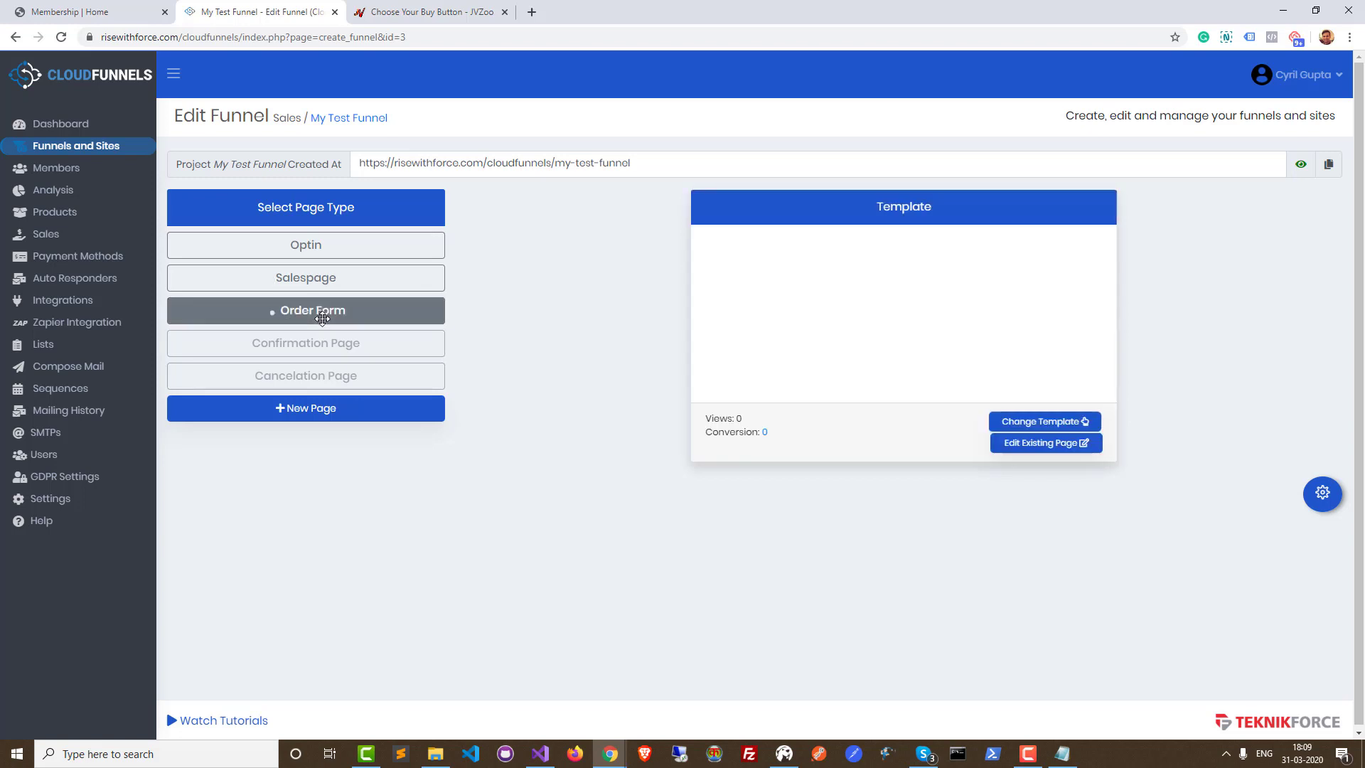
{"action": "mouse_move", "coordinate": [1030, 460]}
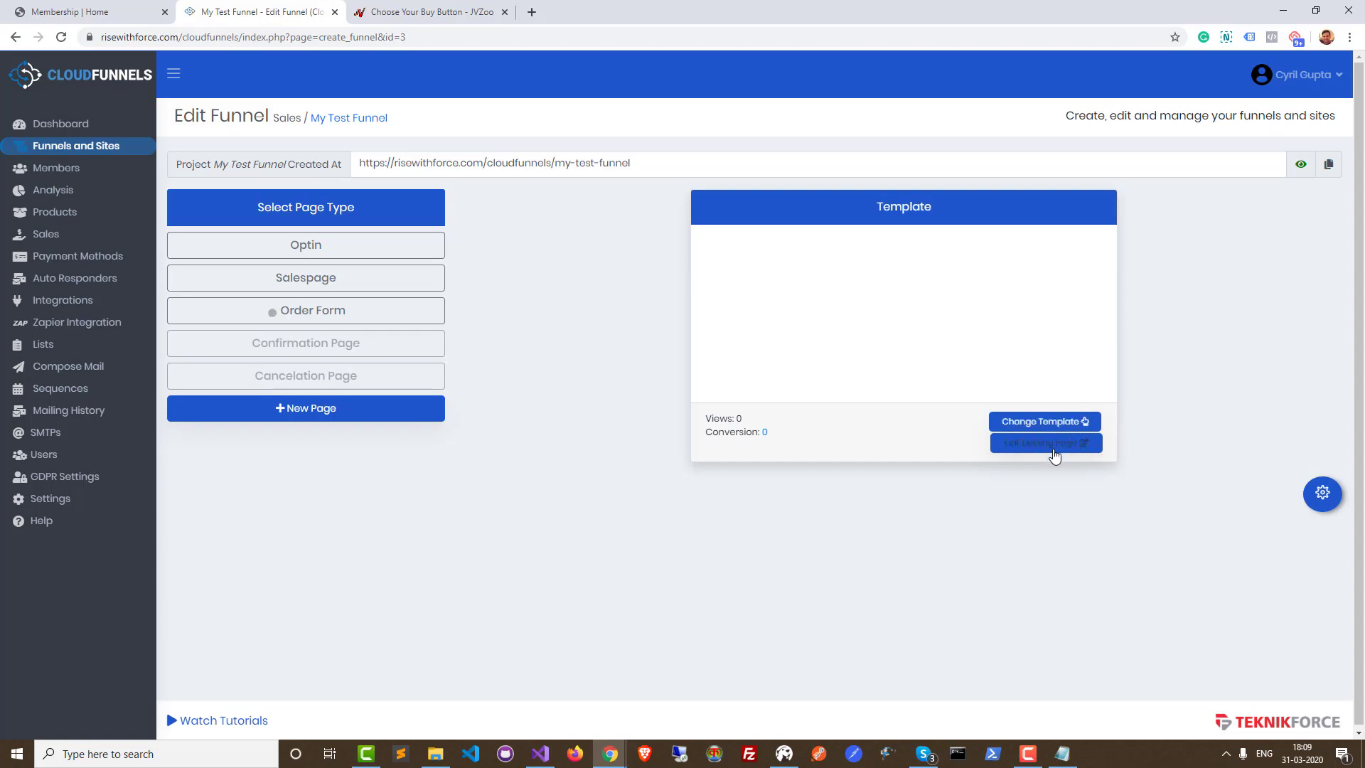
{"action": "left_click", "coordinate": [1045, 442]}
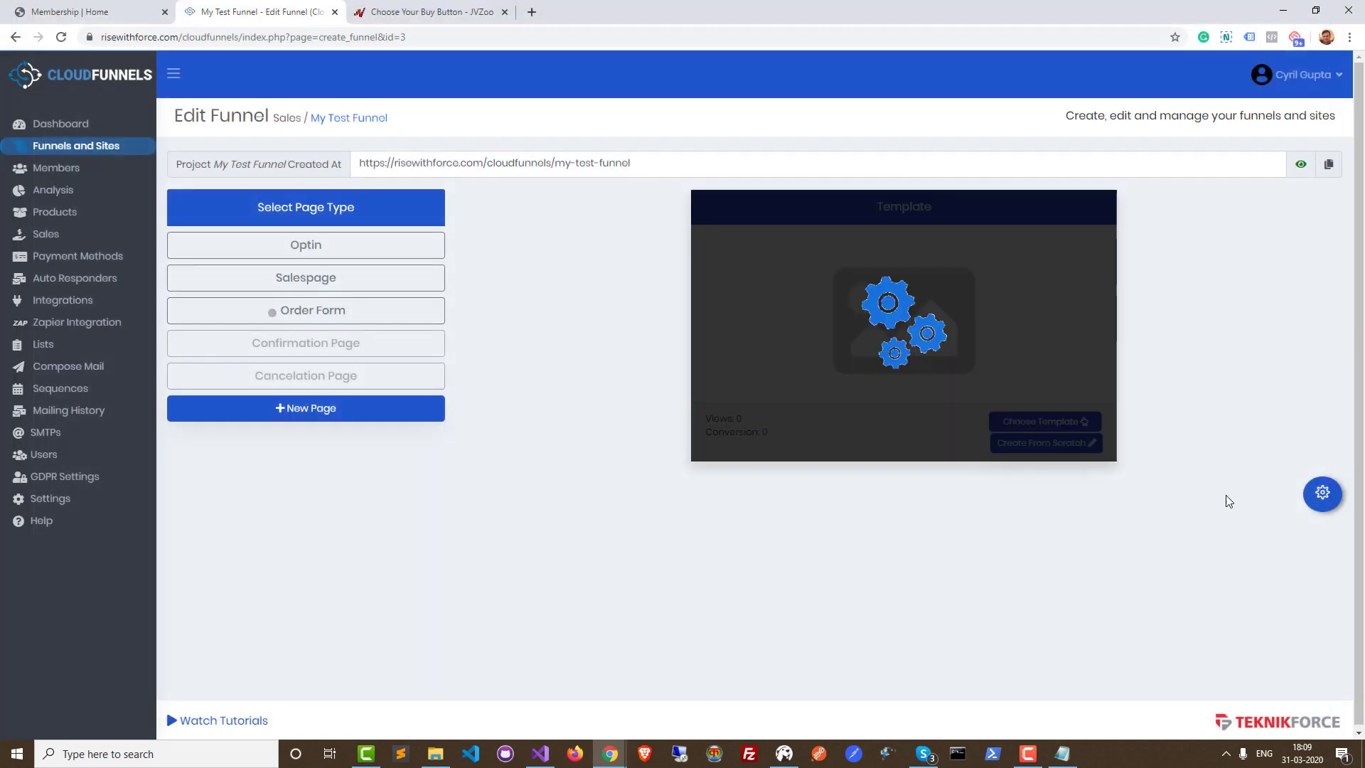
{"action": "mouse_move", "coordinate": [634, 515]}
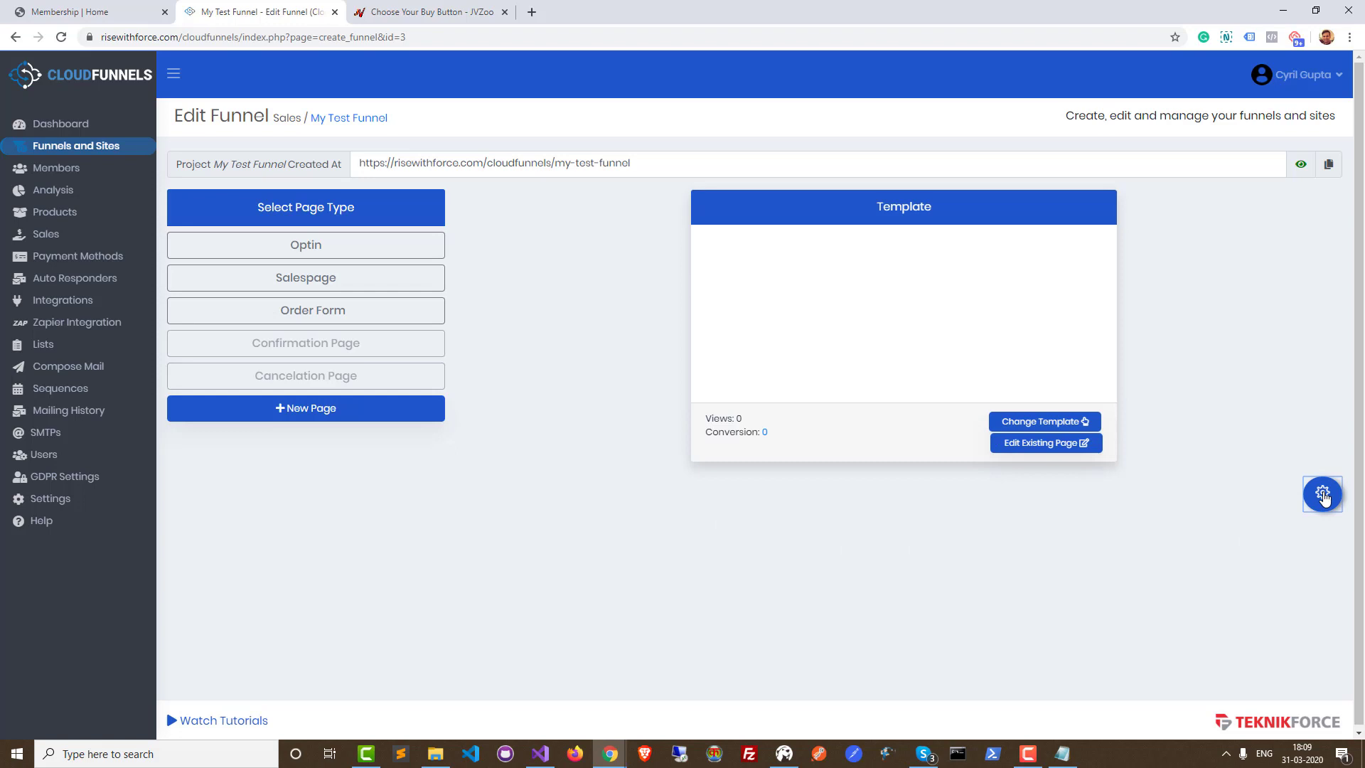
- Link the order form to My Jvzoo Payment (IPN), copy its IPN notification URL and save settings
{"action": "left_click", "coordinate": [1323, 494]}
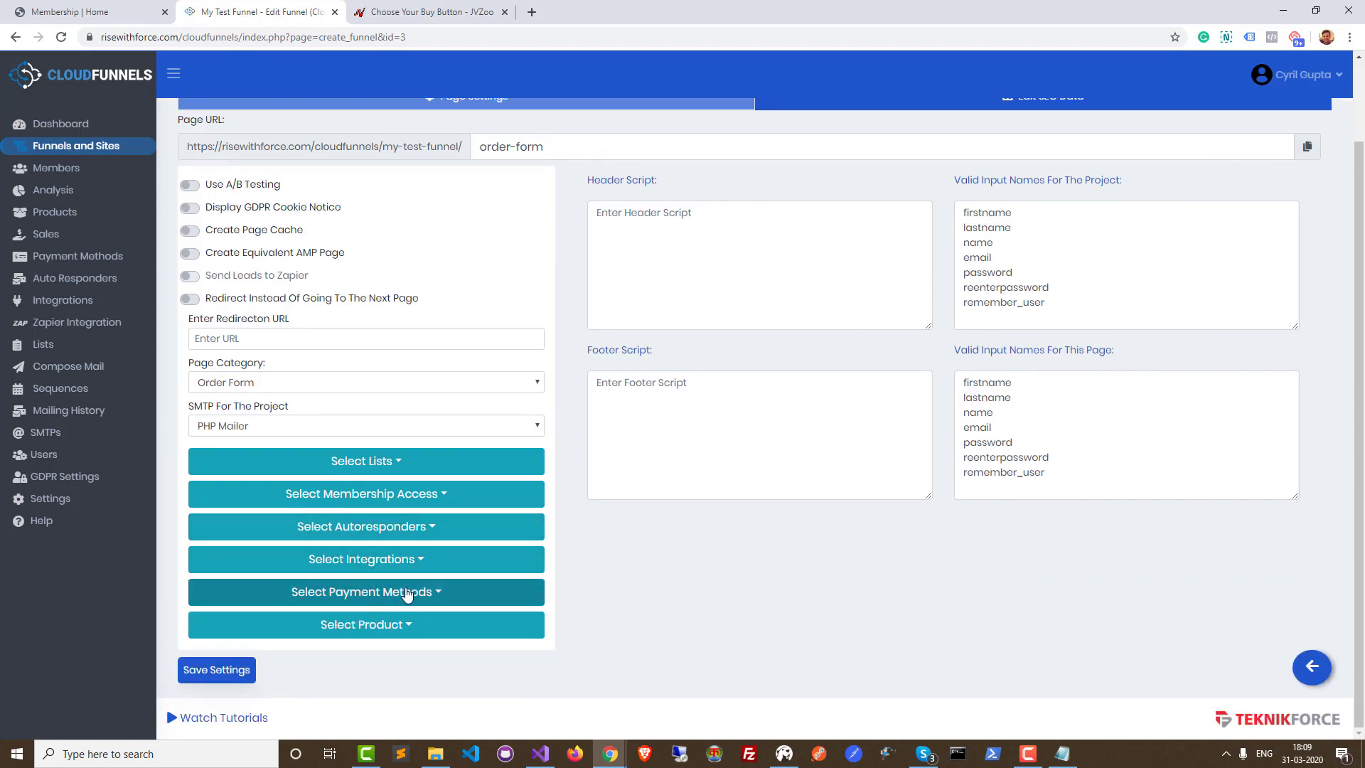
{"action": "left_click", "coordinate": [365, 592]}
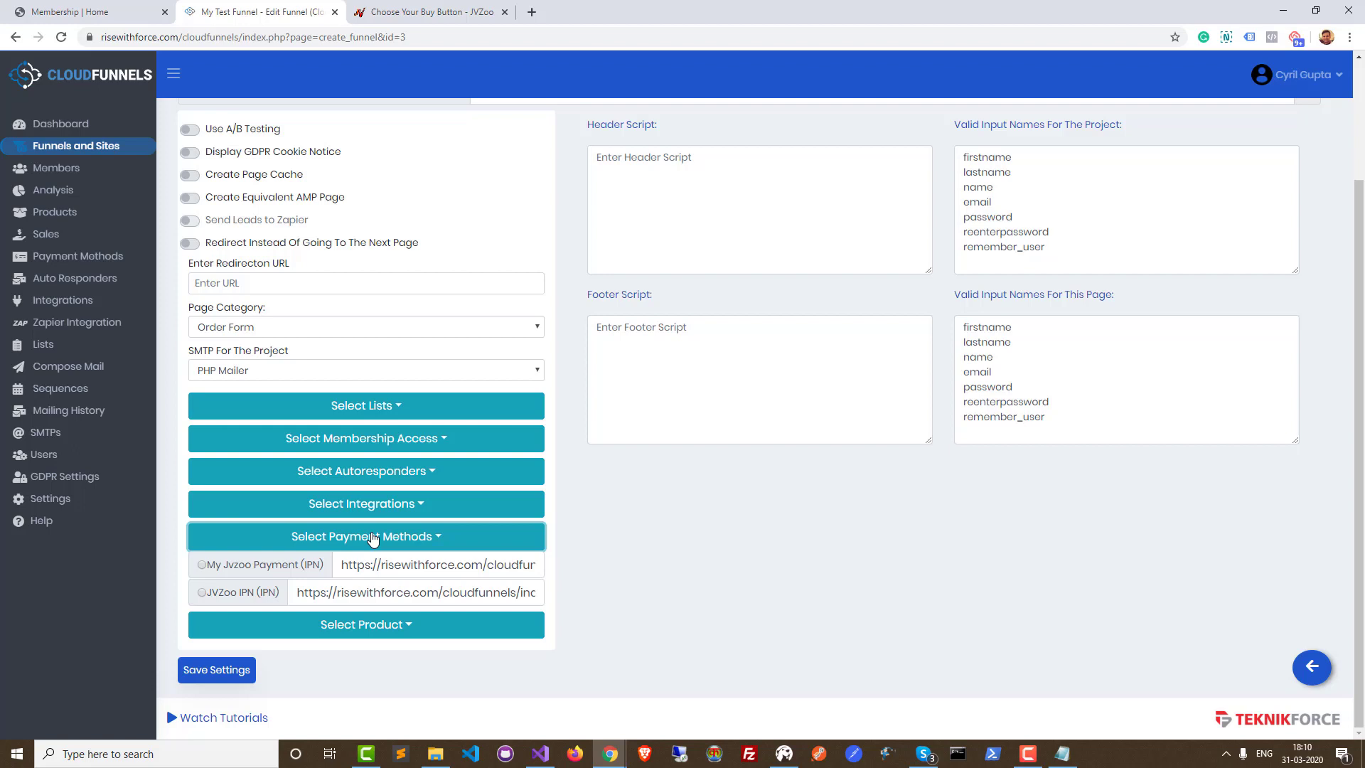
{"action": "left_click", "coordinate": [201, 564]}
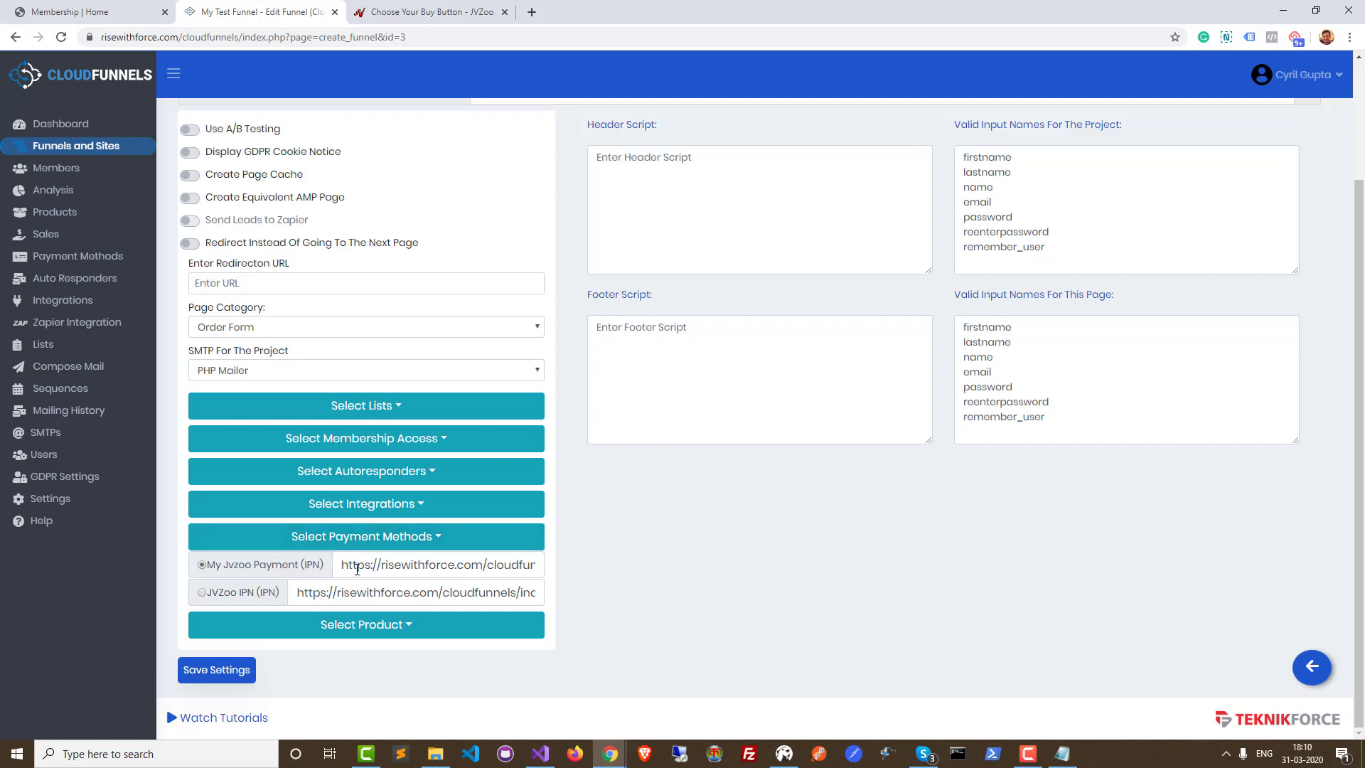
{"action": "triple_click", "coordinate": [437, 564]}
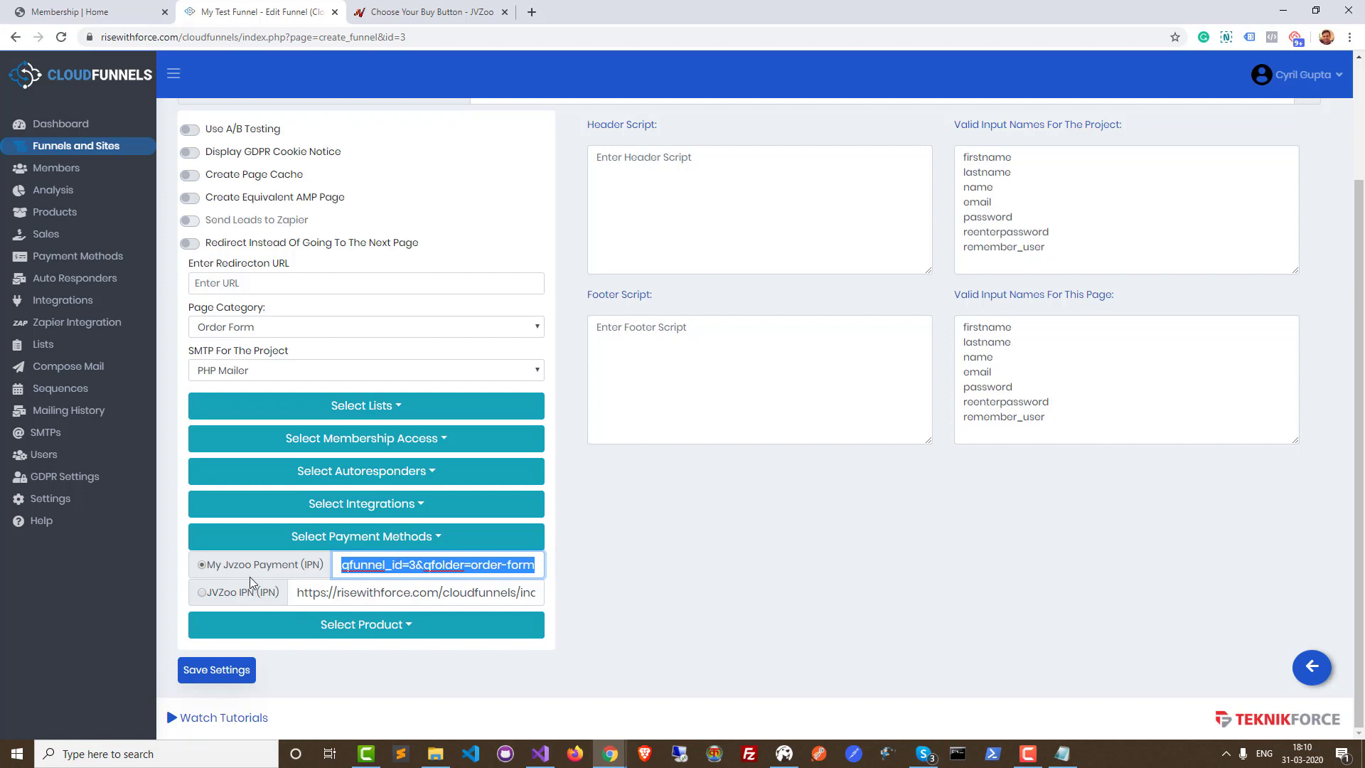
{"action": "mouse_move", "coordinate": [202, 596]}
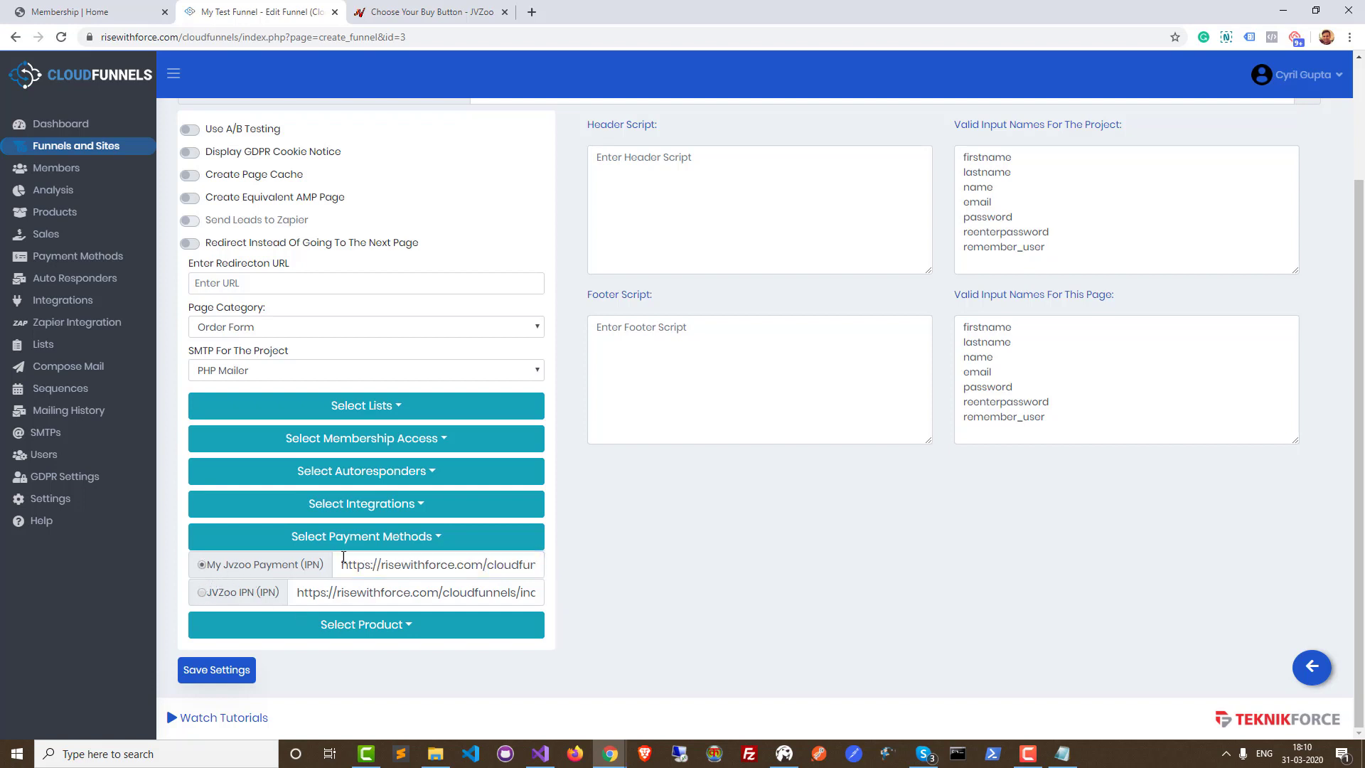
{"action": "key", "text": "ctrl+a"}
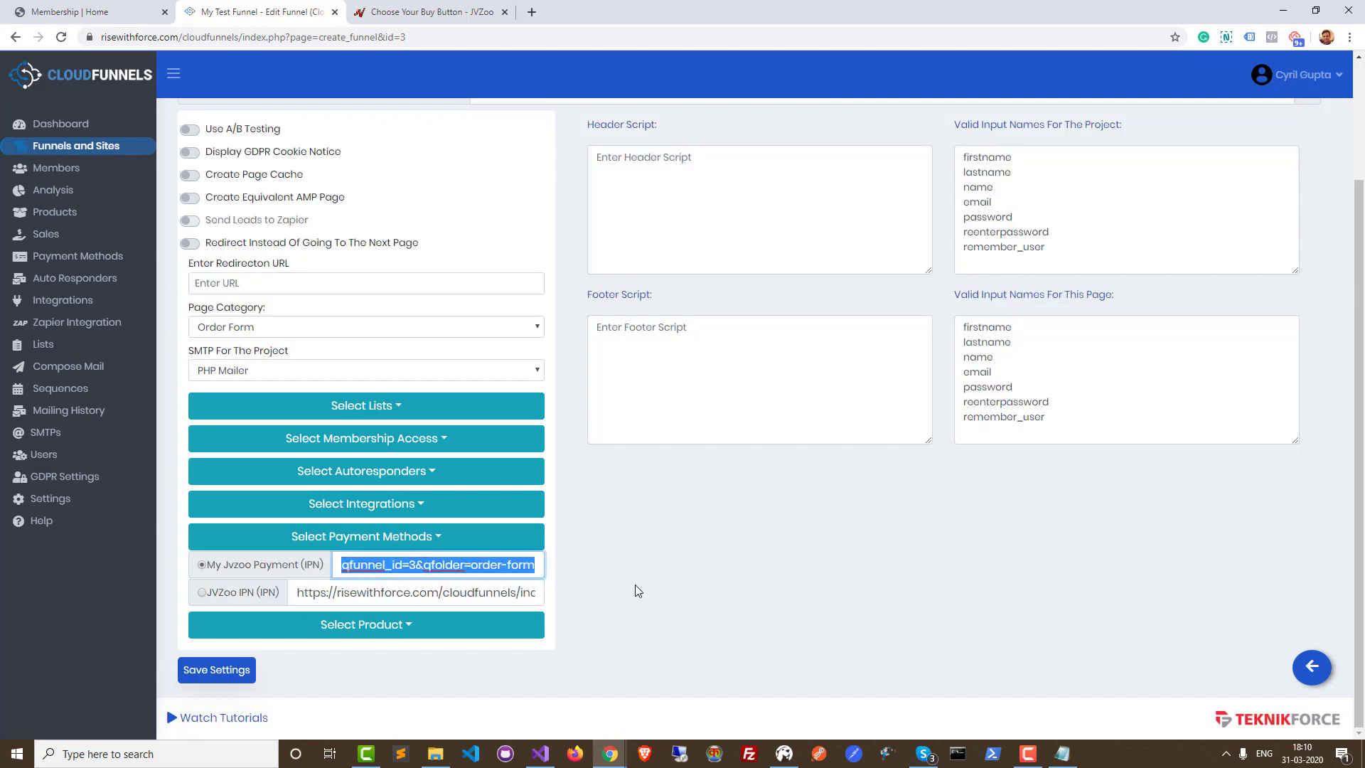
{"action": "left_click", "coordinate": [217, 670]}
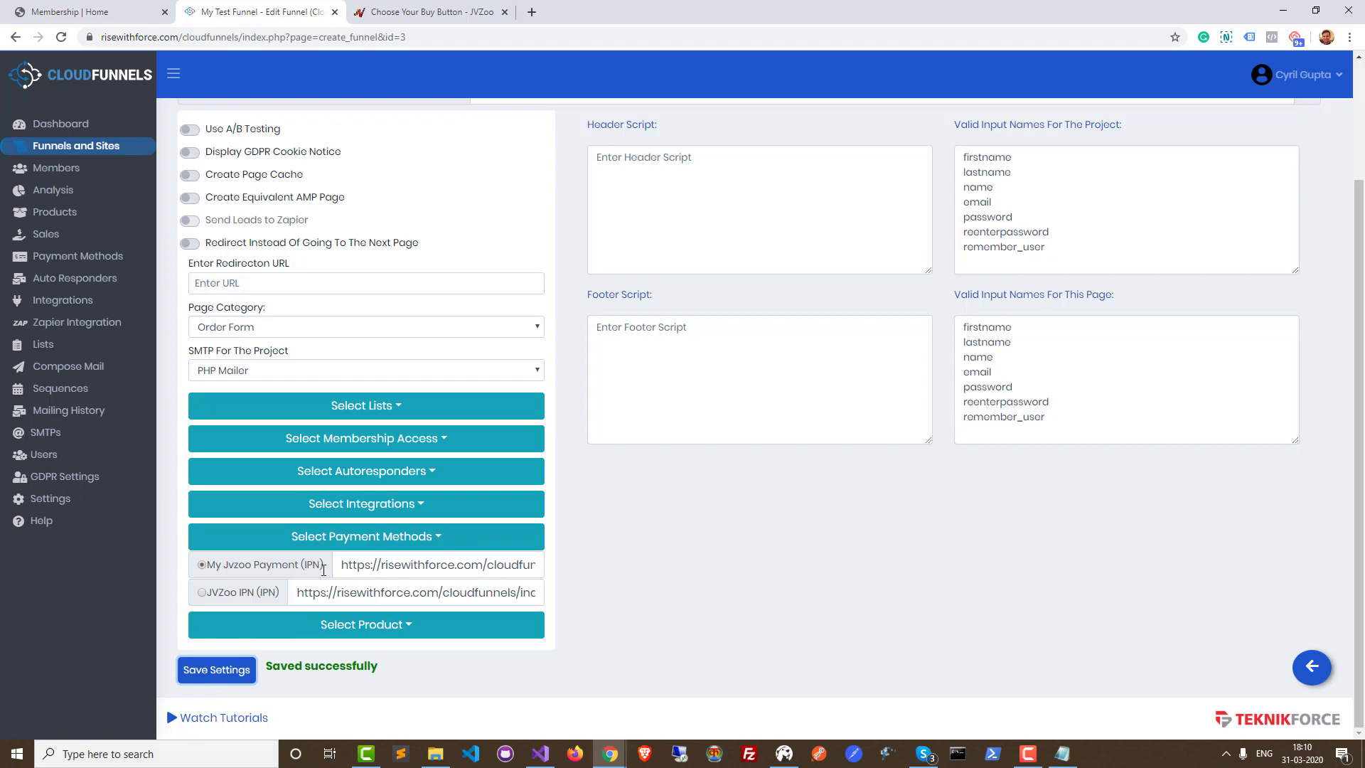
- Replace the JVZIPN URL in JVZoo's external integration with the CloudFunnels do_payment URL
{"action": "left_click", "coordinate": [426, 11]}
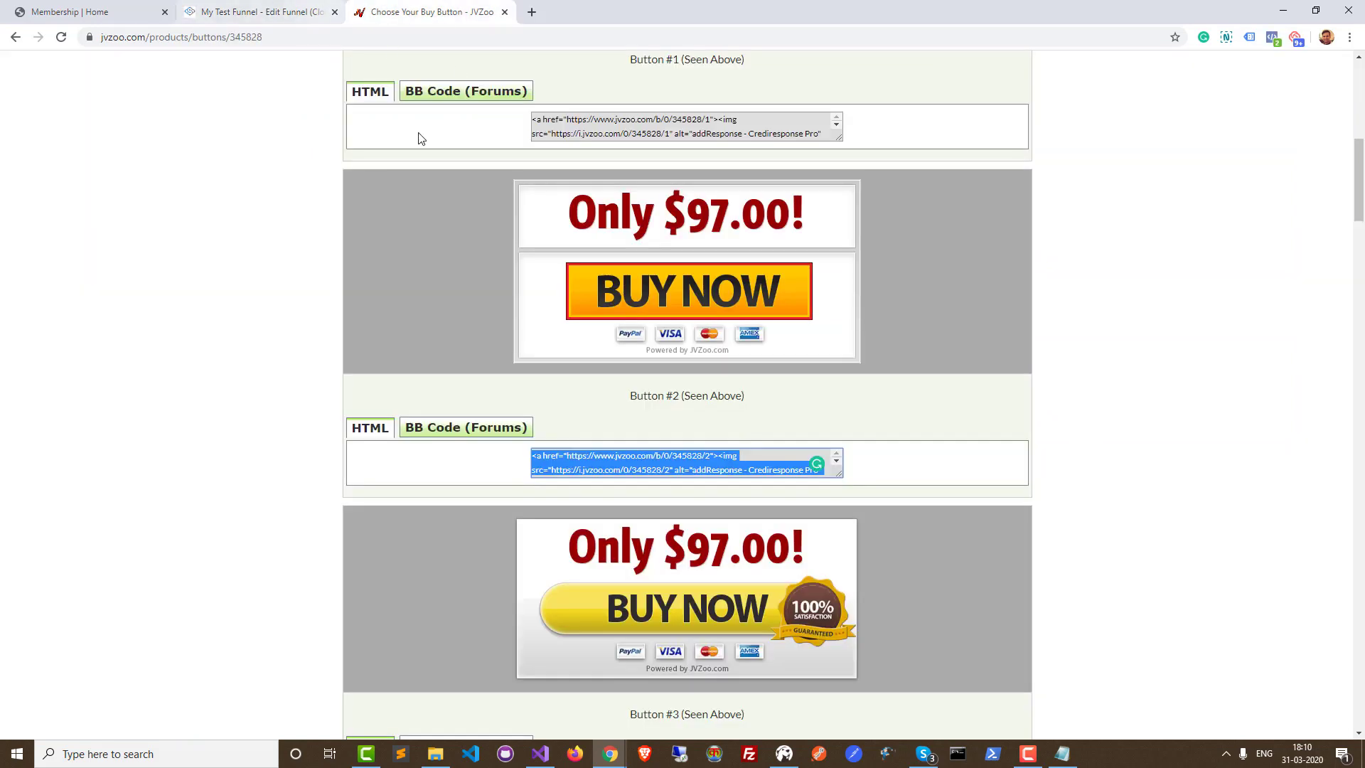
{"action": "scroll", "scroll_direction": "up", "scroll_amount": 3}
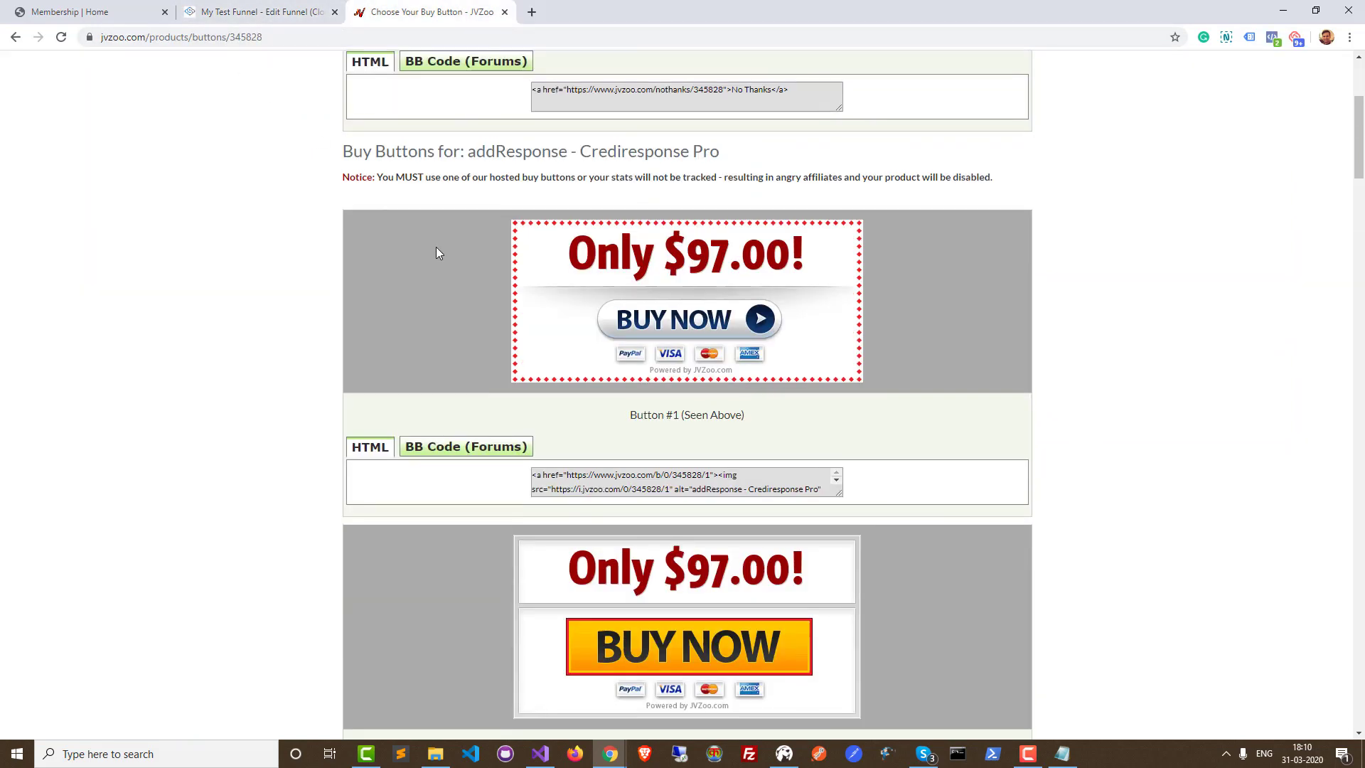
{"action": "mouse_move", "coordinate": [386, 288]}
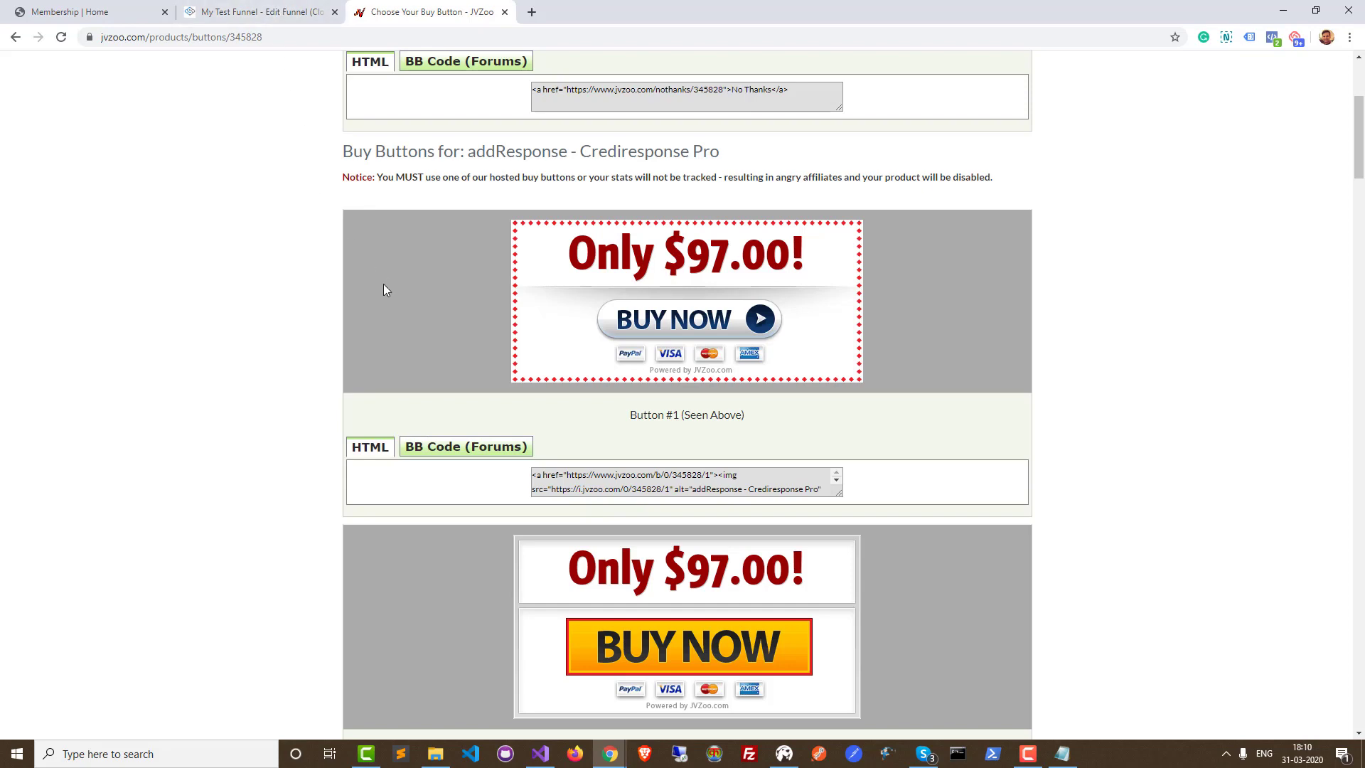
{"action": "mouse_move", "coordinate": [721, 568]}
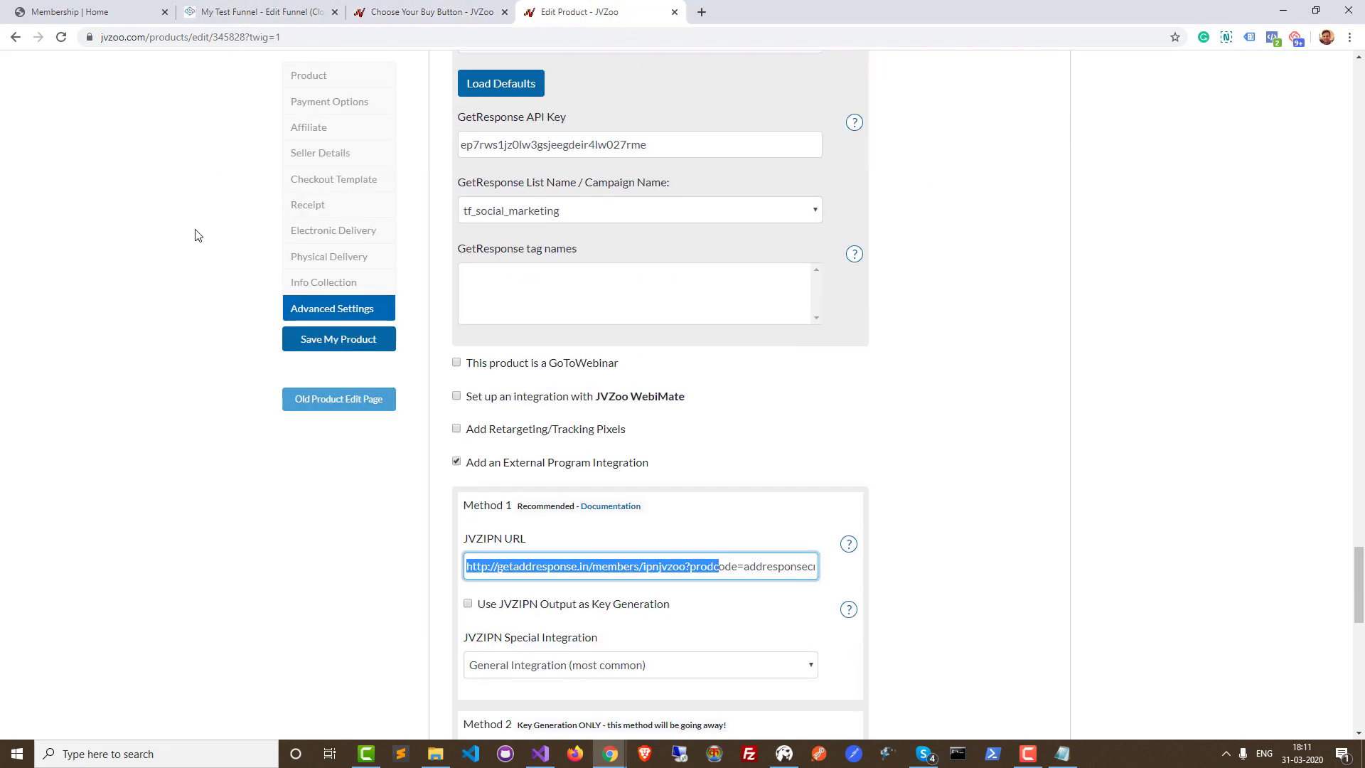
{"action": "scroll", "scroll_direction": "down", "scroll_amount": 3}
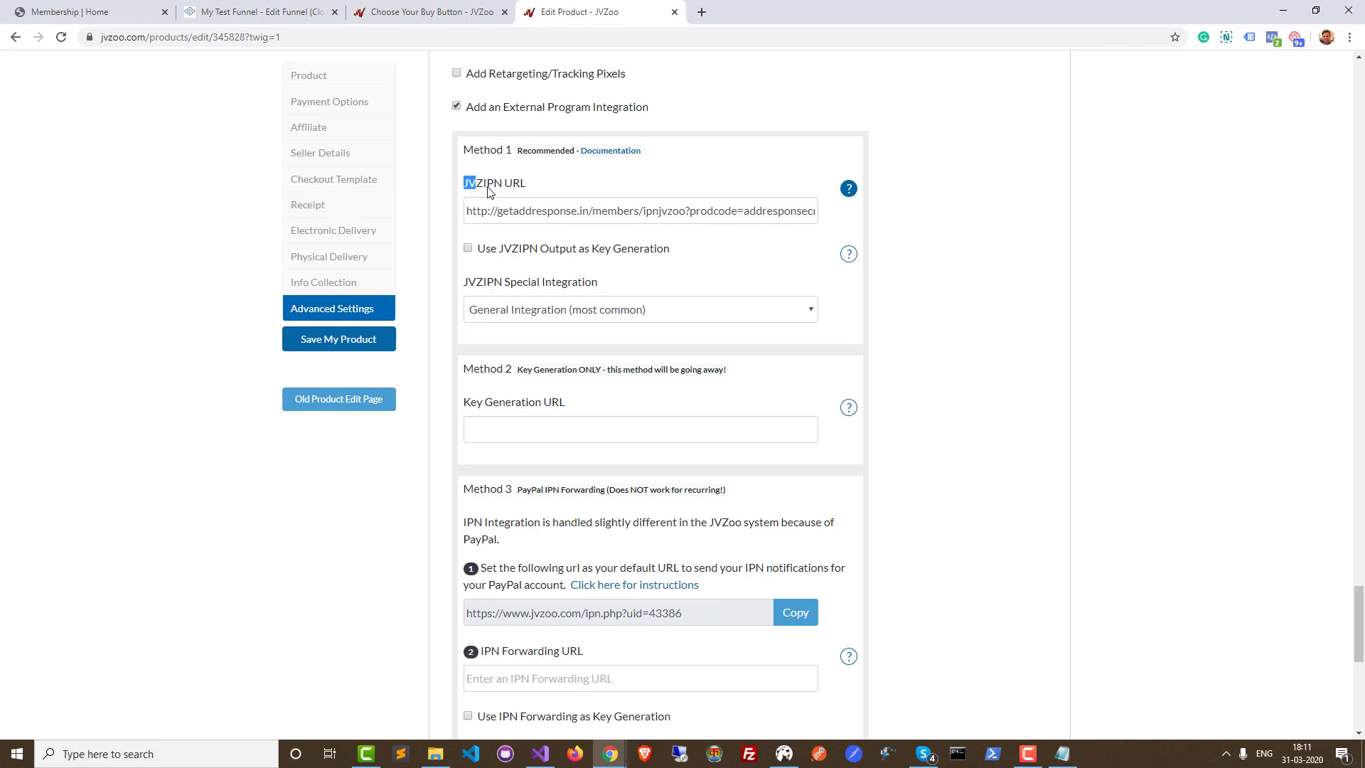
{"action": "double_click", "coordinate": [494, 183]}
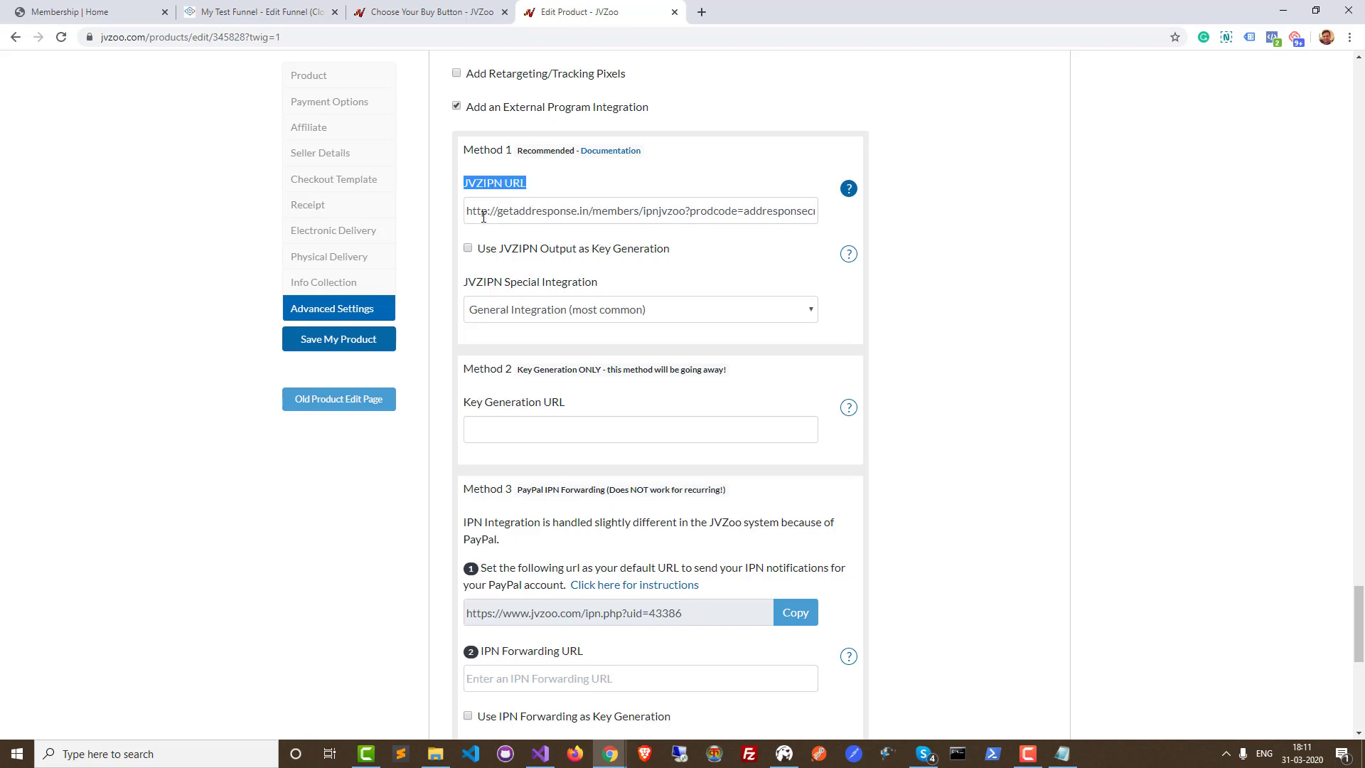
{"action": "triple_click", "coordinate": [640, 210]}
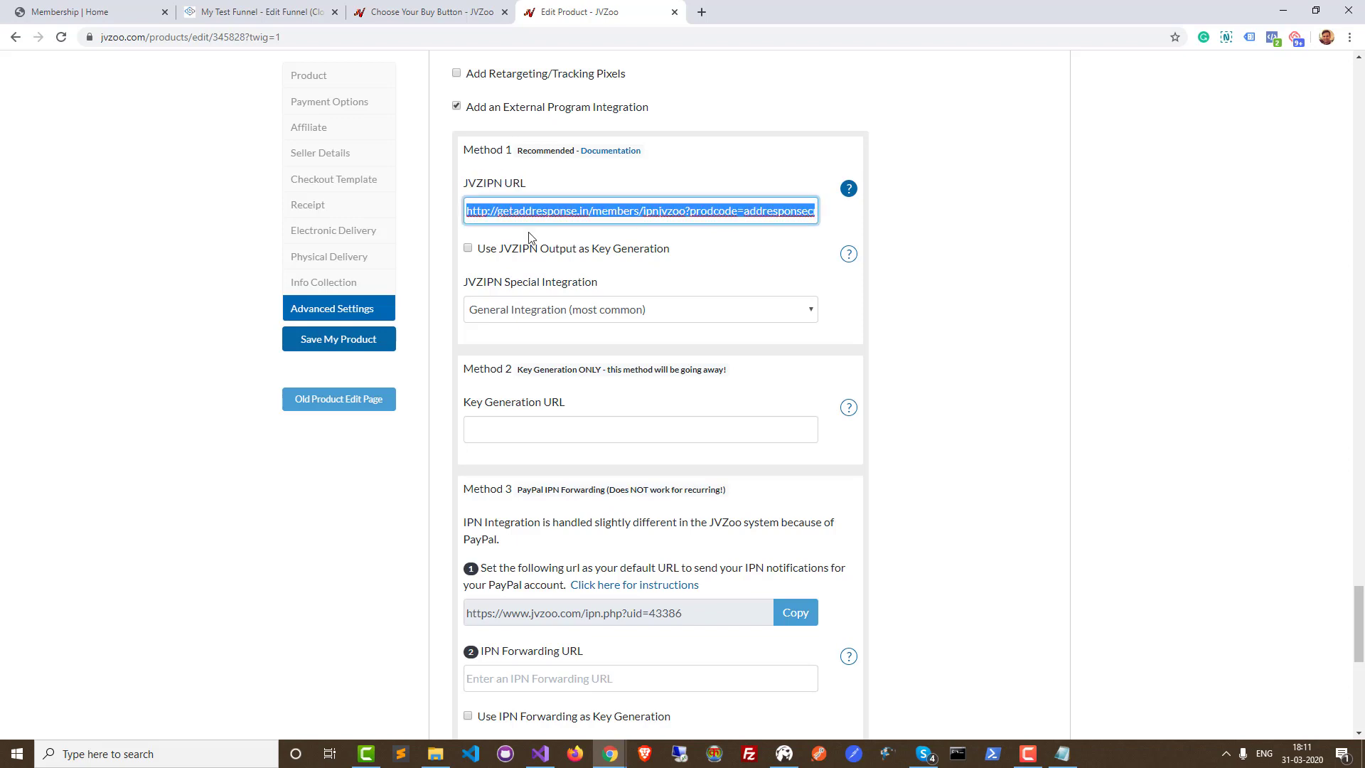
{"action": "left_click", "coordinate": [253, 11]}
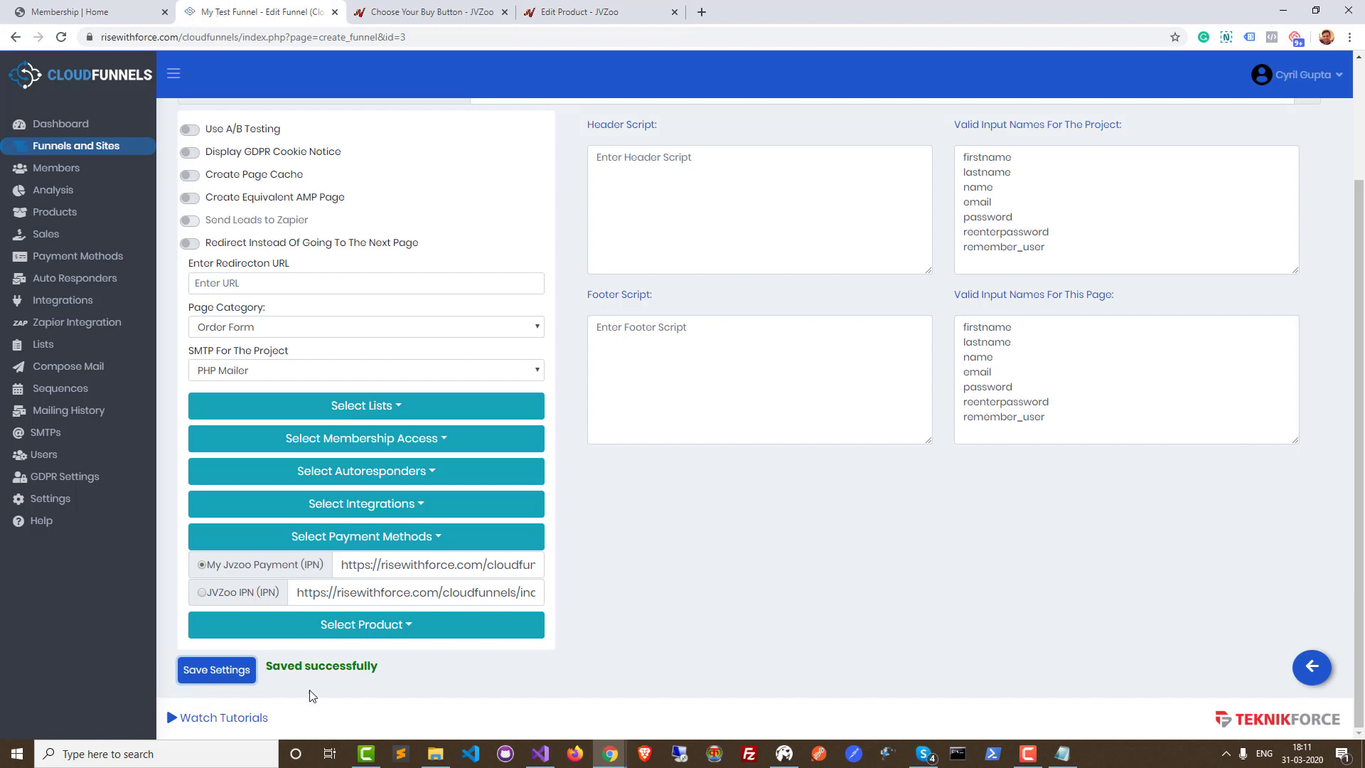
{"action": "left_click", "coordinate": [599, 11]}
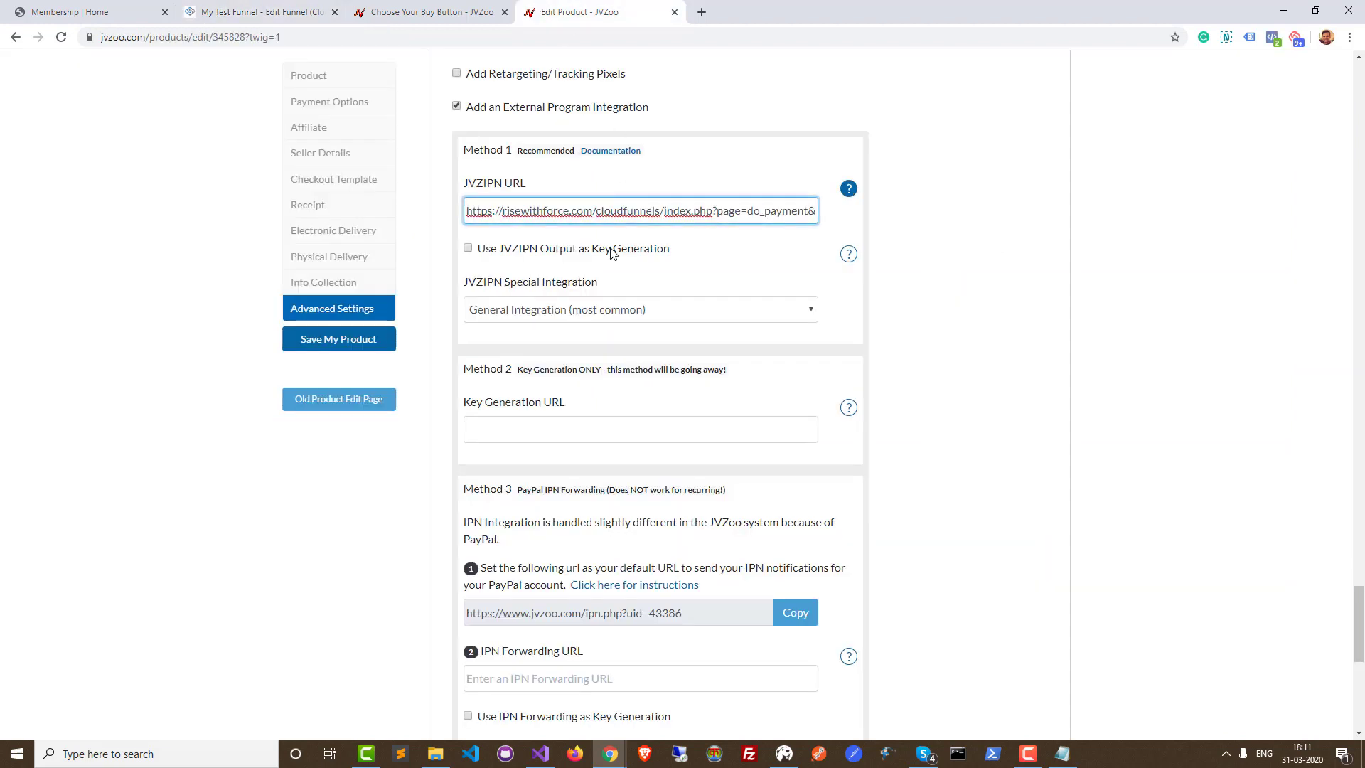
{"action": "mouse_move", "coordinate": [353, 353]}
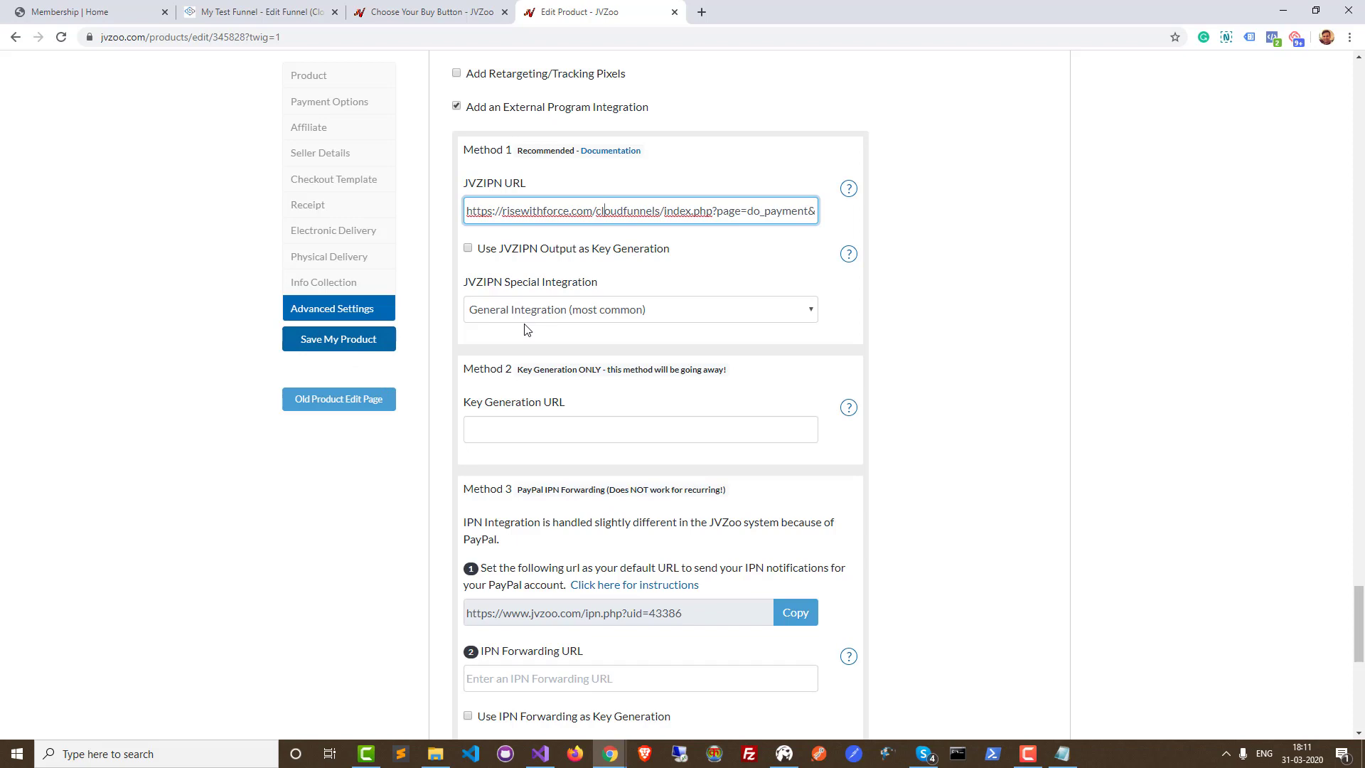
{"action": "mouse_move", "coordinate": [253, 13]}
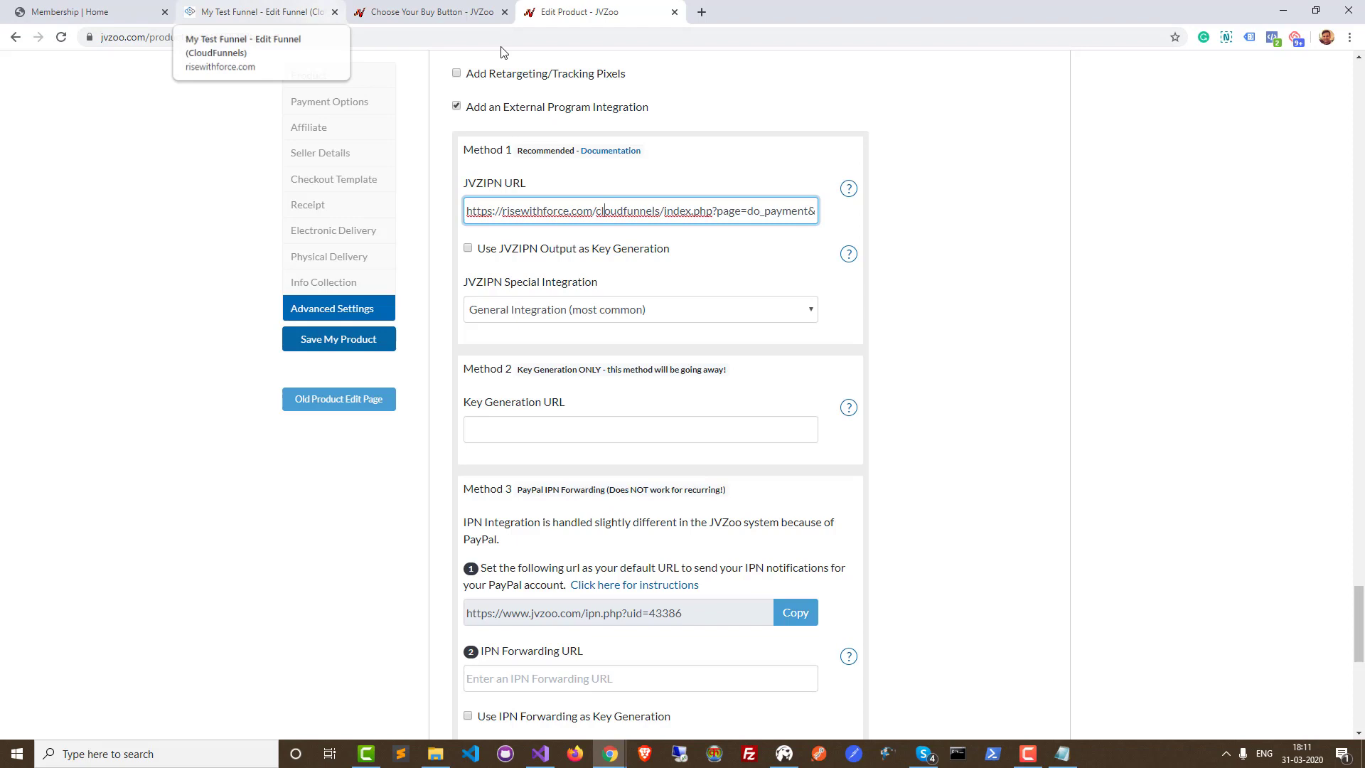
{"action": "mouse_move", "coordinate": [339, 338]}
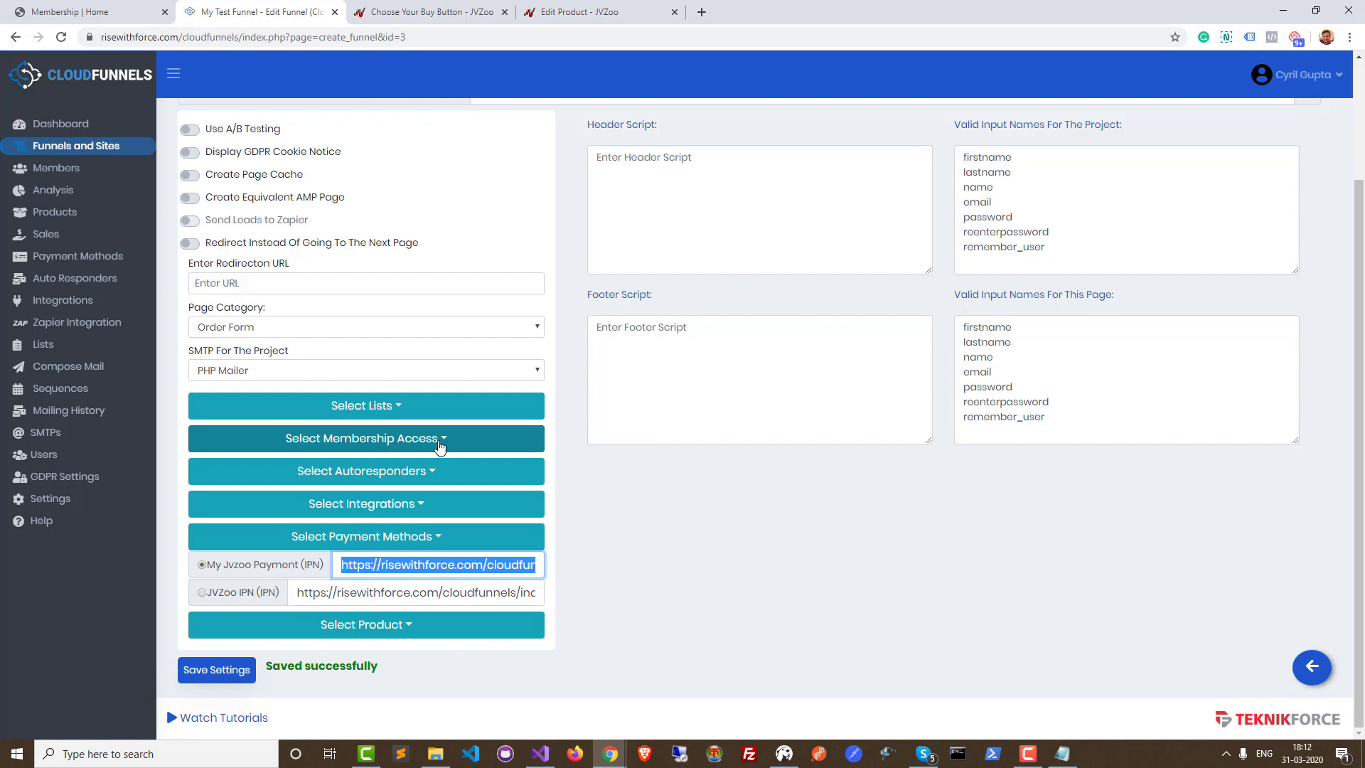
{"action": "mouse_move", "coordinate": [397, 405]}
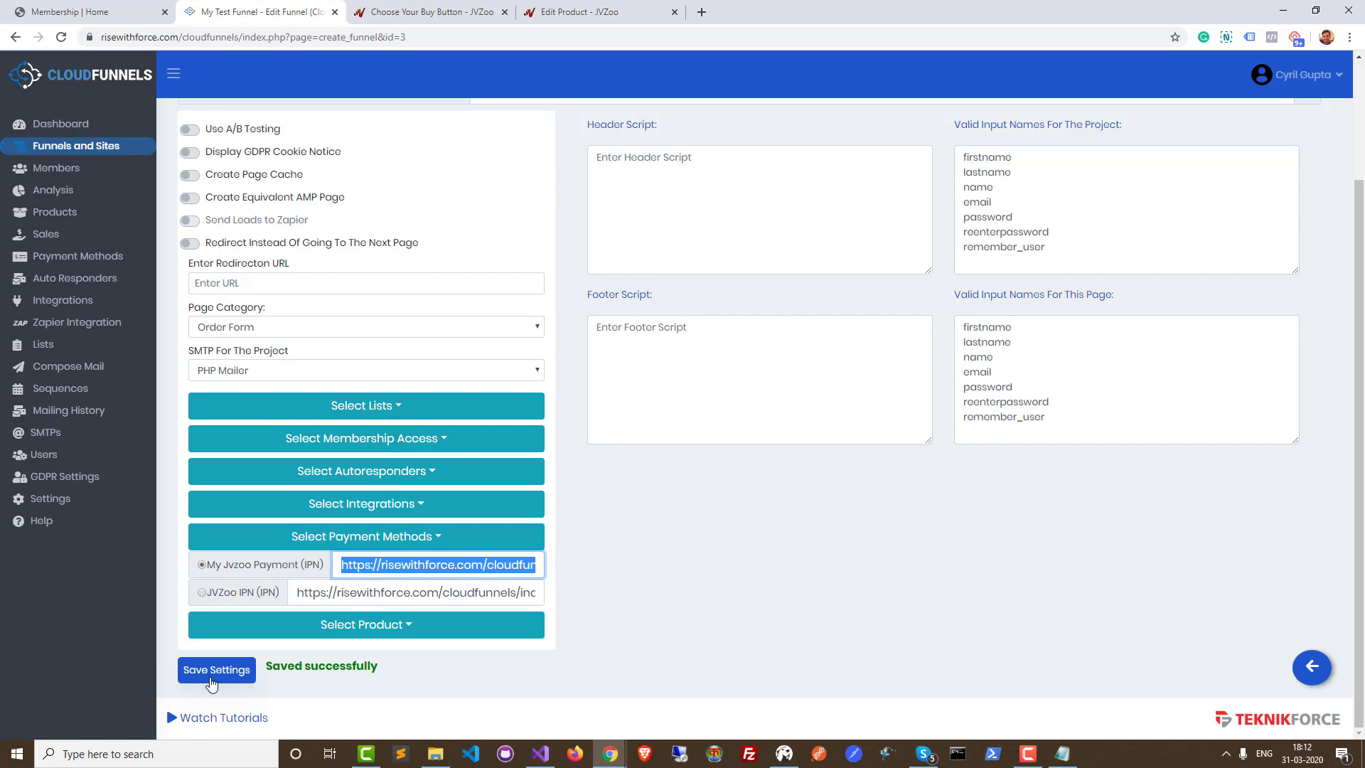
- Save the JVZoo product settings and scroll the live sales page to the BUY NOW block
{"action": "left_click", "coordinate": [1313, 668]}
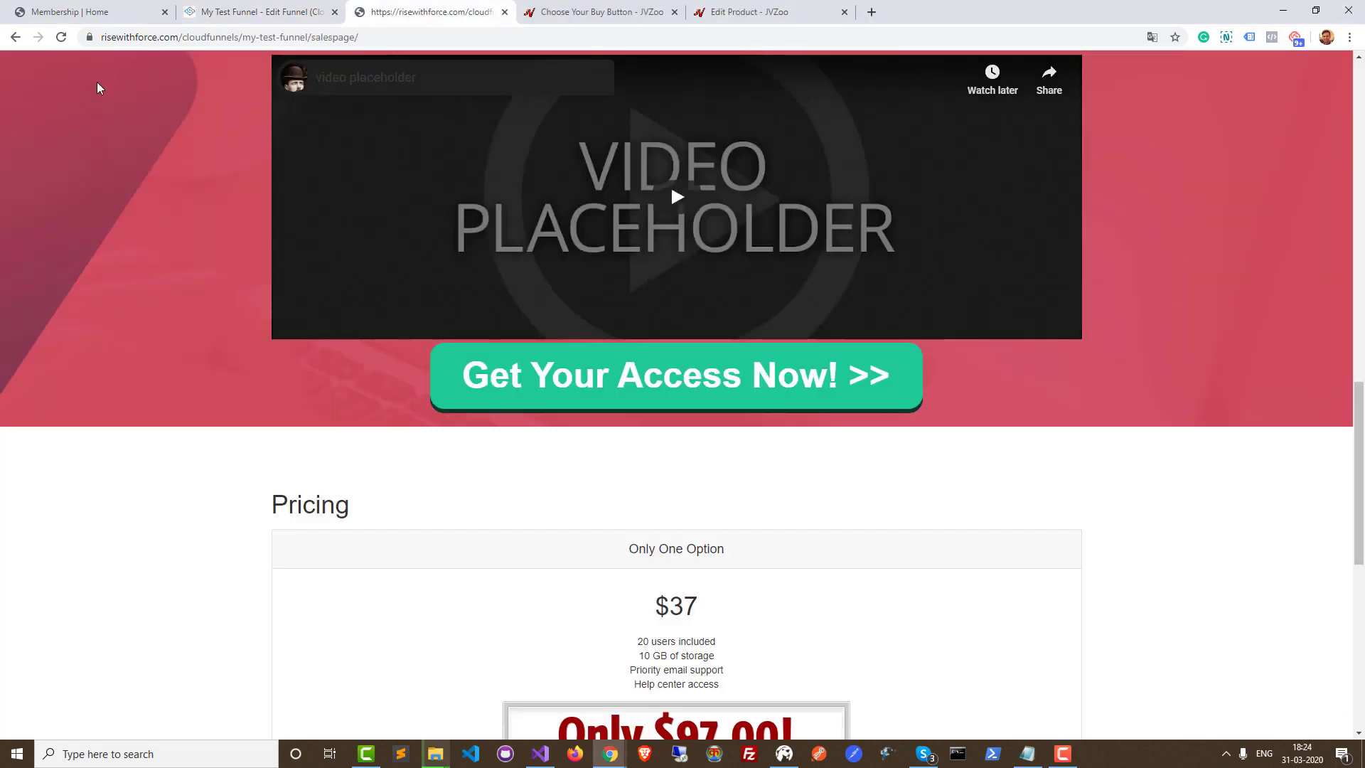
{"action": "scroll", "scroll_direction": "down", "scroll_amount": 3}
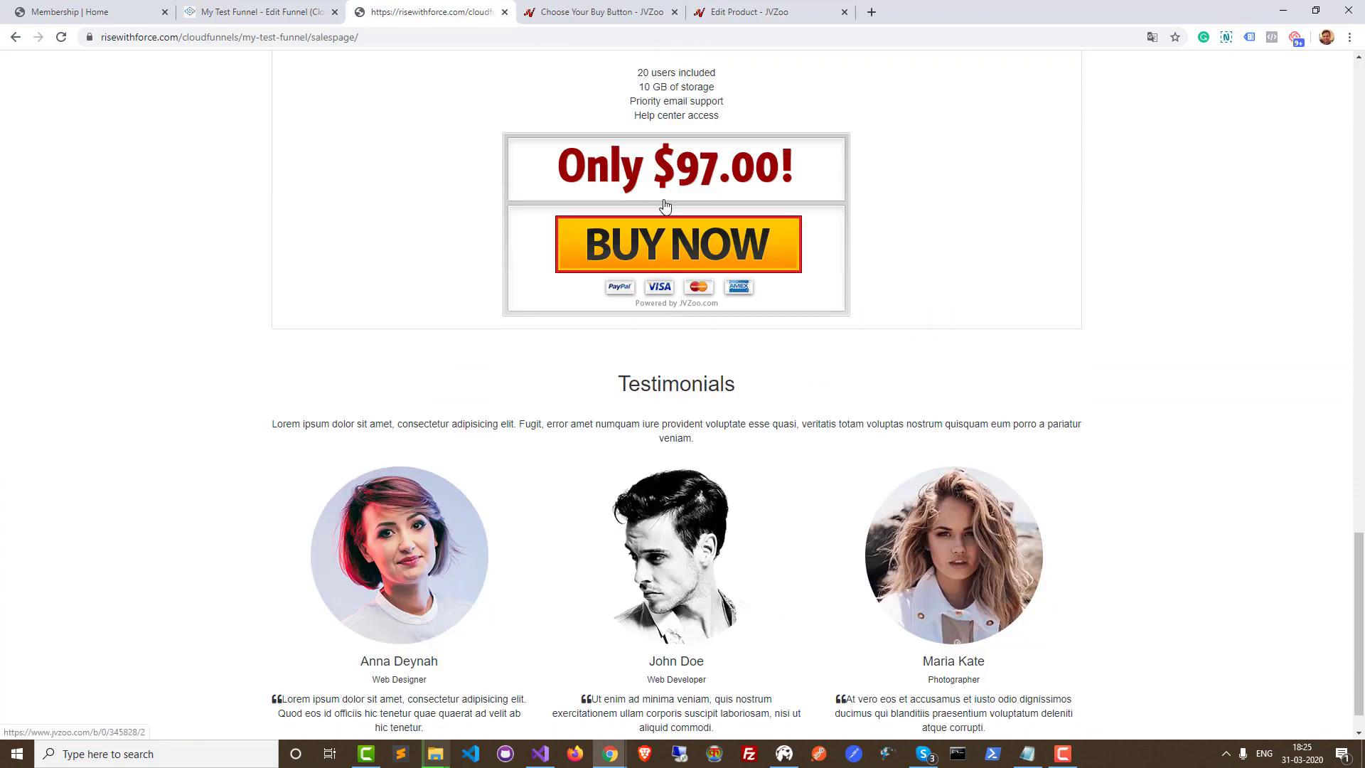
{"action": "scroll", "scroll_direction": "up", "scroll_amount": 3}
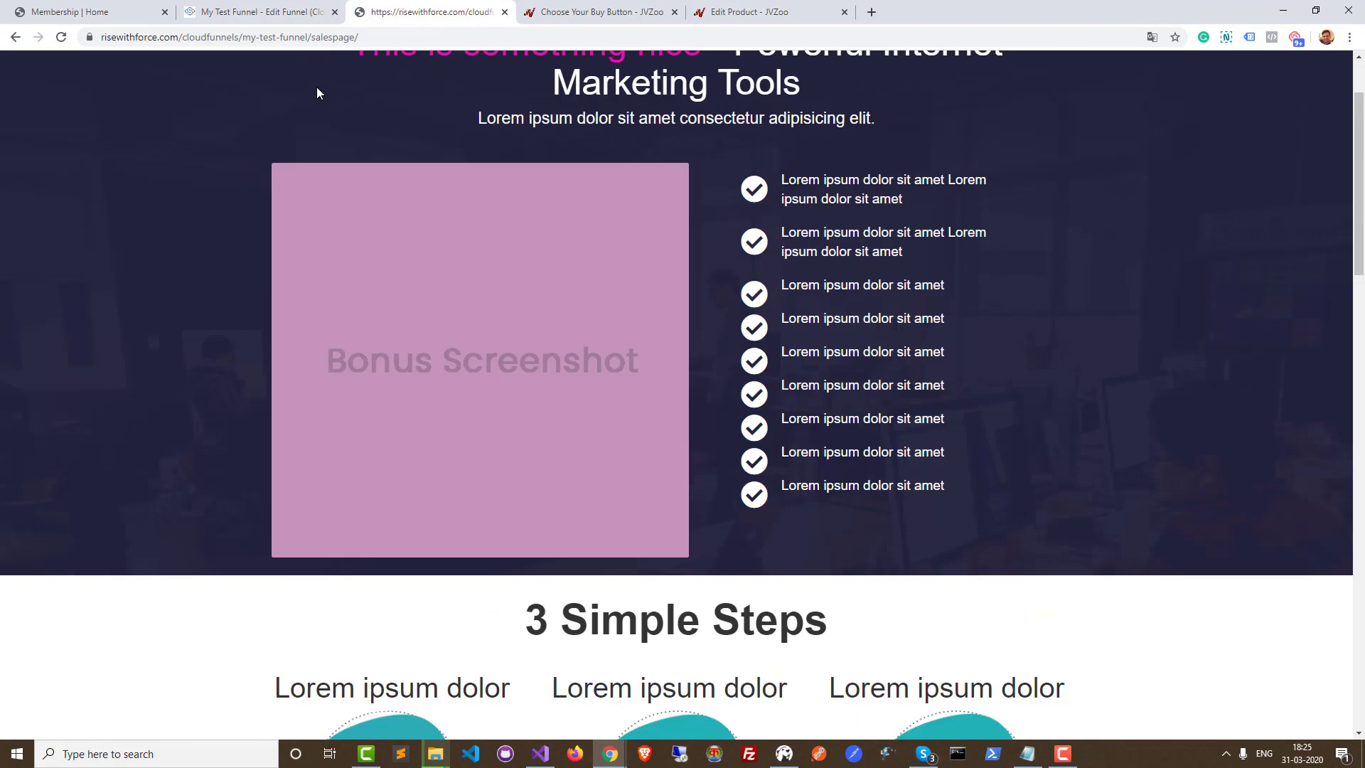
{"action": "scroll", "scroll_direction": "down", "scroll_amount": 3}
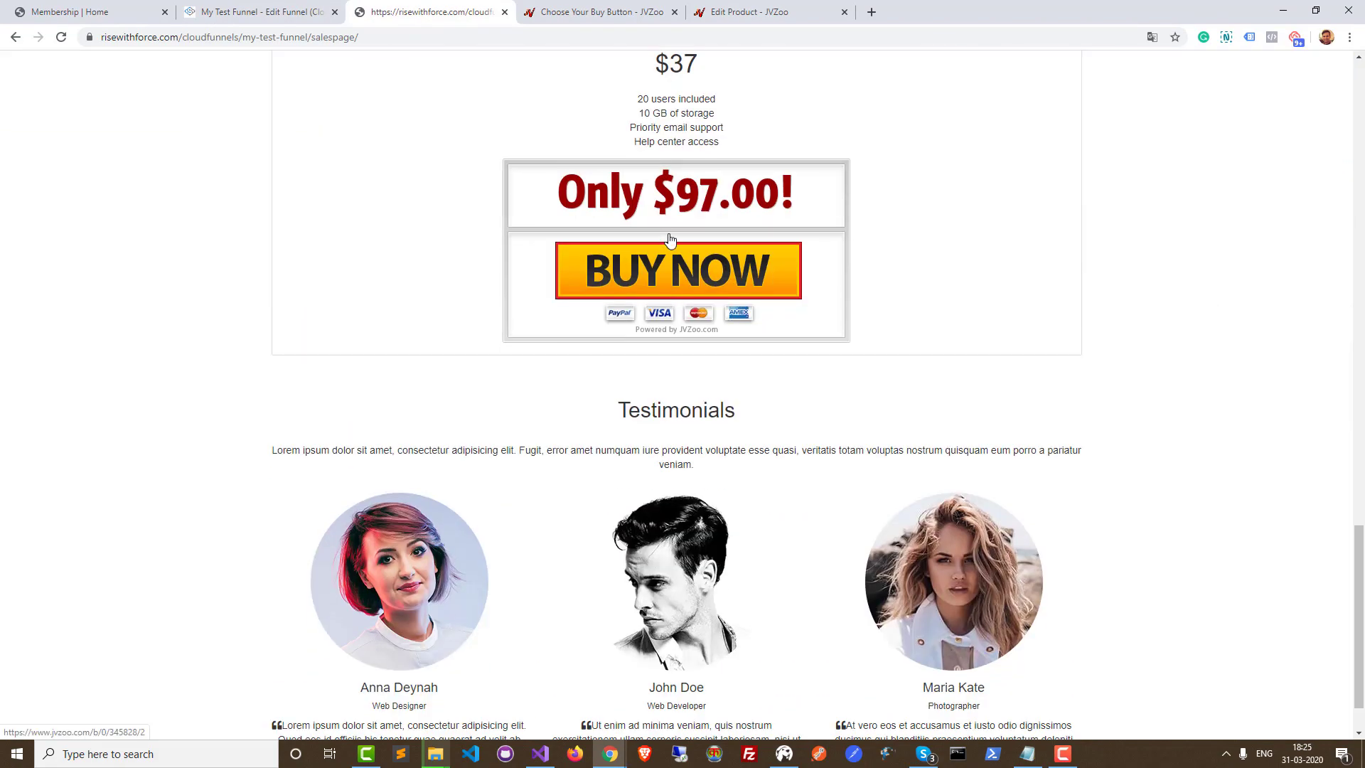
- Follow the BUY NOW offer to JVZoo Secure Checkout showing $97.00, then return to CloudFunnels
{"action": "left_click", "coordinate": [677, 270]}
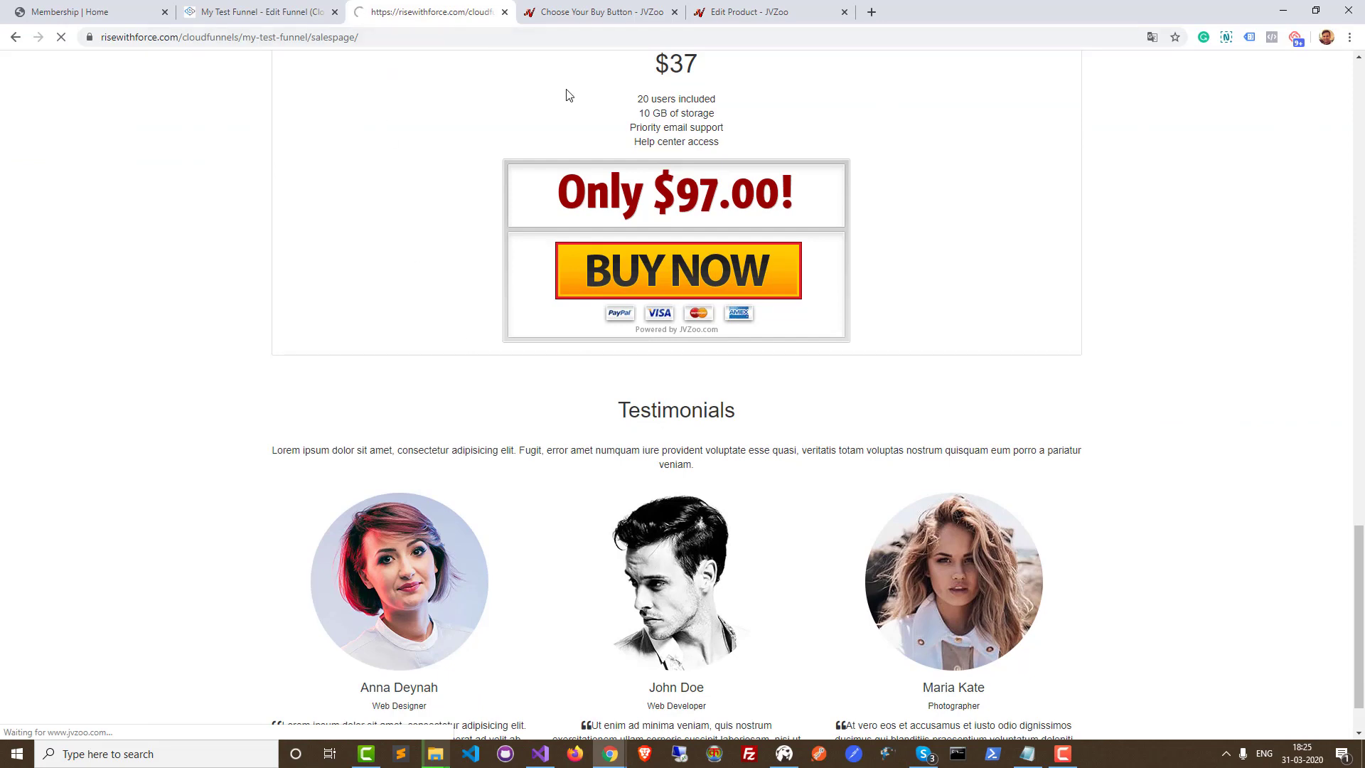
{"action": "left_click", "coordinate": [677, 268]}
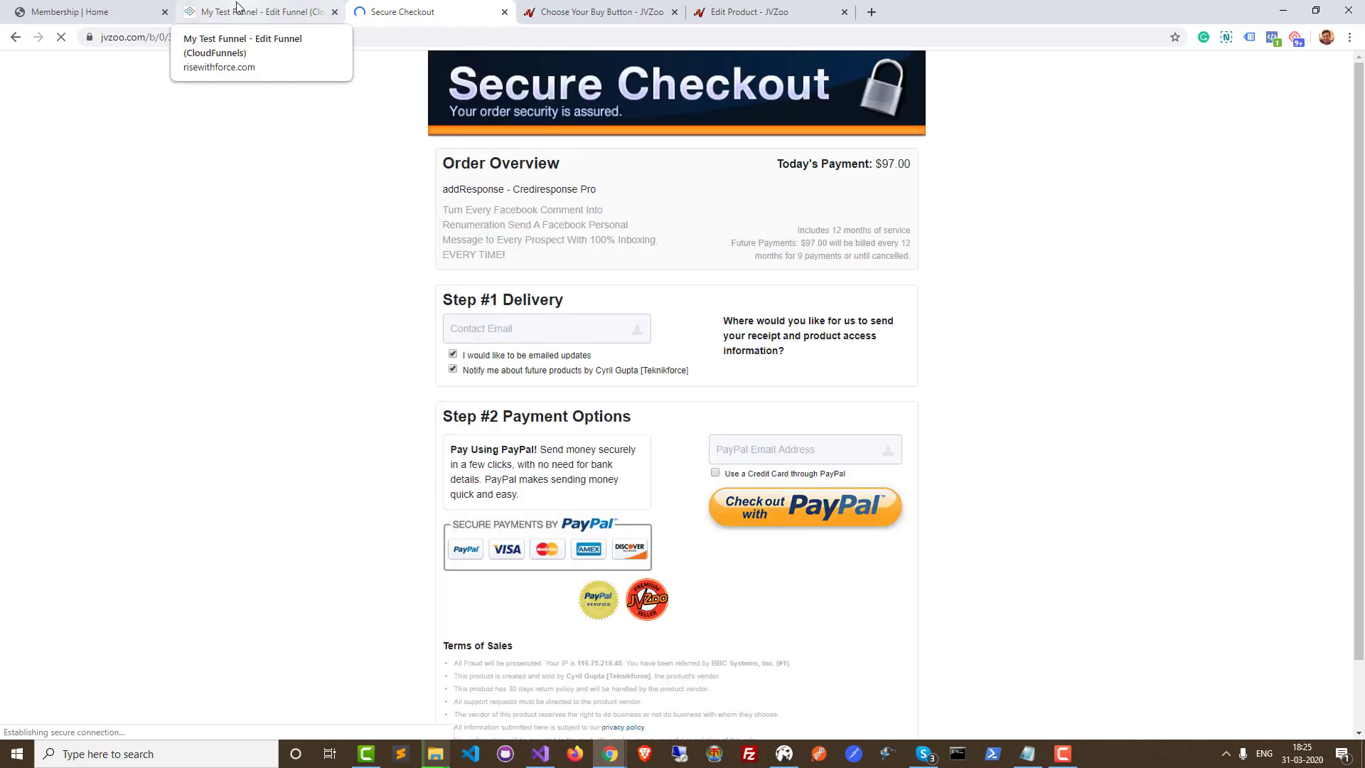
{"action": "left_click", "coordinate": [257, 11]}
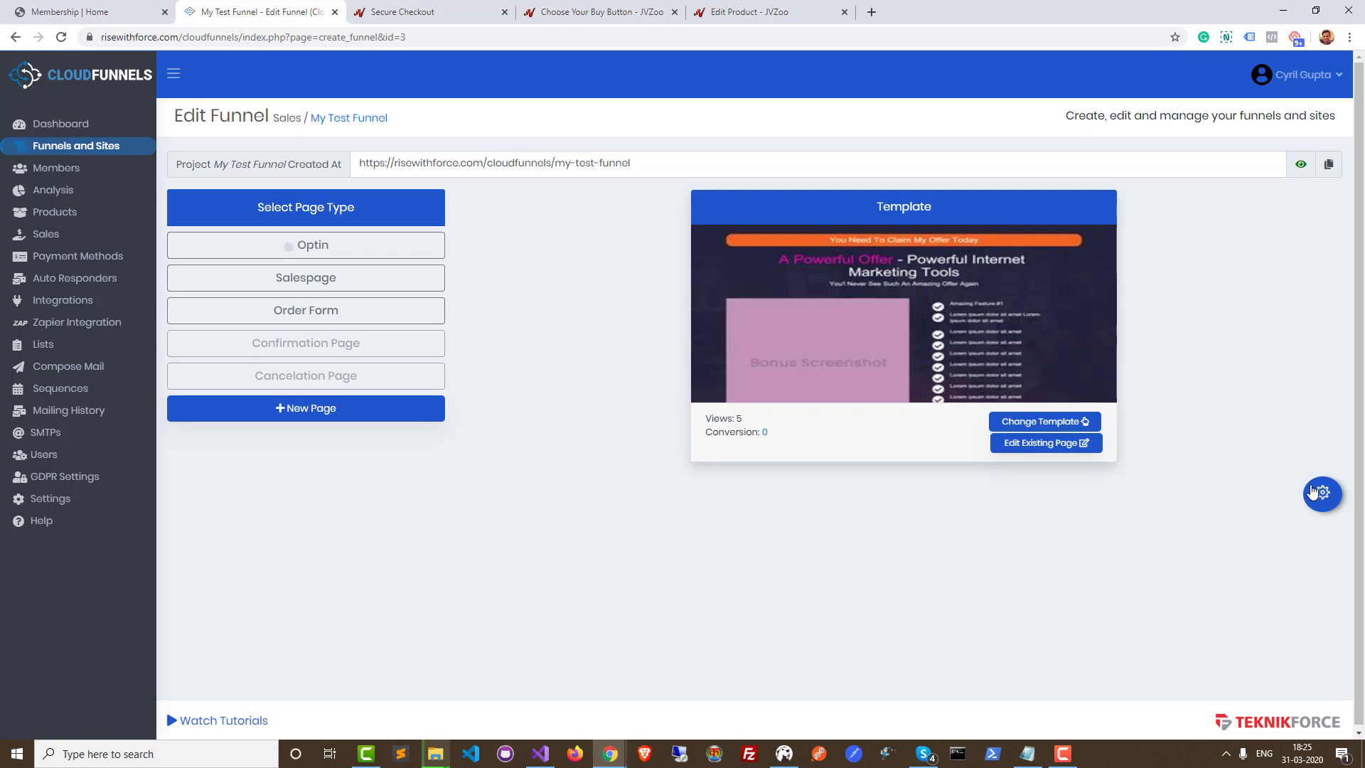
{"action": "left_click", "coordinate": [304, 277]}
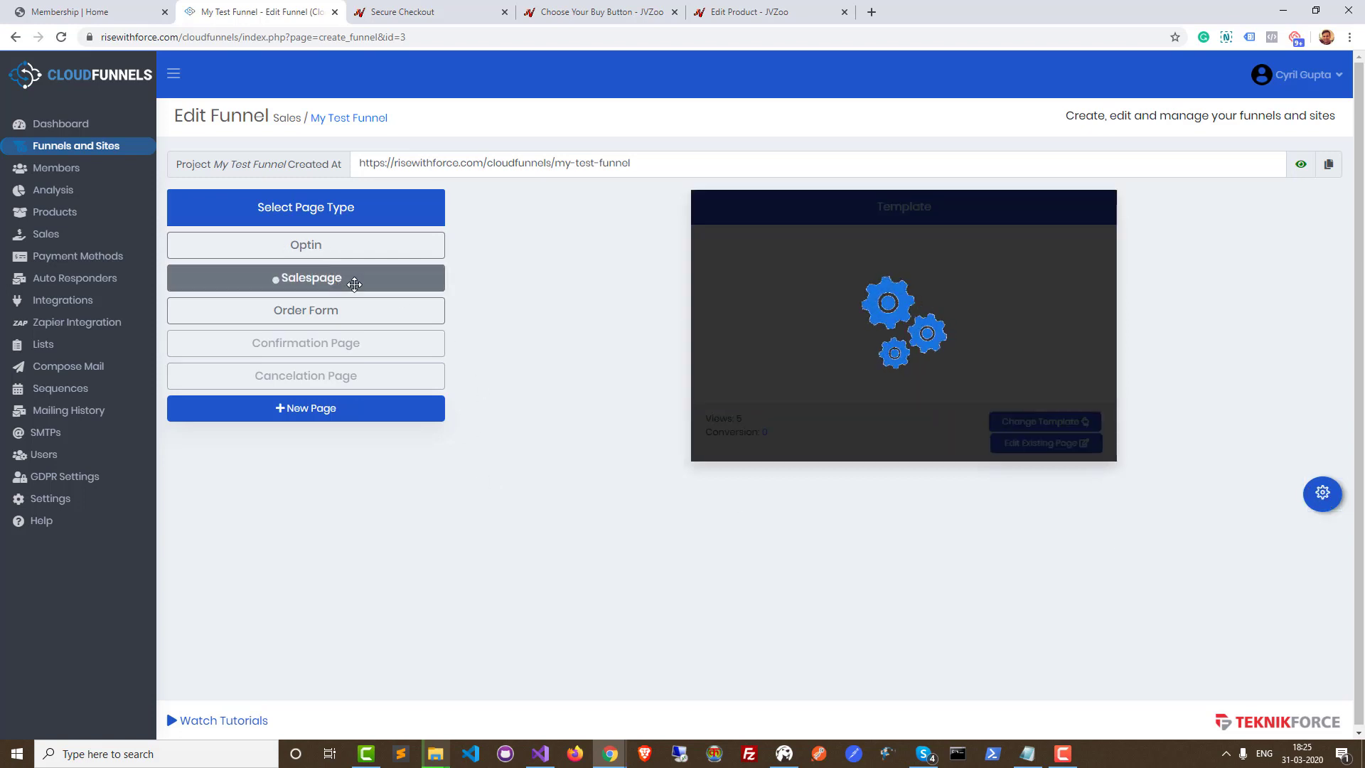
{"action": "mouse_move", "coordinate": [1252, 488]}
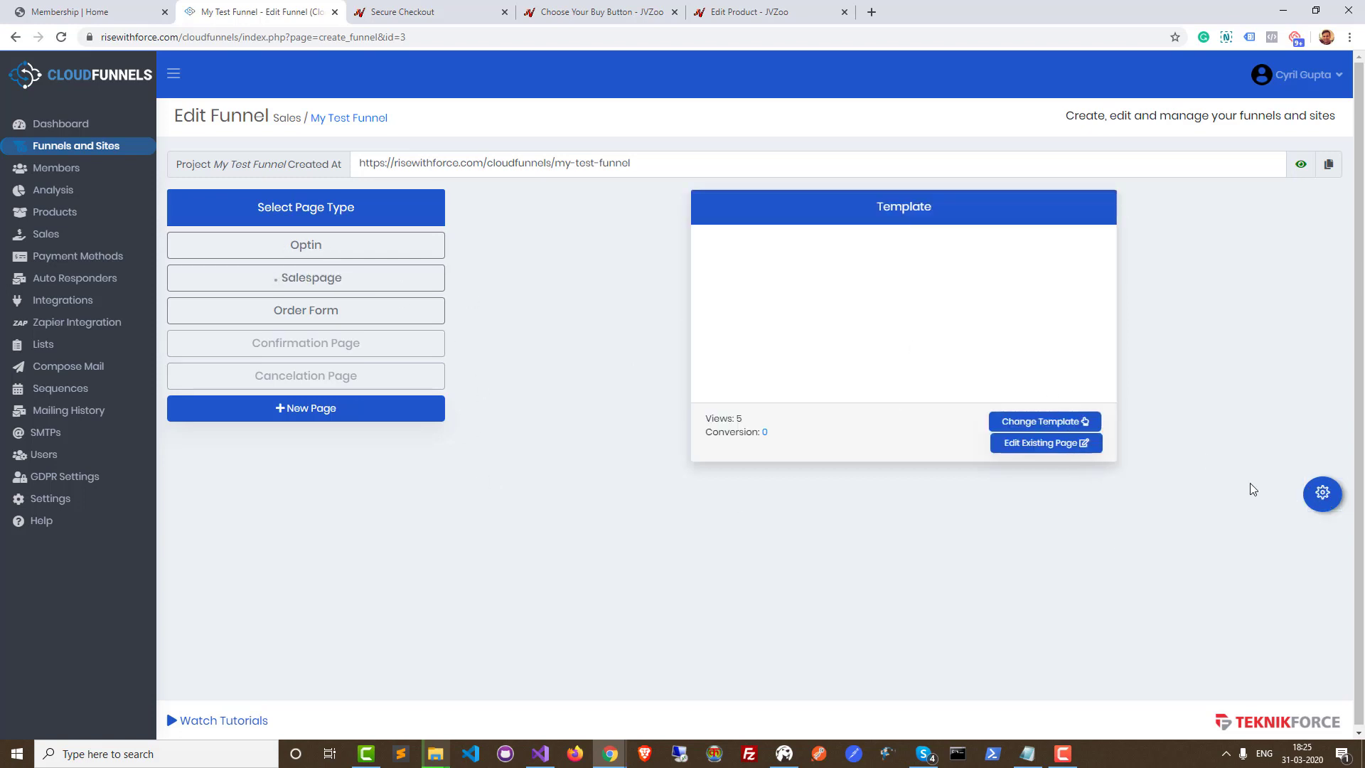
{"action": "left_click", "coordinate": [304, 278]}
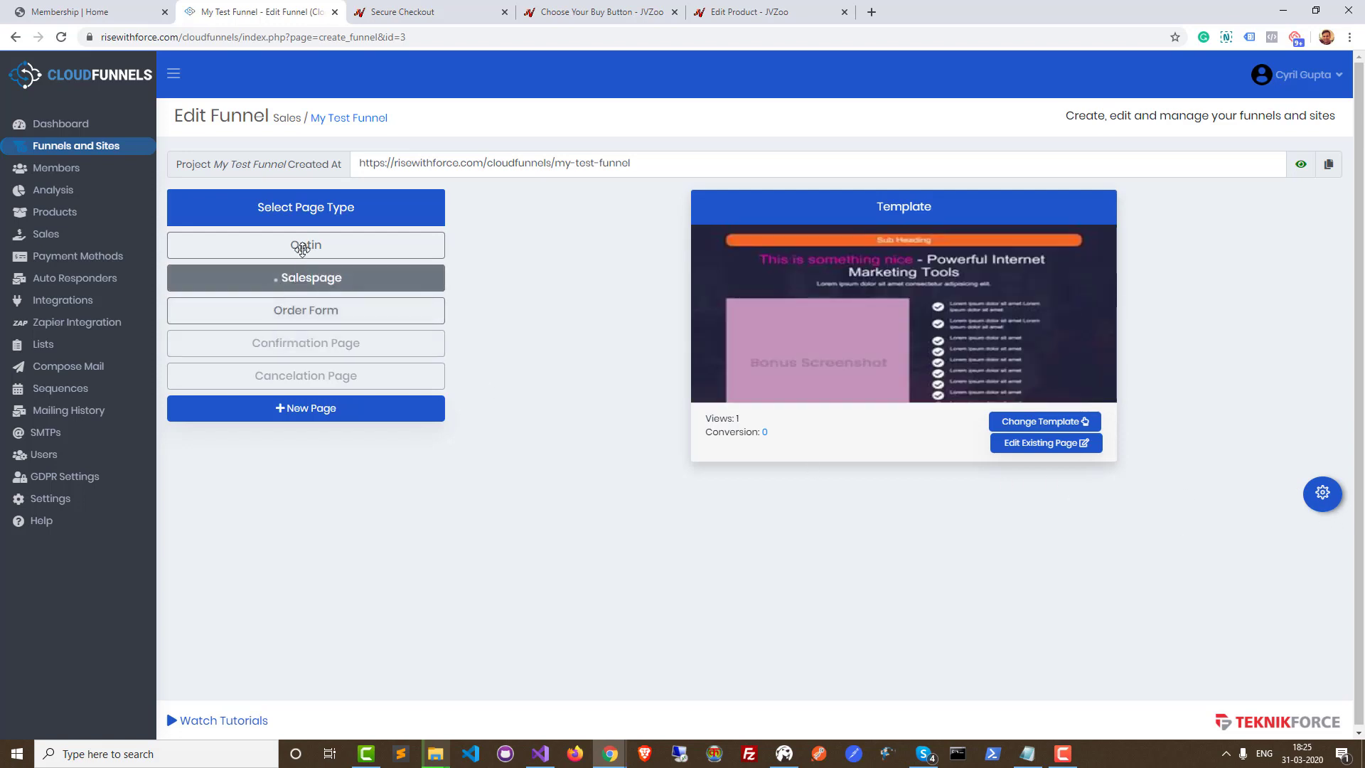
{"action": "mouse_move", "coordinate": [276, 284]}
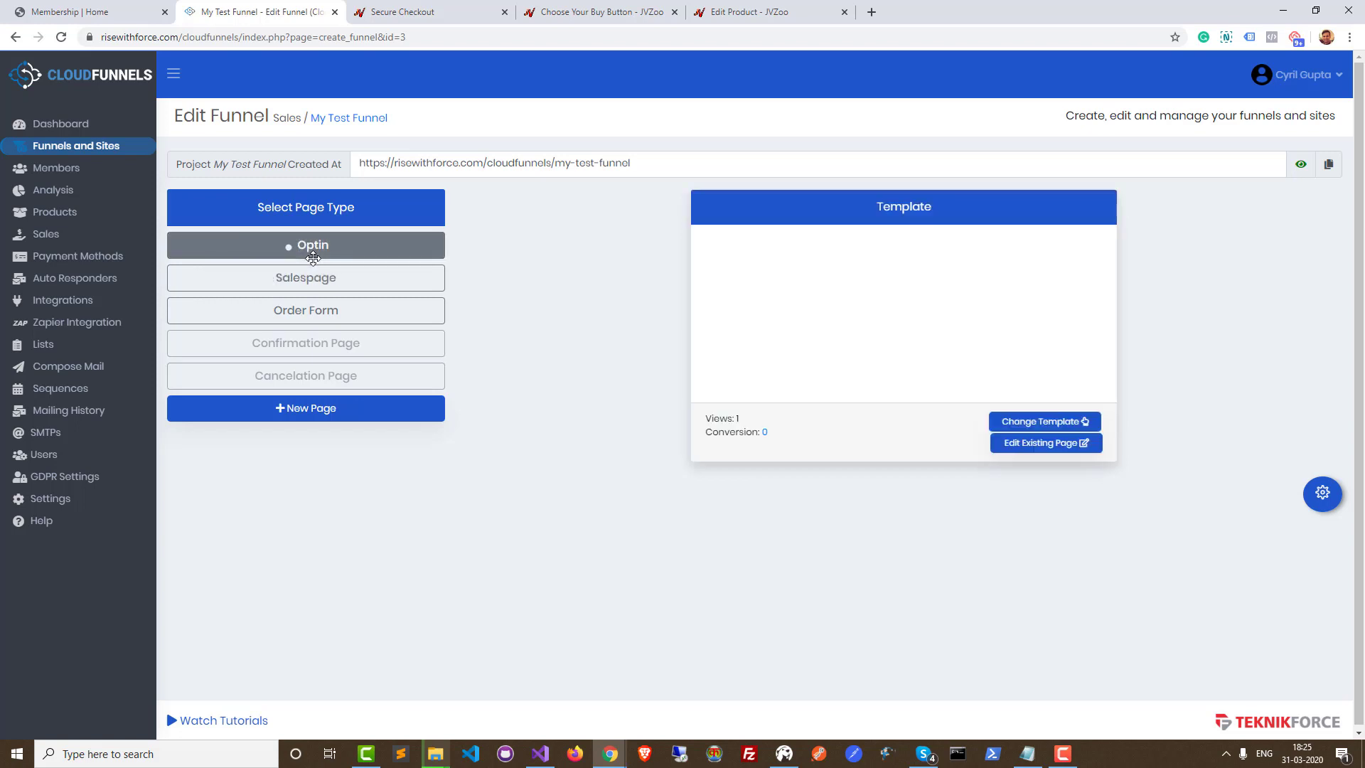
{"action": "left_click", "coordinate": [306, 277]}
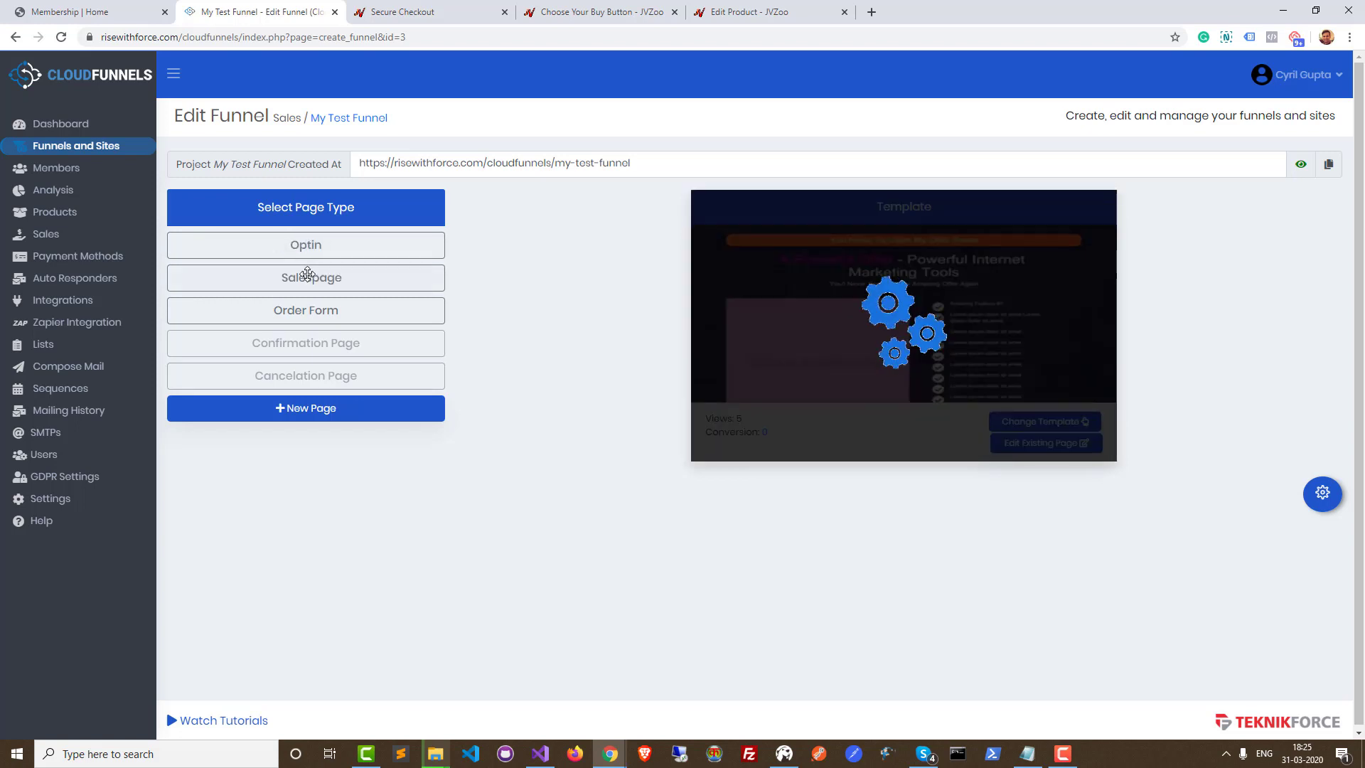
{"action": "left_click", "coordinate": [305, 277]}
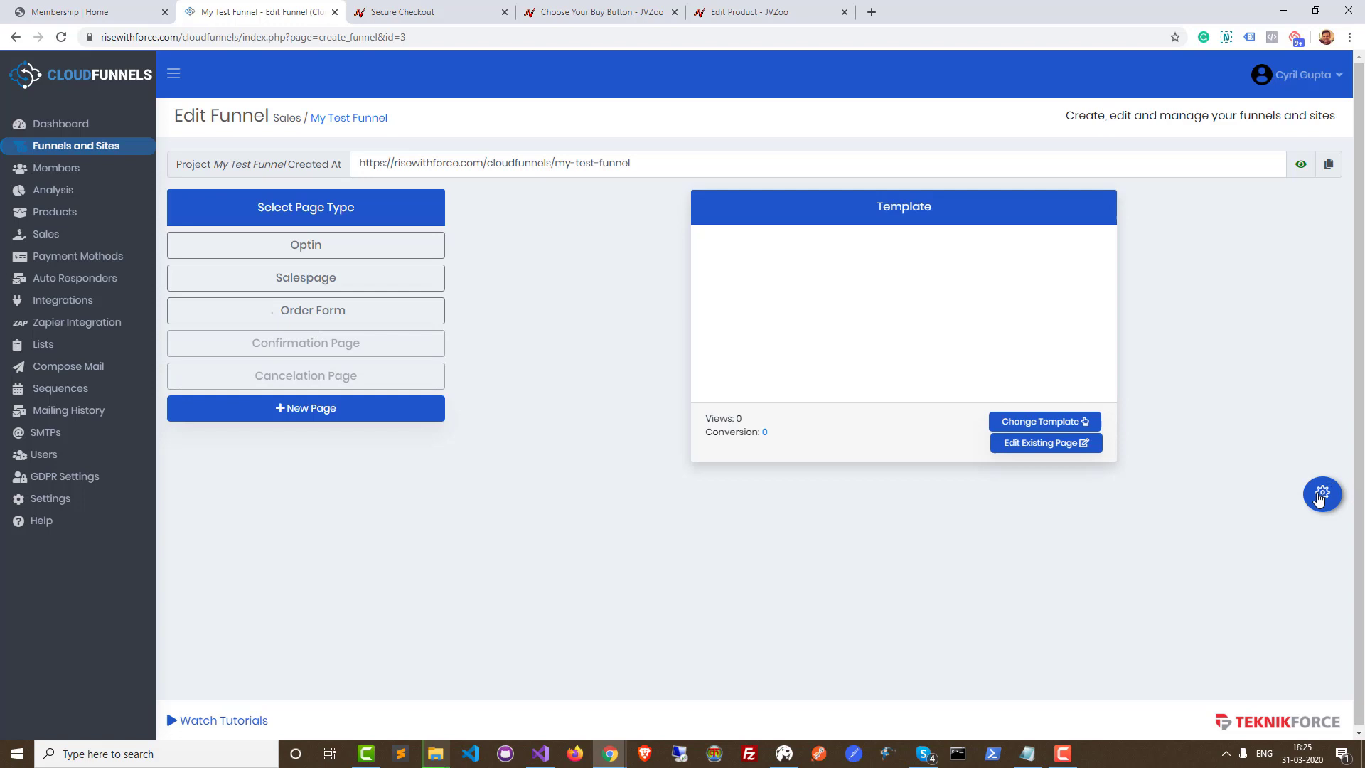
{"action": "left_click", "coordinate": [1319, 495]}
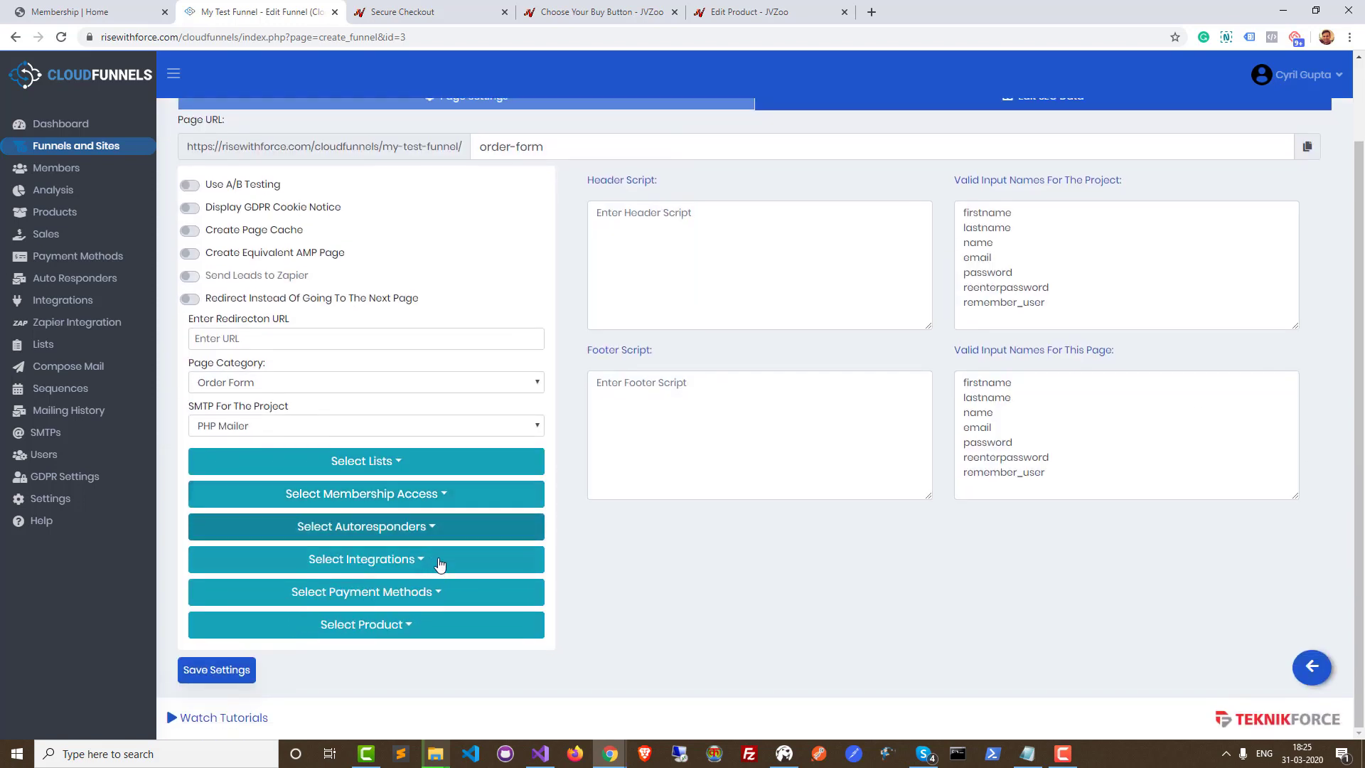
{"action": "mouse_move", "coordinate": [473, 542]}
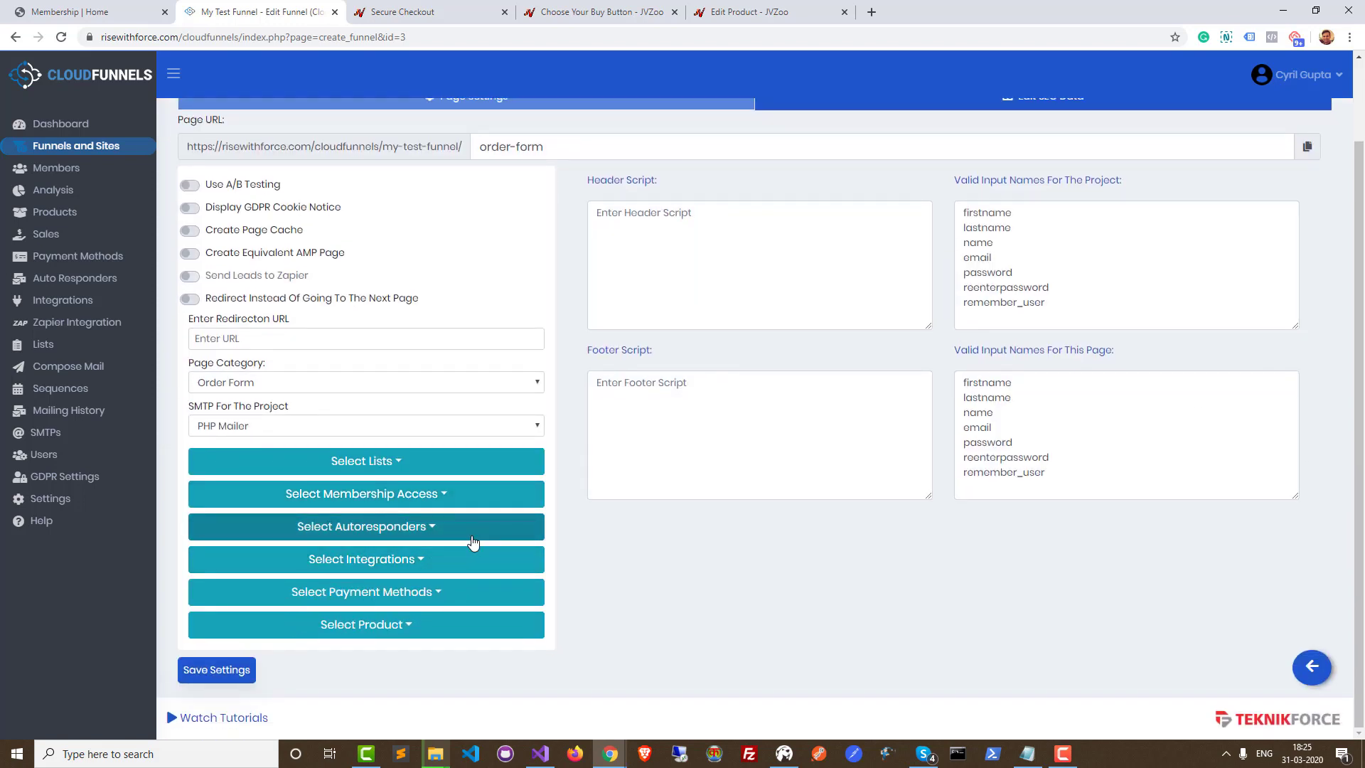
{"action": "left_click", "coordinate": [366, 592]}
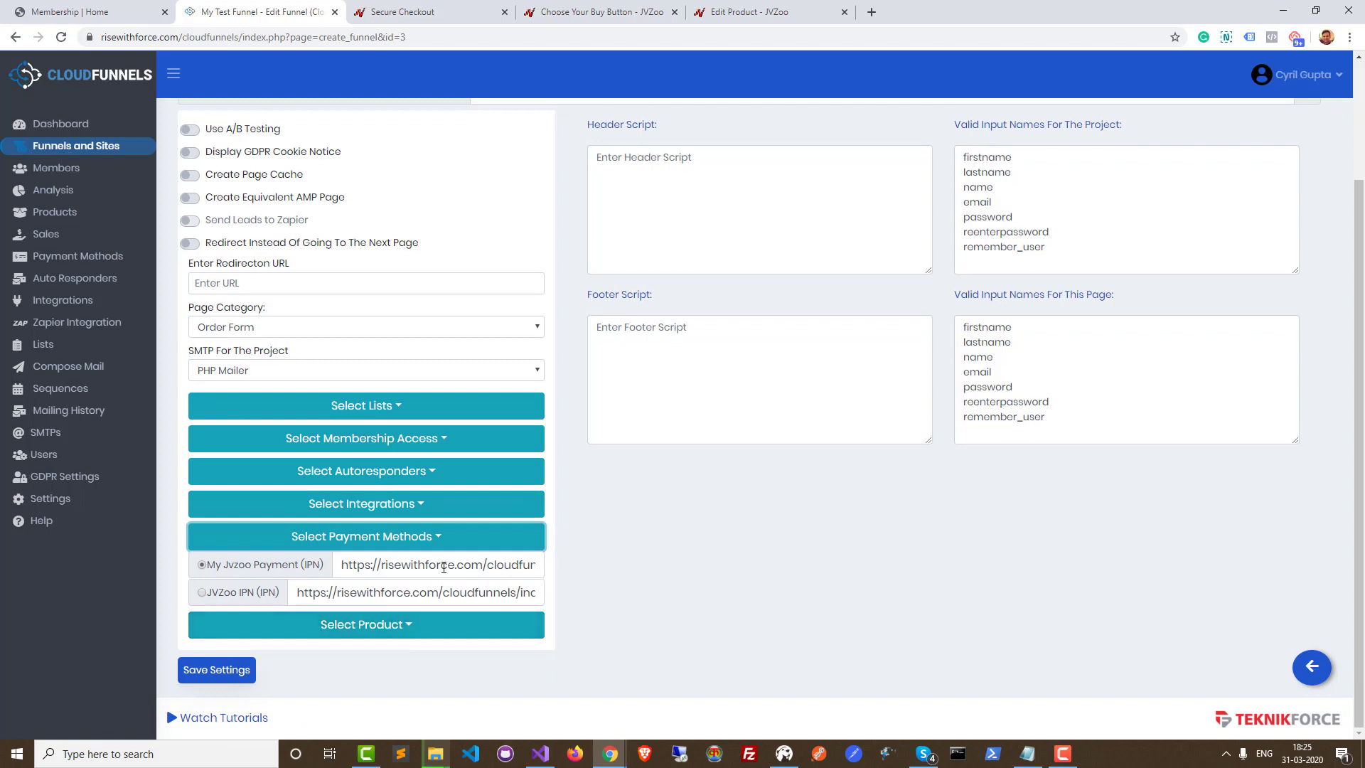
{"action": "mouse_move", "coordinate": [417, 592]}
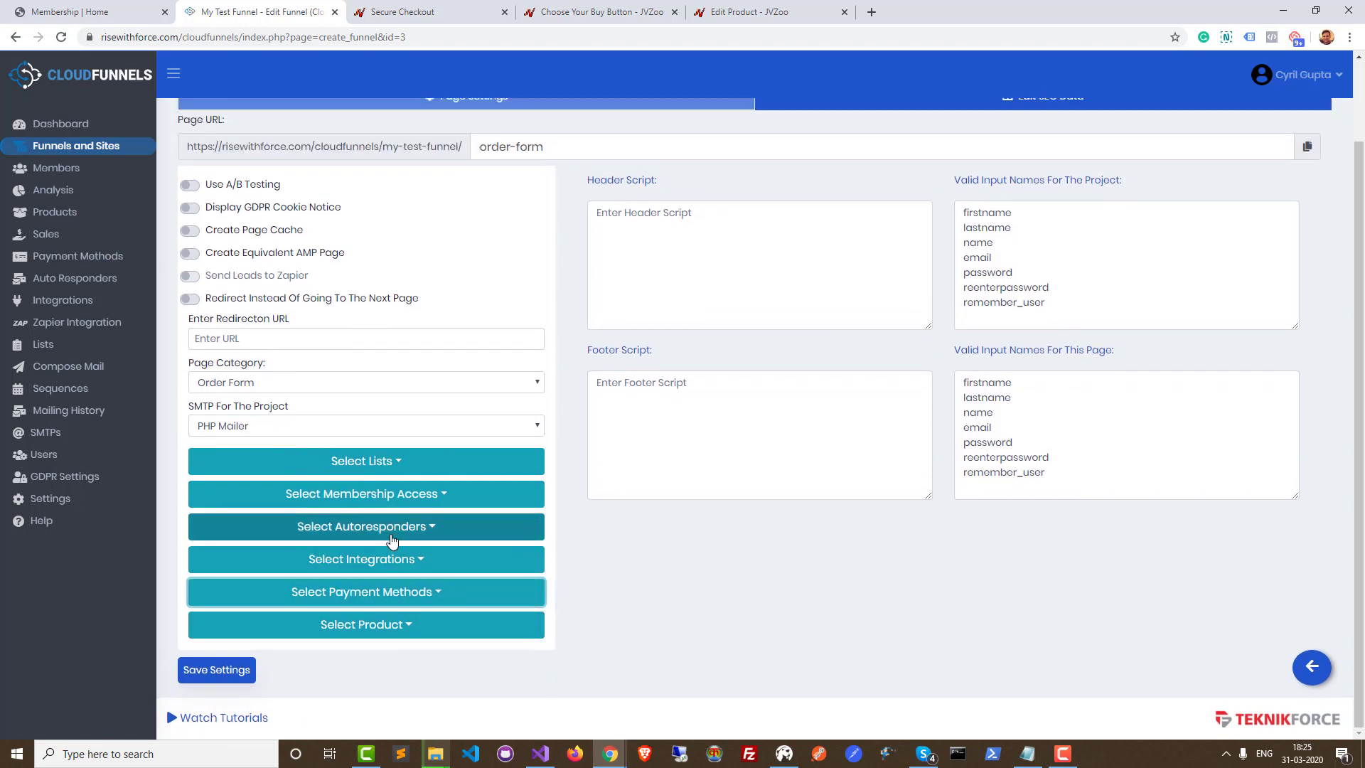
{"action": "mouse_move", "coordinate": [366, 494]}
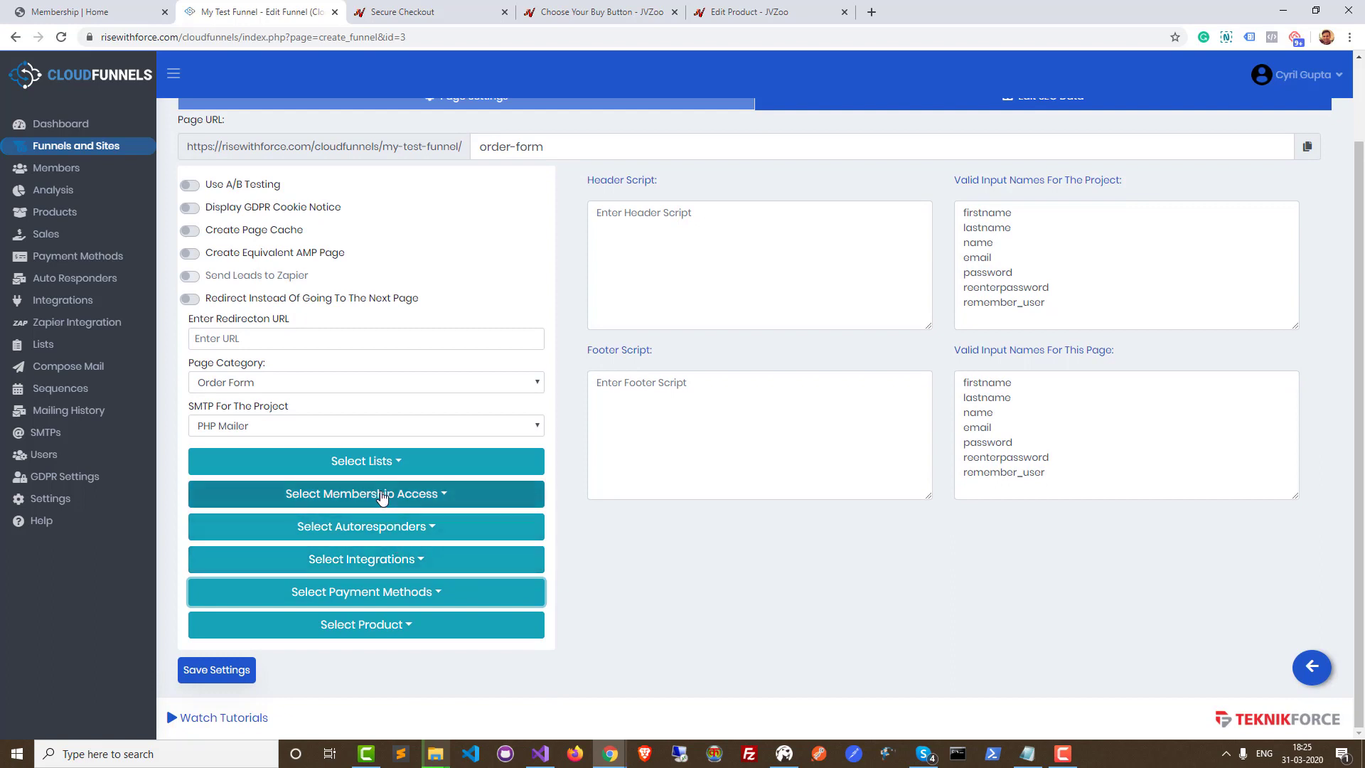
{"action": "left_click", "coordinate": [366, 461]}
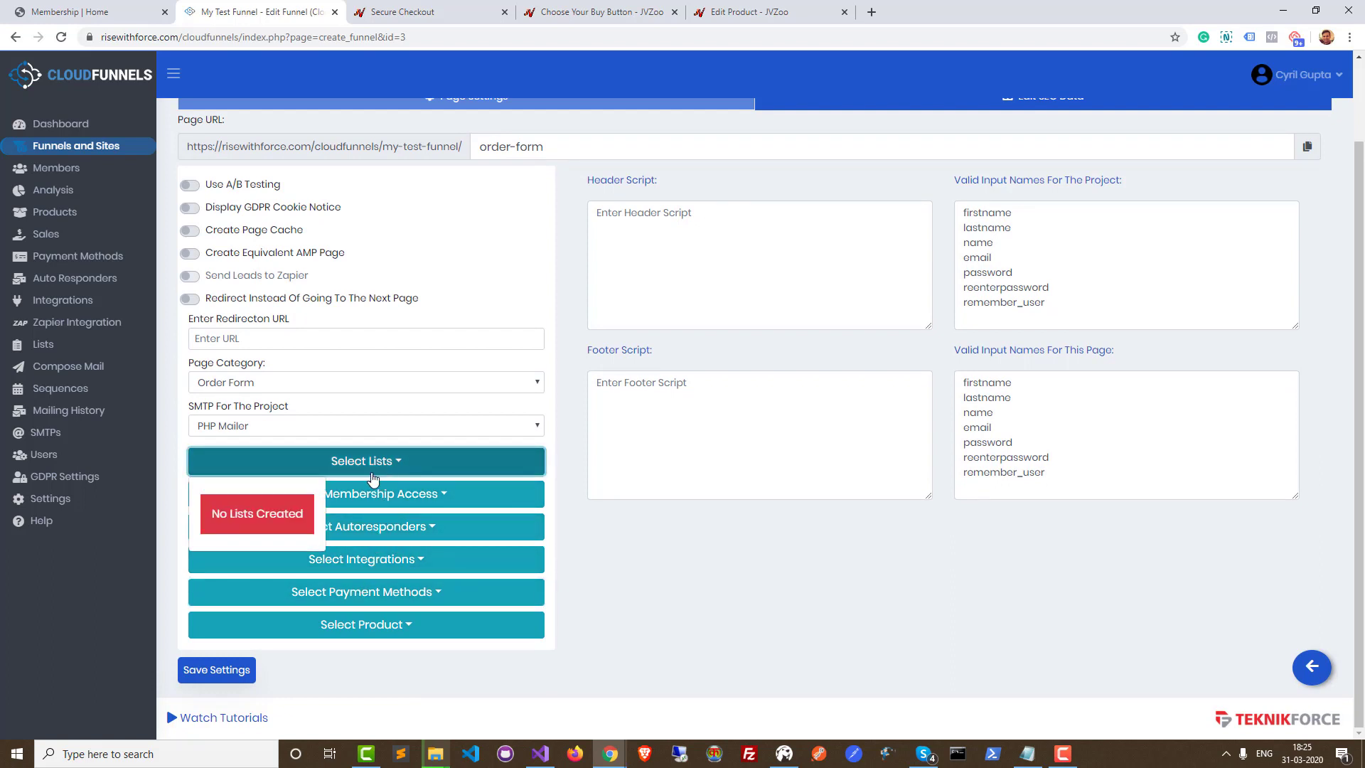
{"action": "mouse_move", "coordinate": [126, 153]}
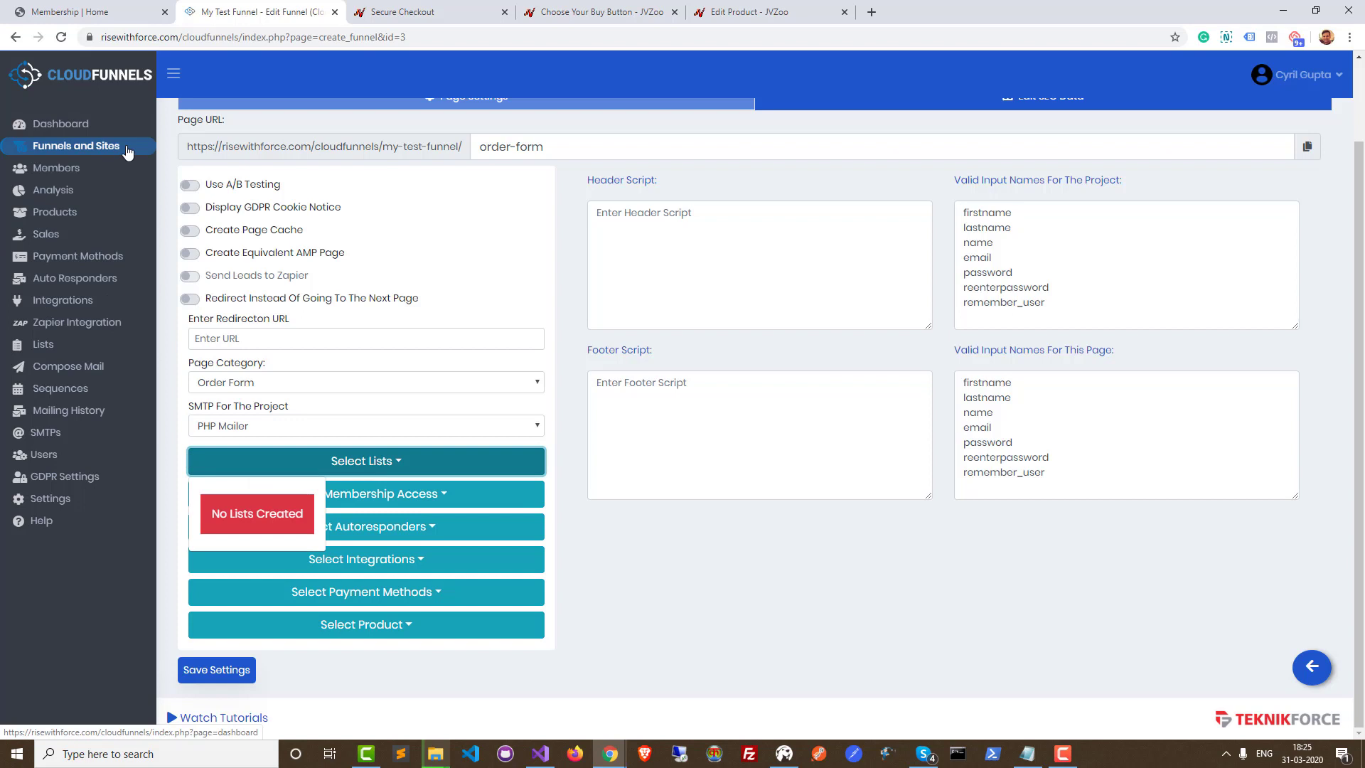
{"action": "mouse_move", "coordinate": [607, 549]}
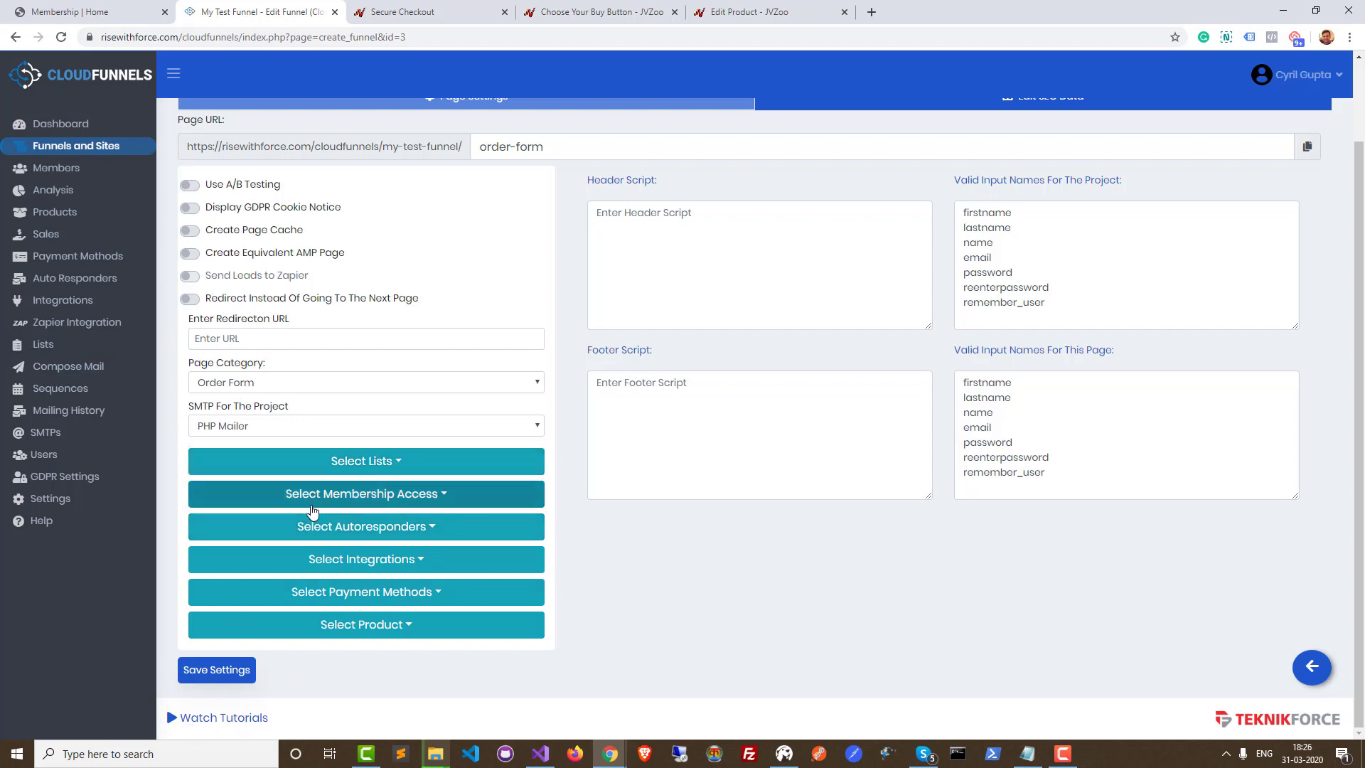
{"action": "mouse_move", "coordinate": [312, 478]}
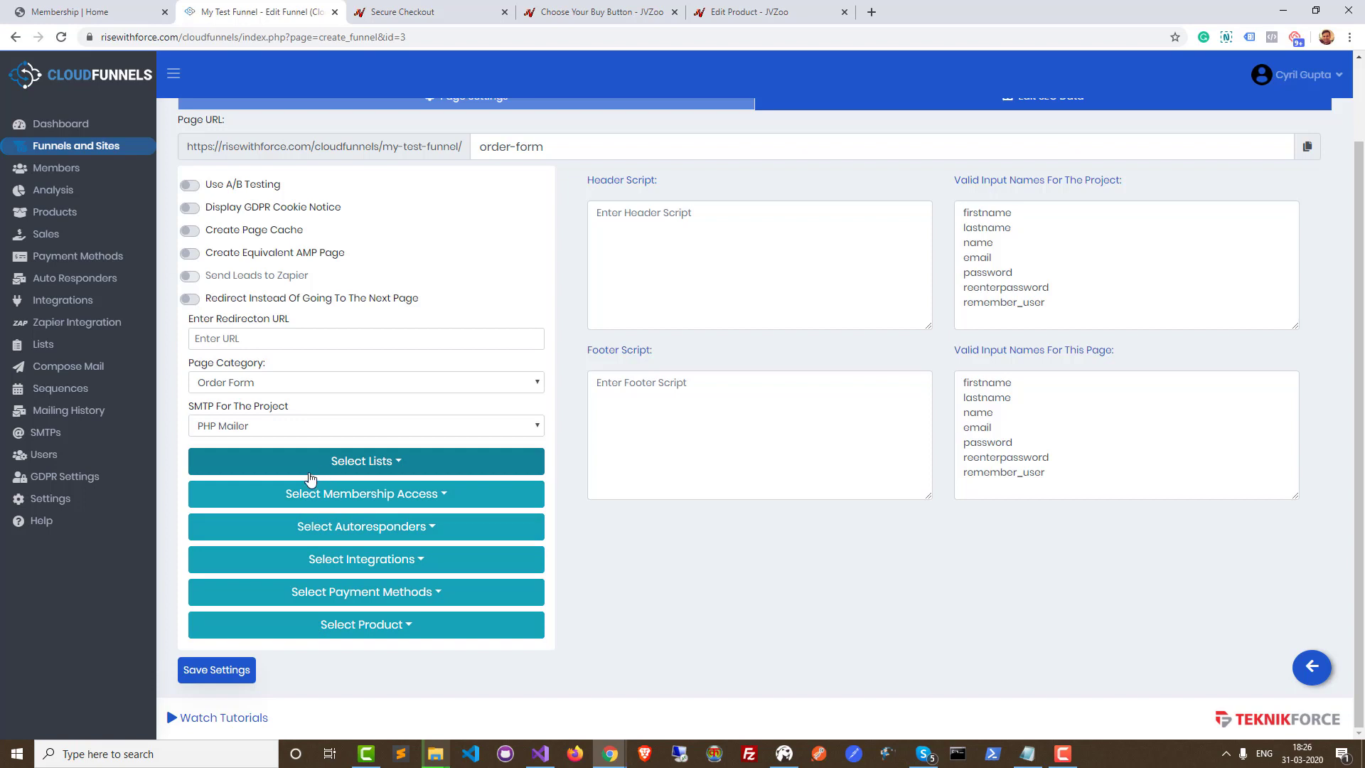
{"action": "left_click", "coordinate": [366, 494]}
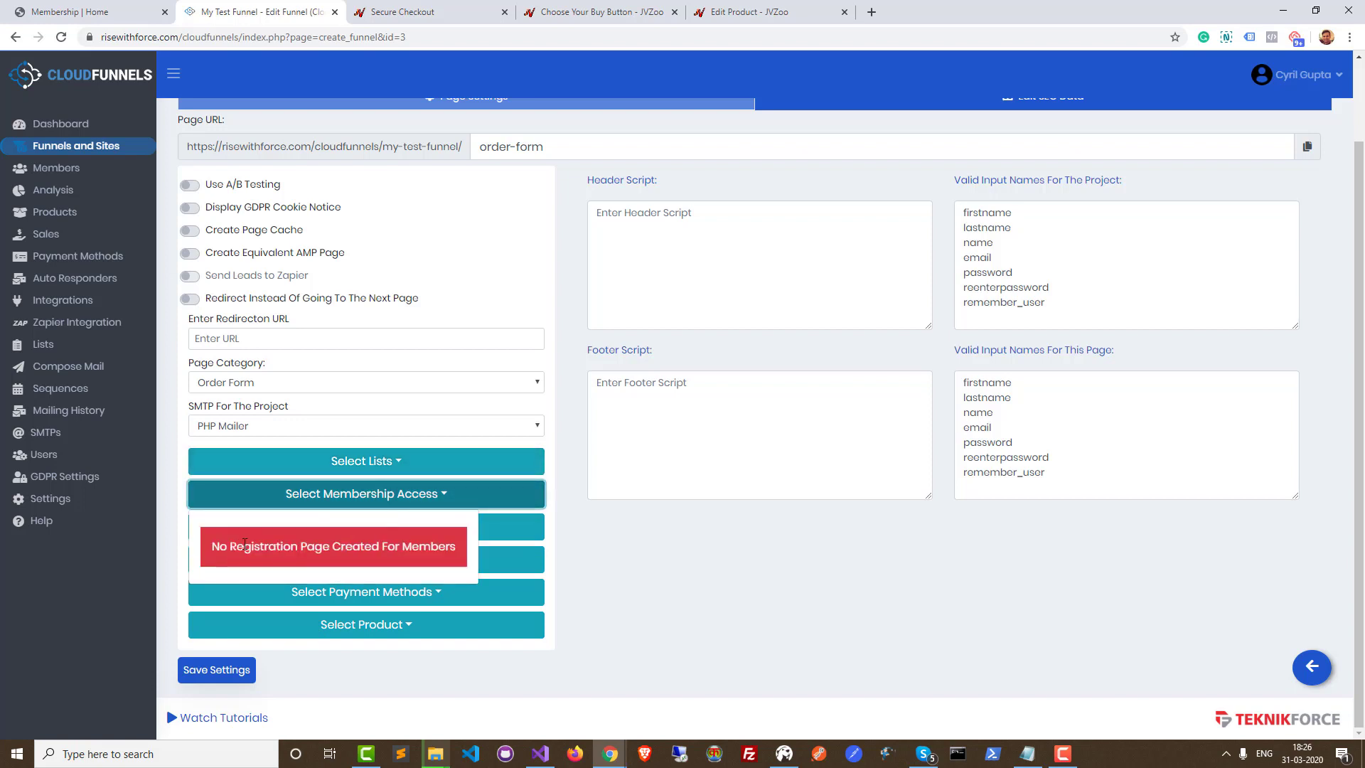
{"action": "mouse_move", "coordinate": [478, 606]}
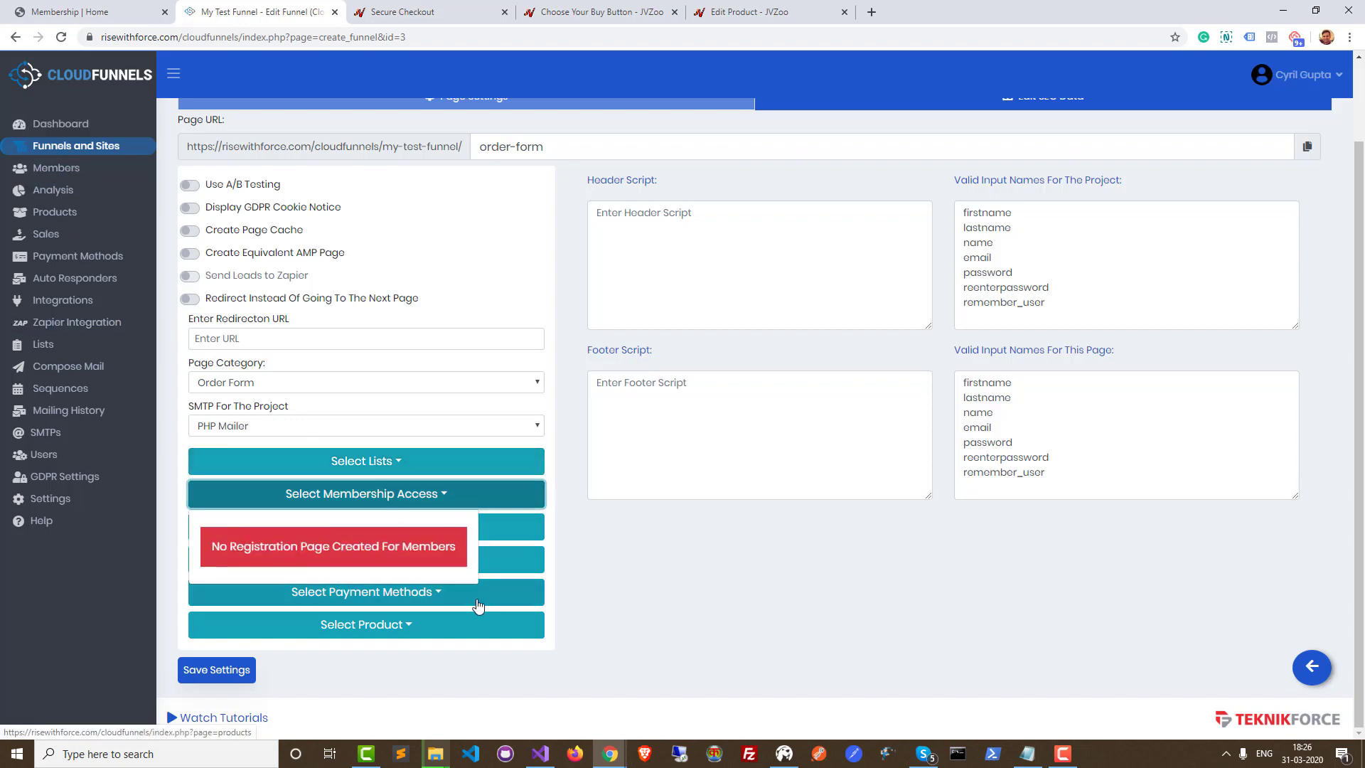
{"action": "left_click", "coordinate": [366, 494]}
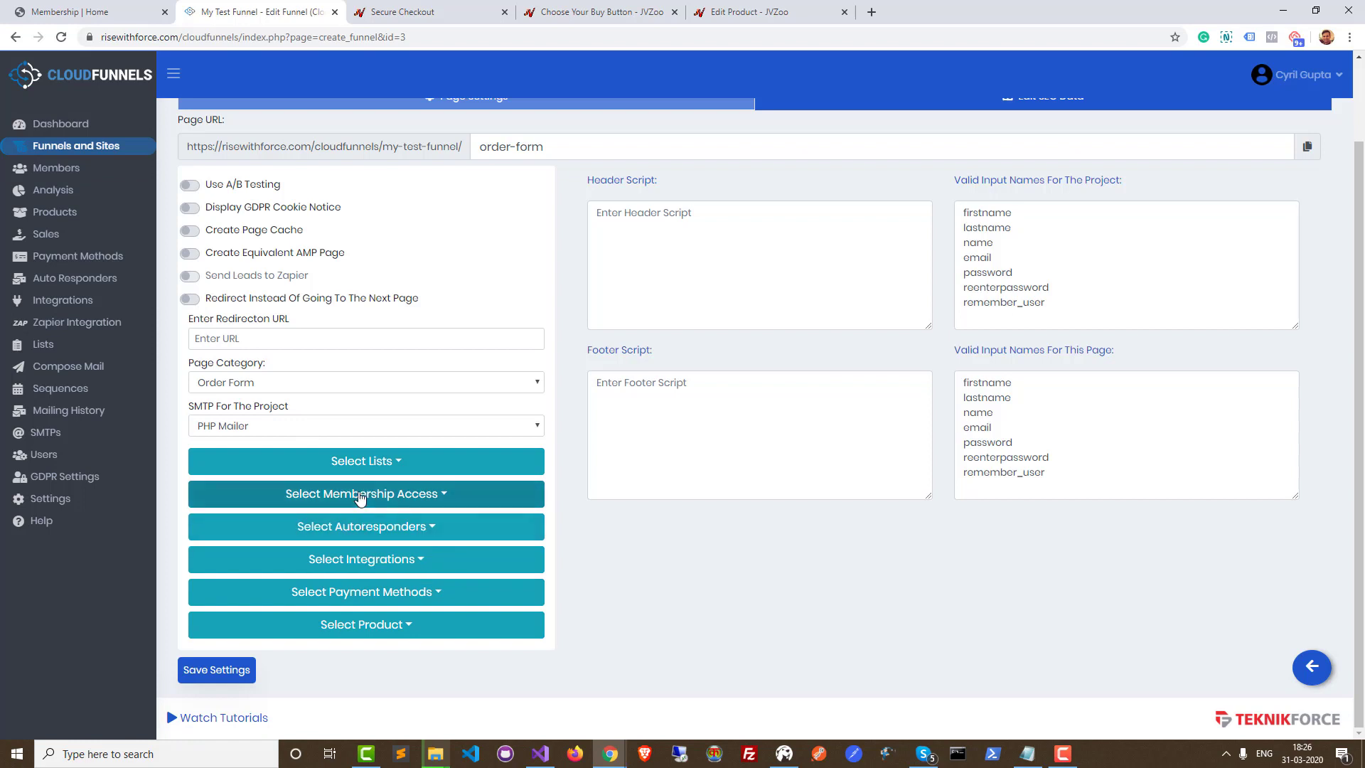
{"action": "mouse_move", "coordinate": [375, 526]}
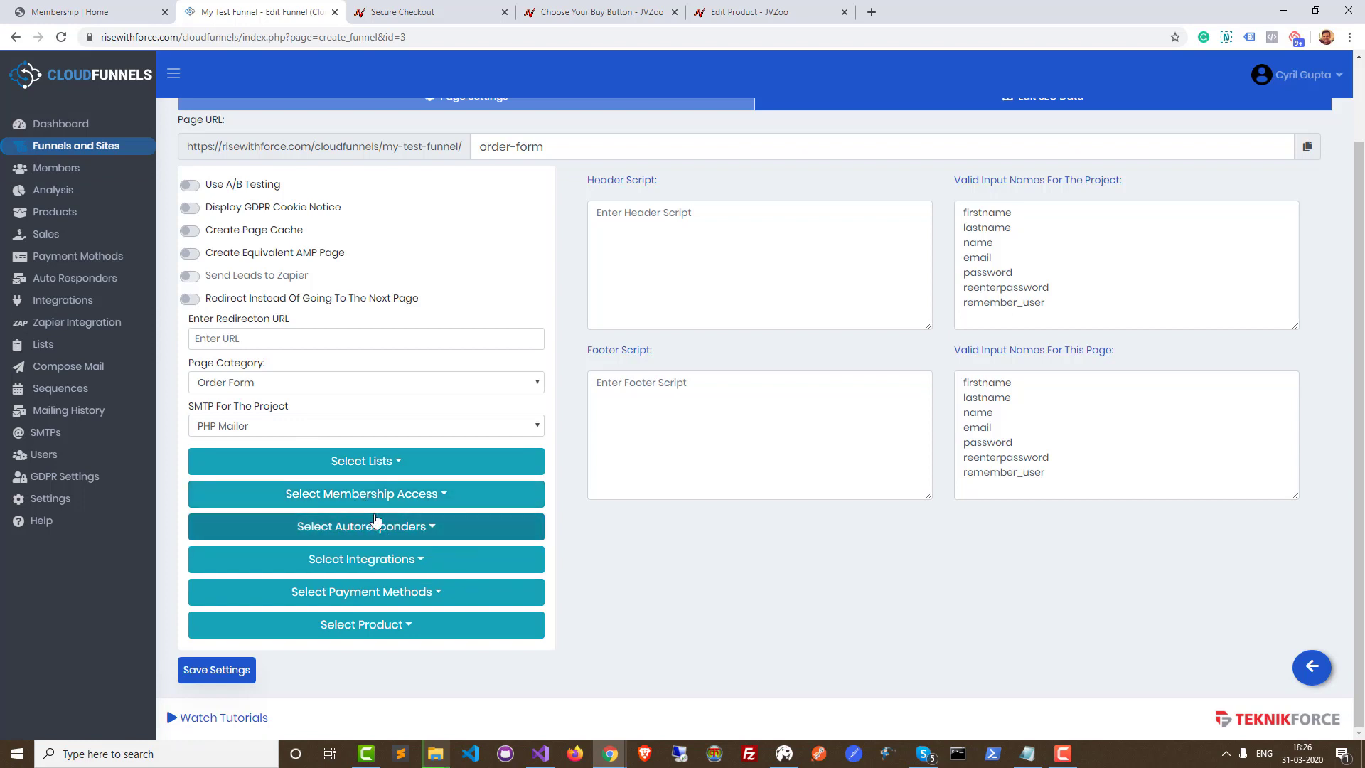
{"action": "mouse_move", "coordinate": [366, 526]}
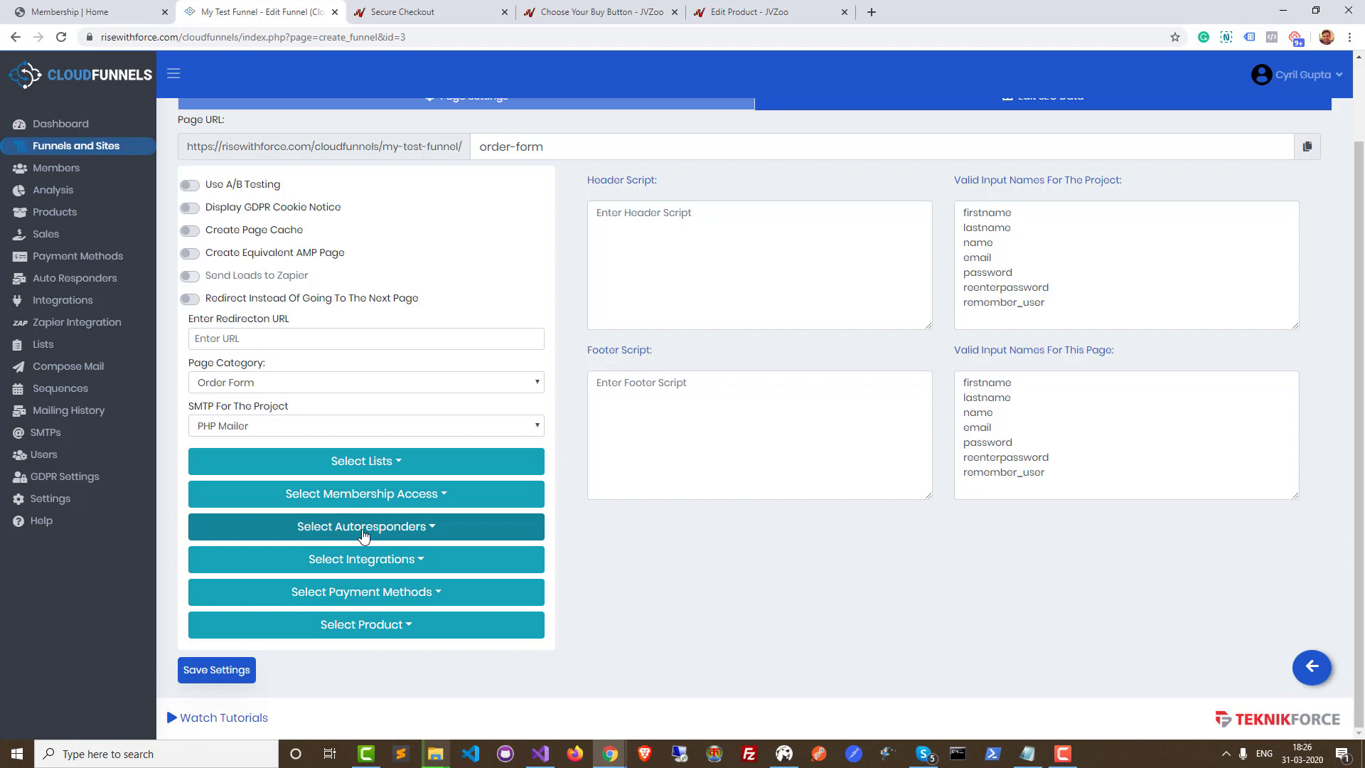
{"action": "left_click", "coordinate": [366, 527]}
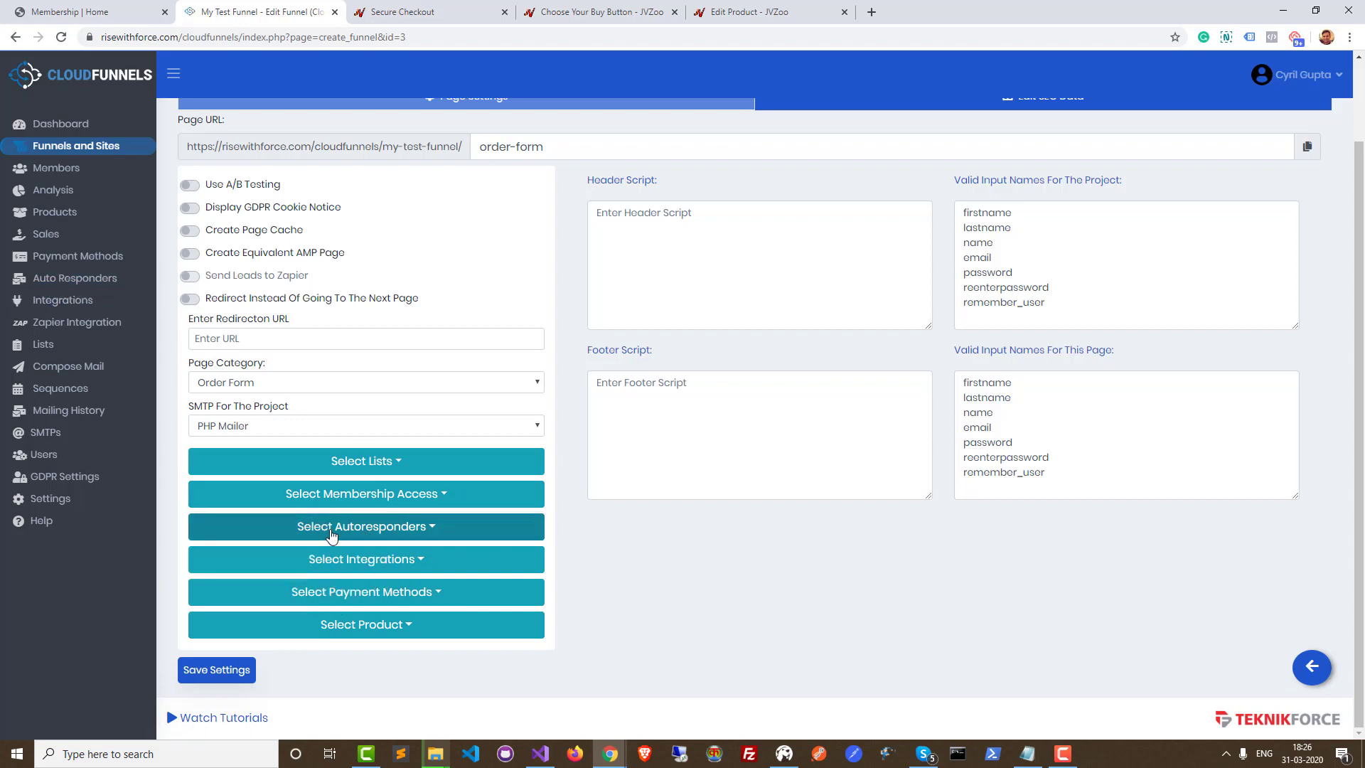
{"action": "mouse_move", "coordinate": [366, 559]}
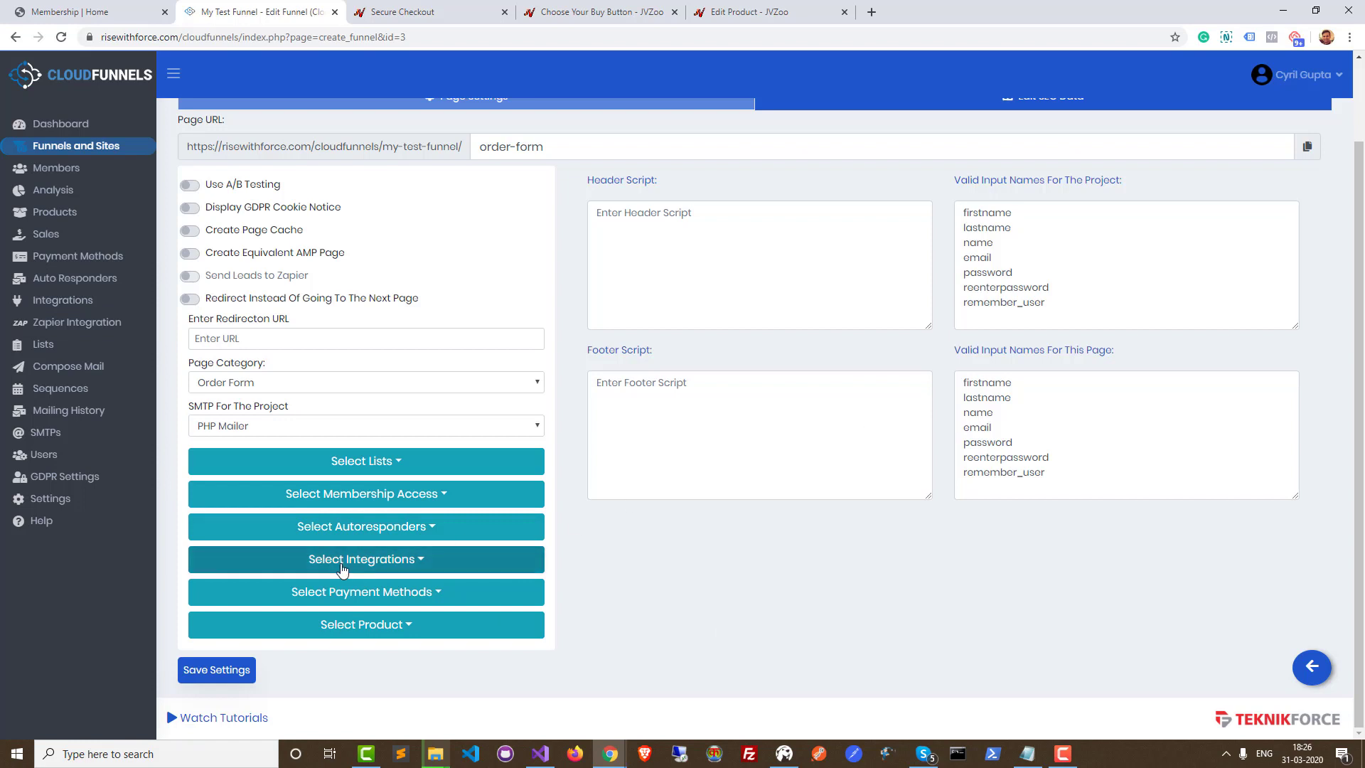
{"action": "left_click", "coordinate": [366, 559]}
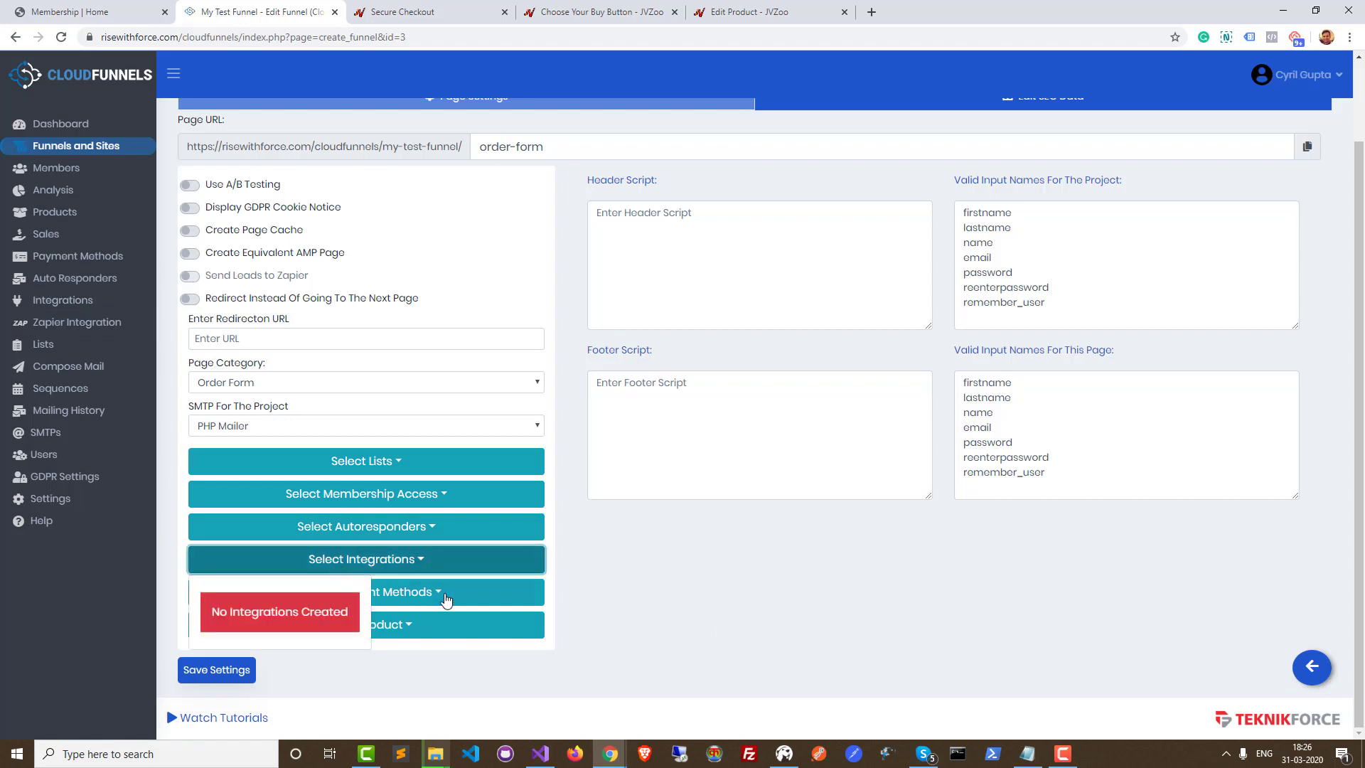
{"action": "left_click", "coordinate": [365, 559]}
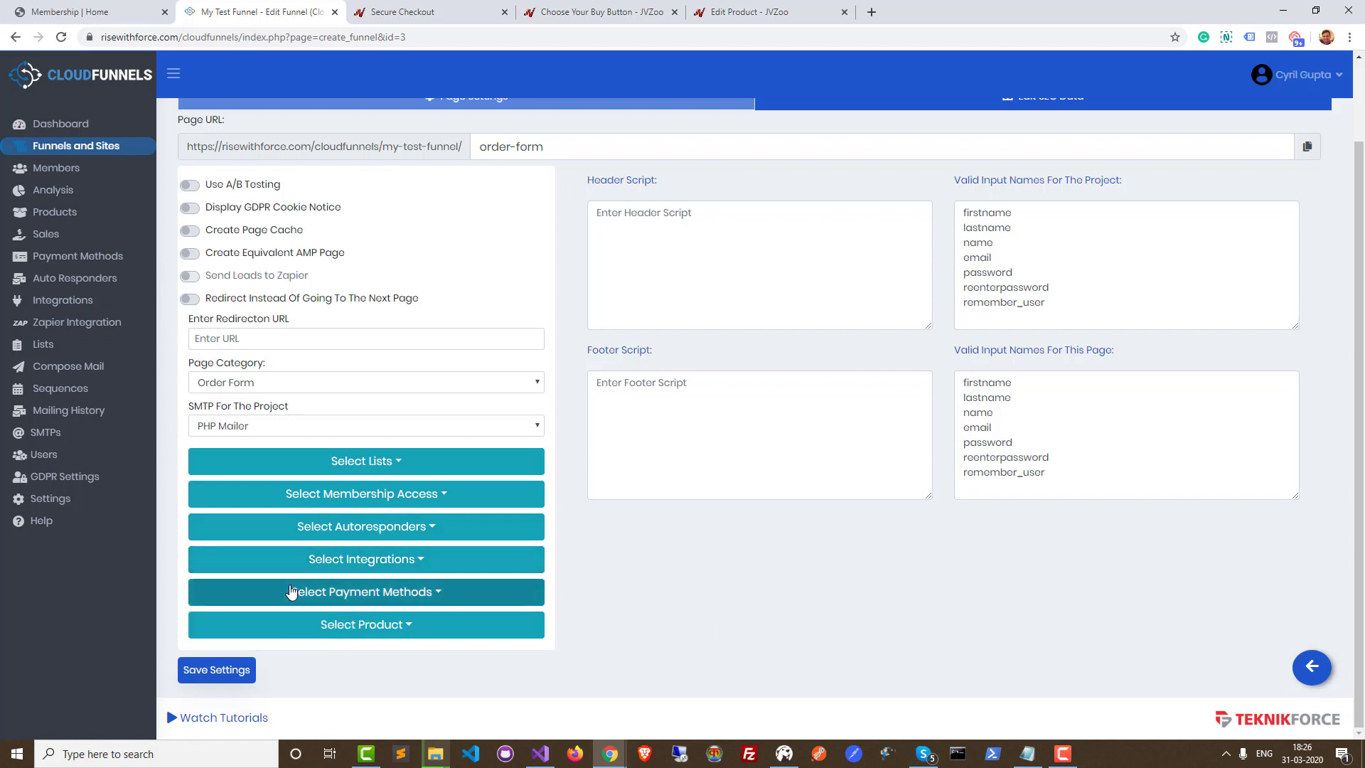
{"action": "mouse_move", "coordinate": [287, 628]}
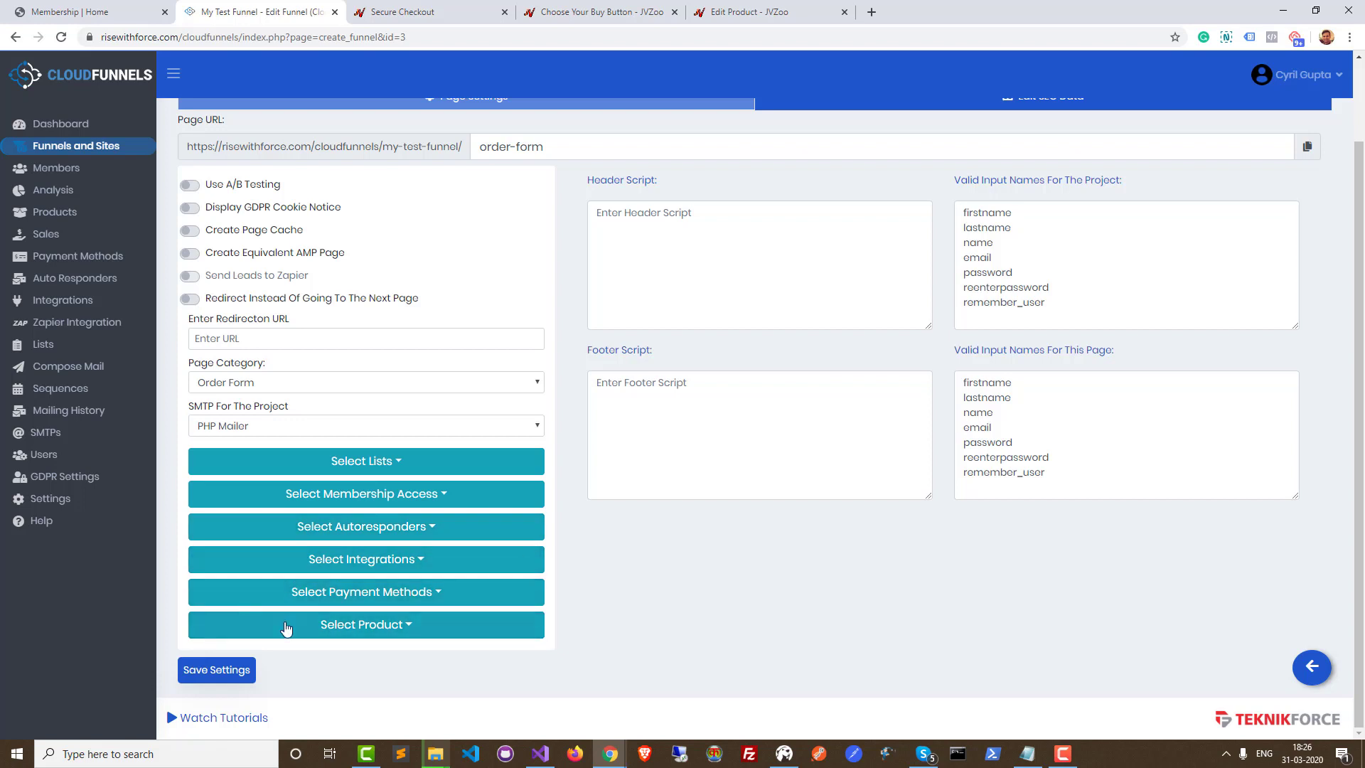
{"action": "left_click", "coordinate": [365, 625]}
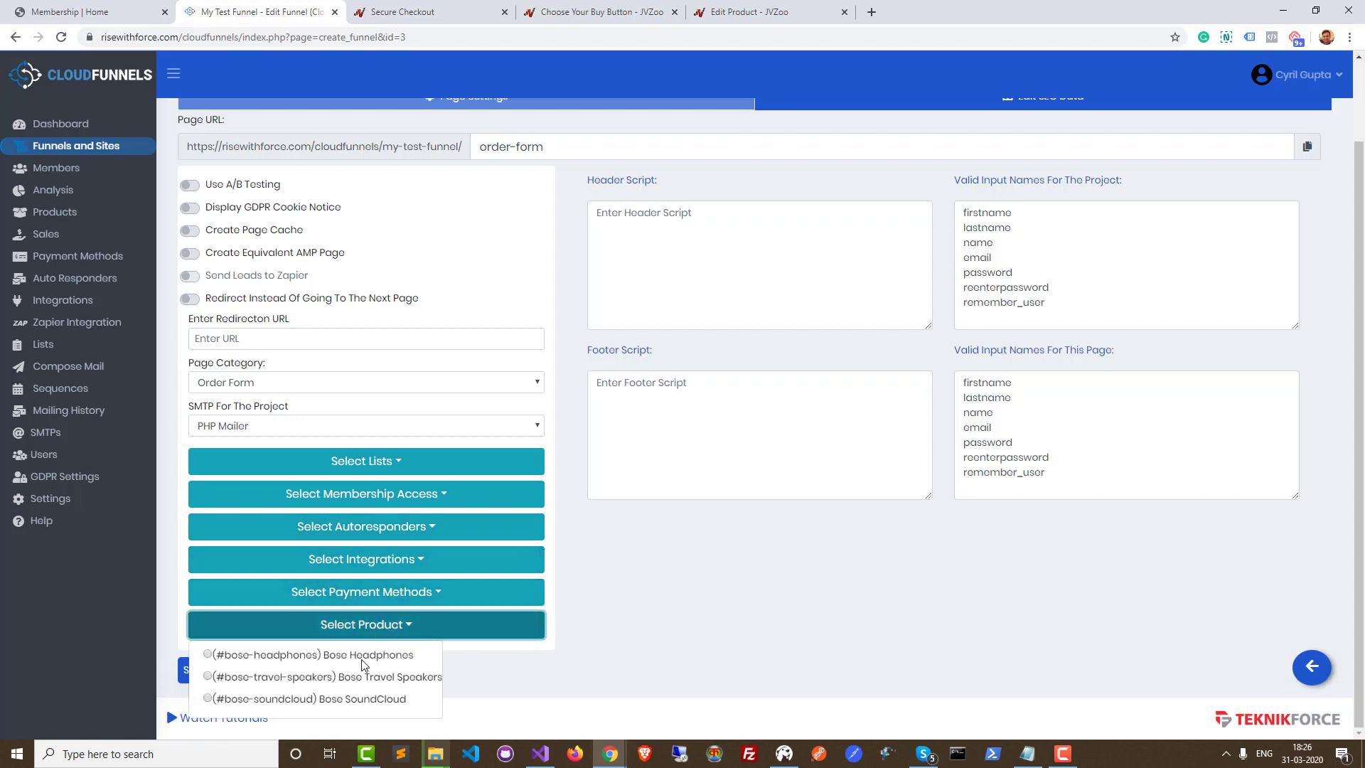
{"action": "mouse_move", "coordinate": [156, 579]}
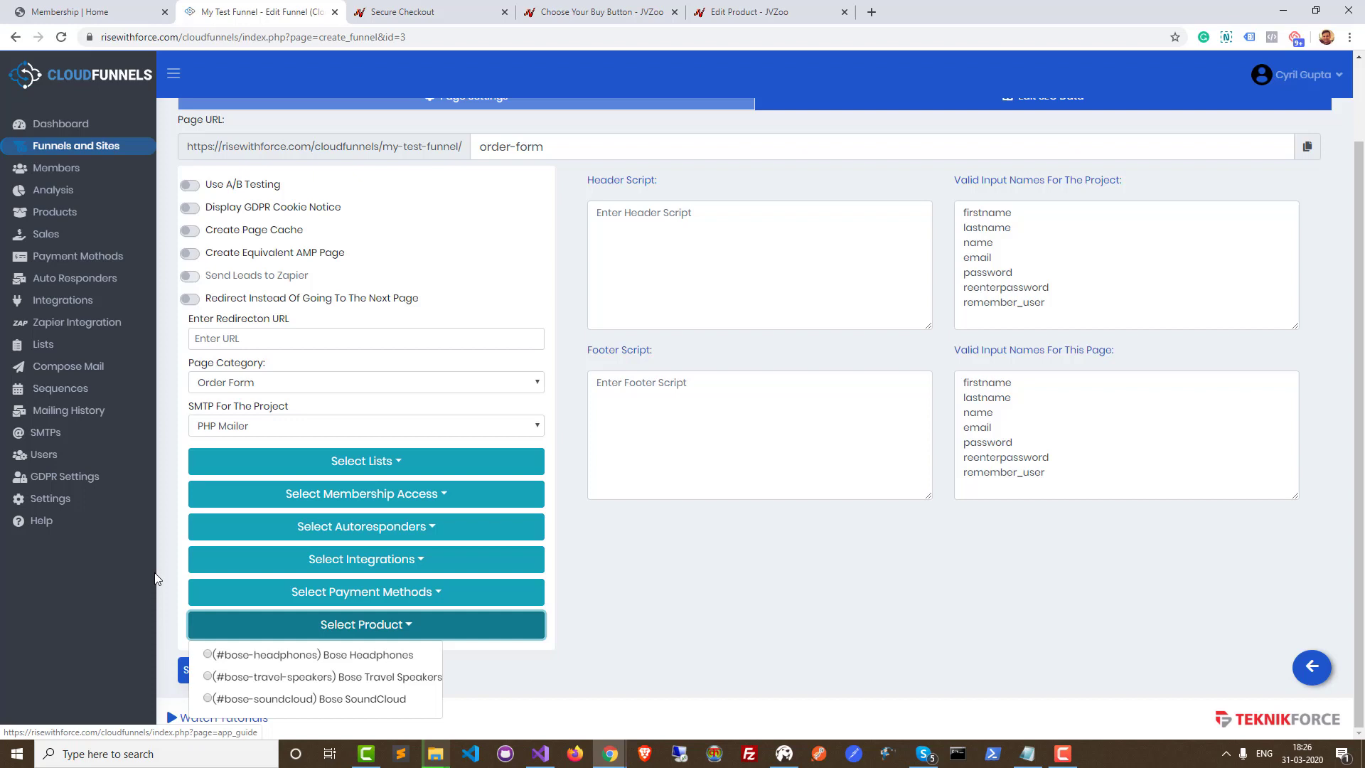
{"action": "mouse_move", "coordinate": [192, 491]}
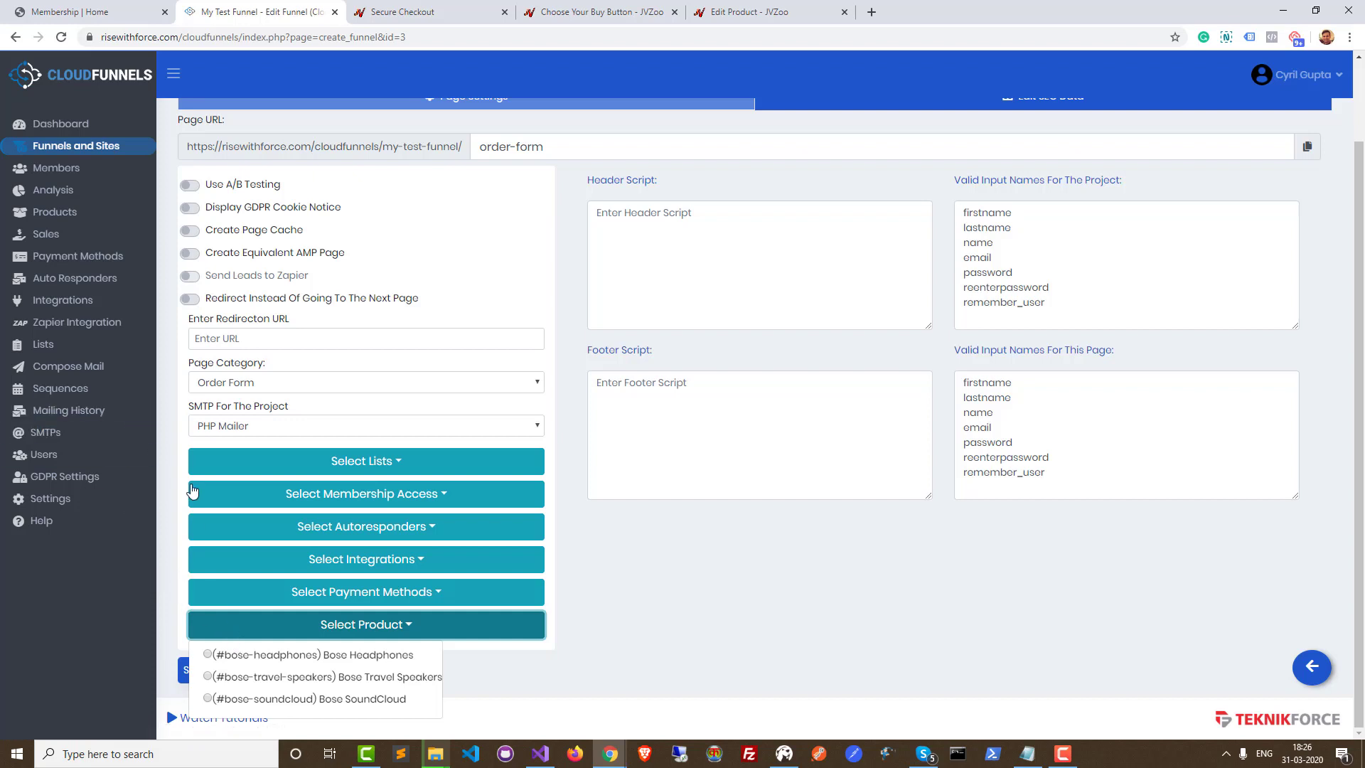
{"action": "mouse_move", "coordinate": [177, 598]}
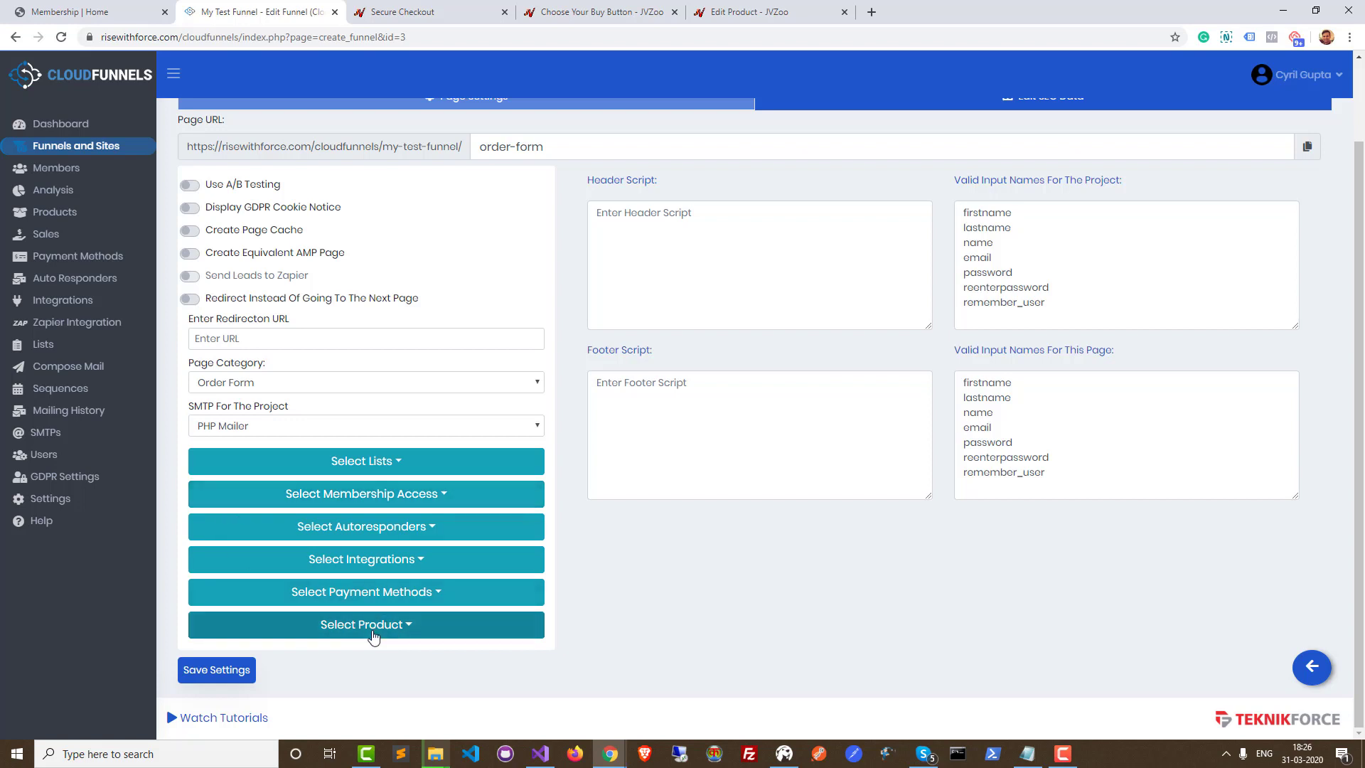
{"action": "mouse_move", "coordinate": [345, 646]}
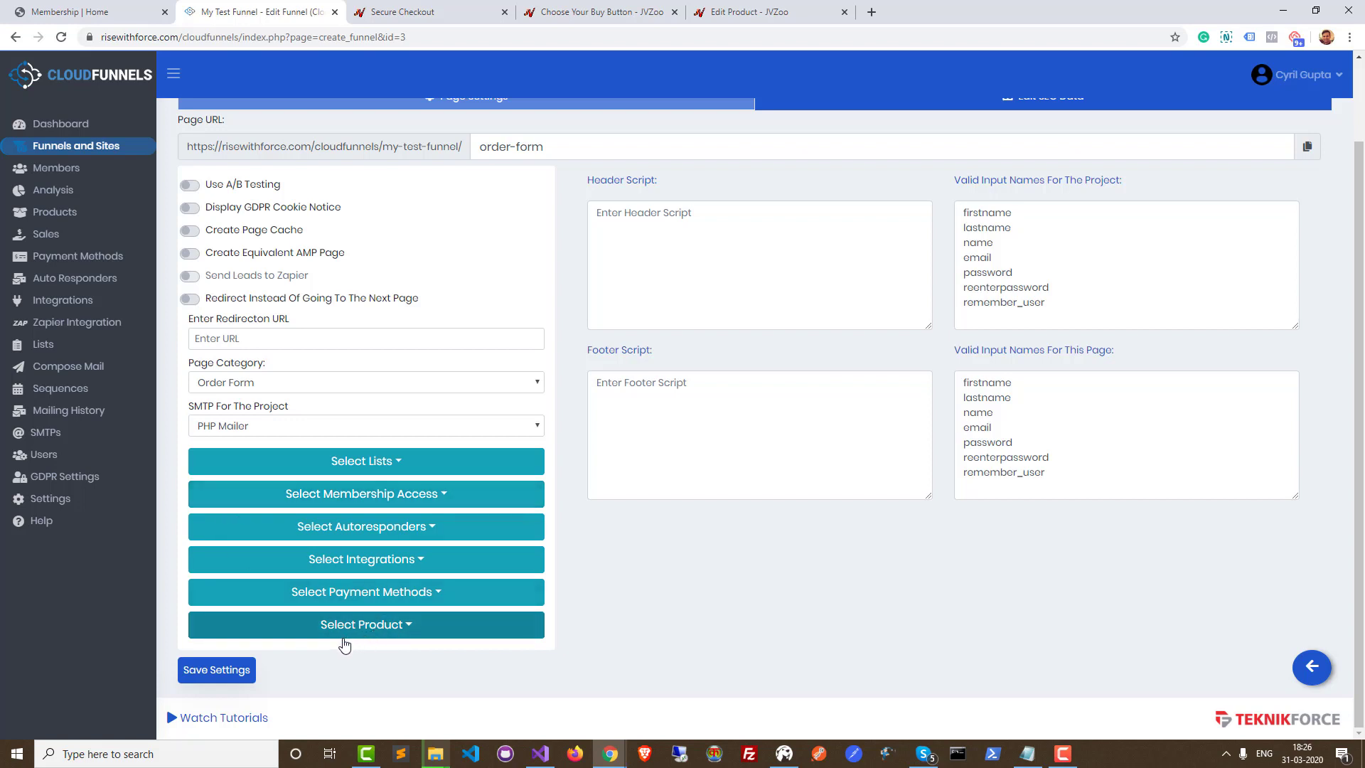
{"action": "mouse_move", "coordinate": [79, 344]}
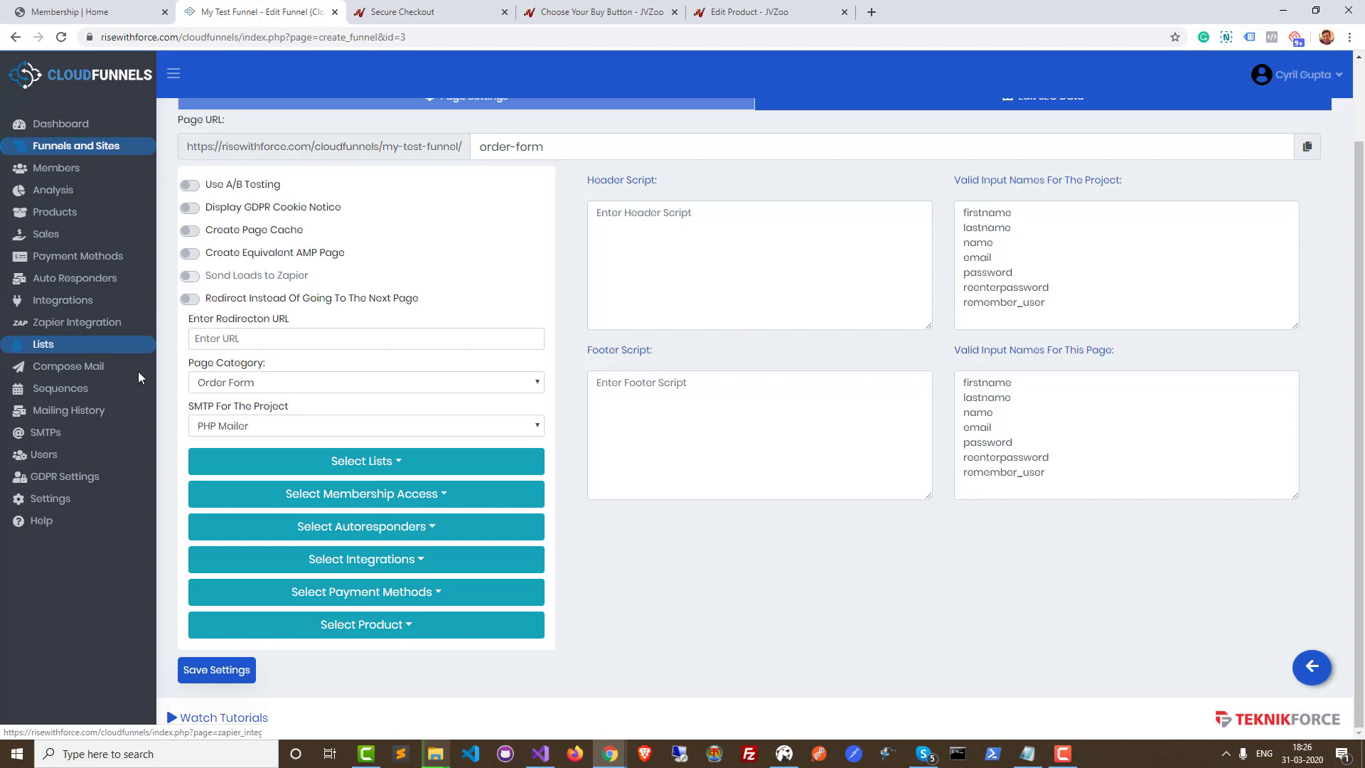
{"action": "mouse_move", "coordinate": [495, 678]}
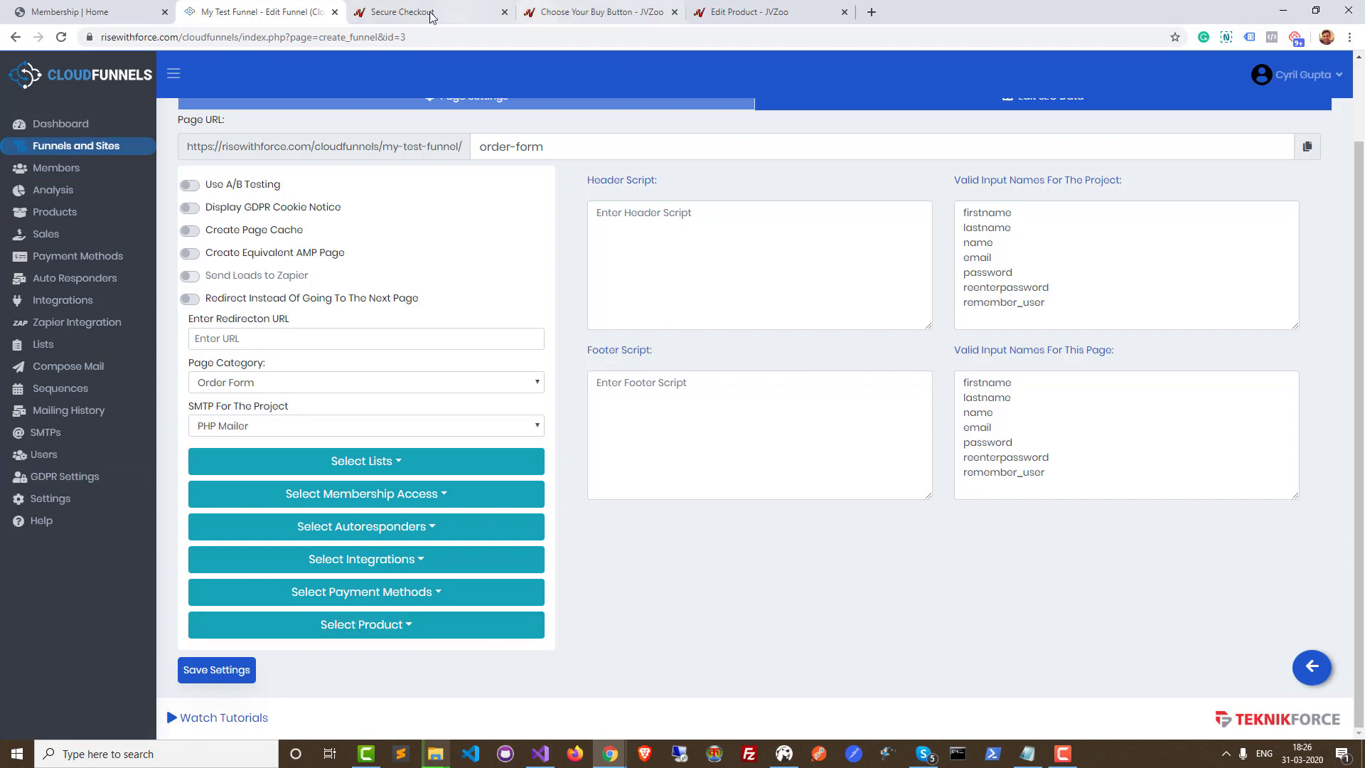
{"action": "mouse_move", "coordinate": [87, 11]}
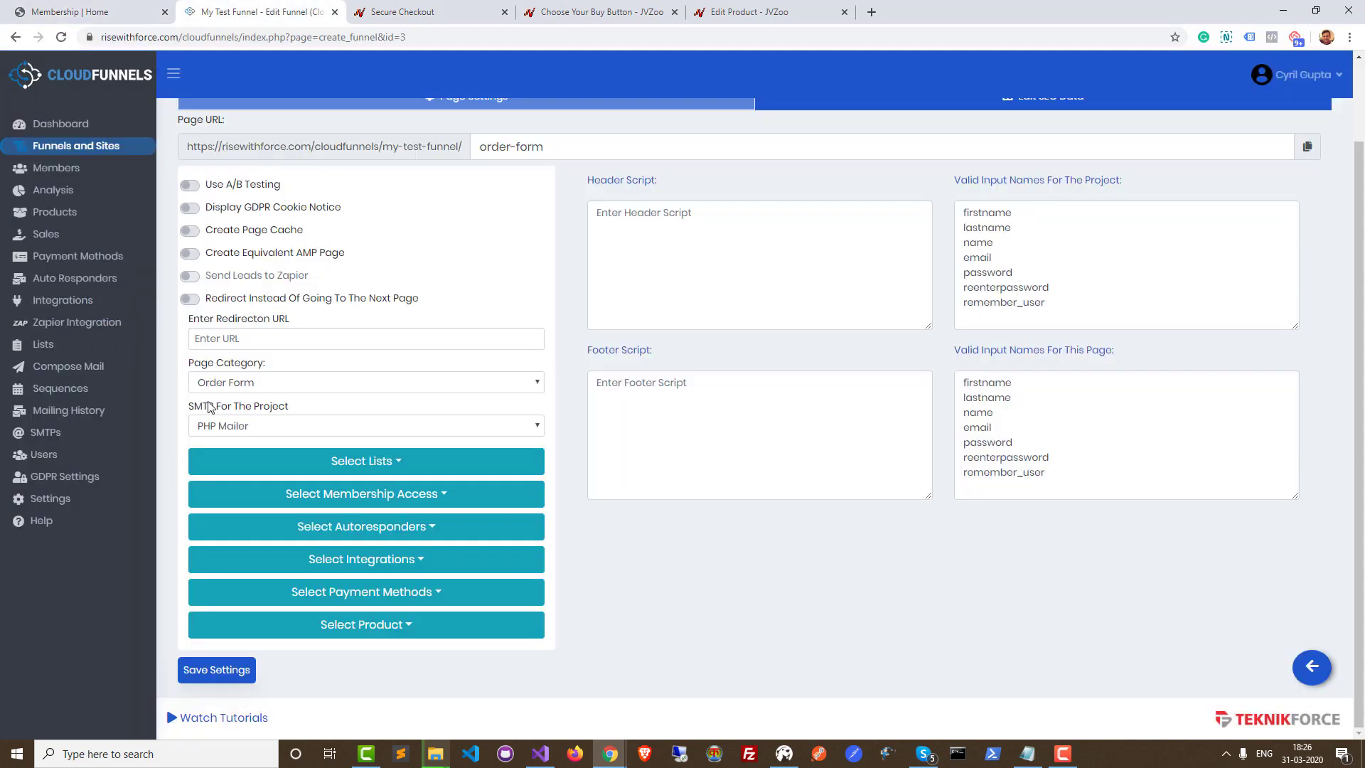
{"action": "mouse_move", "coordinate": [77, 321]}
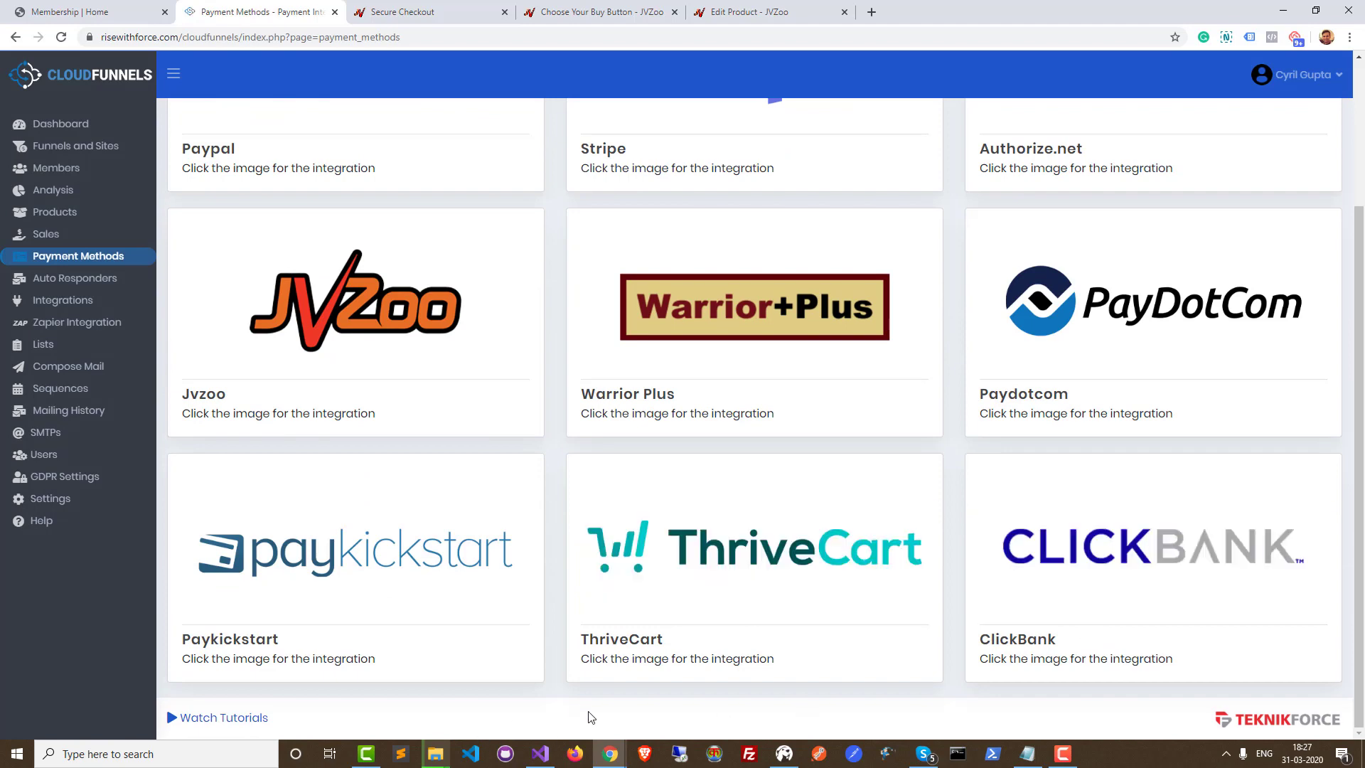
{"action": "mouse_move", "coordinate": [557, 641]}
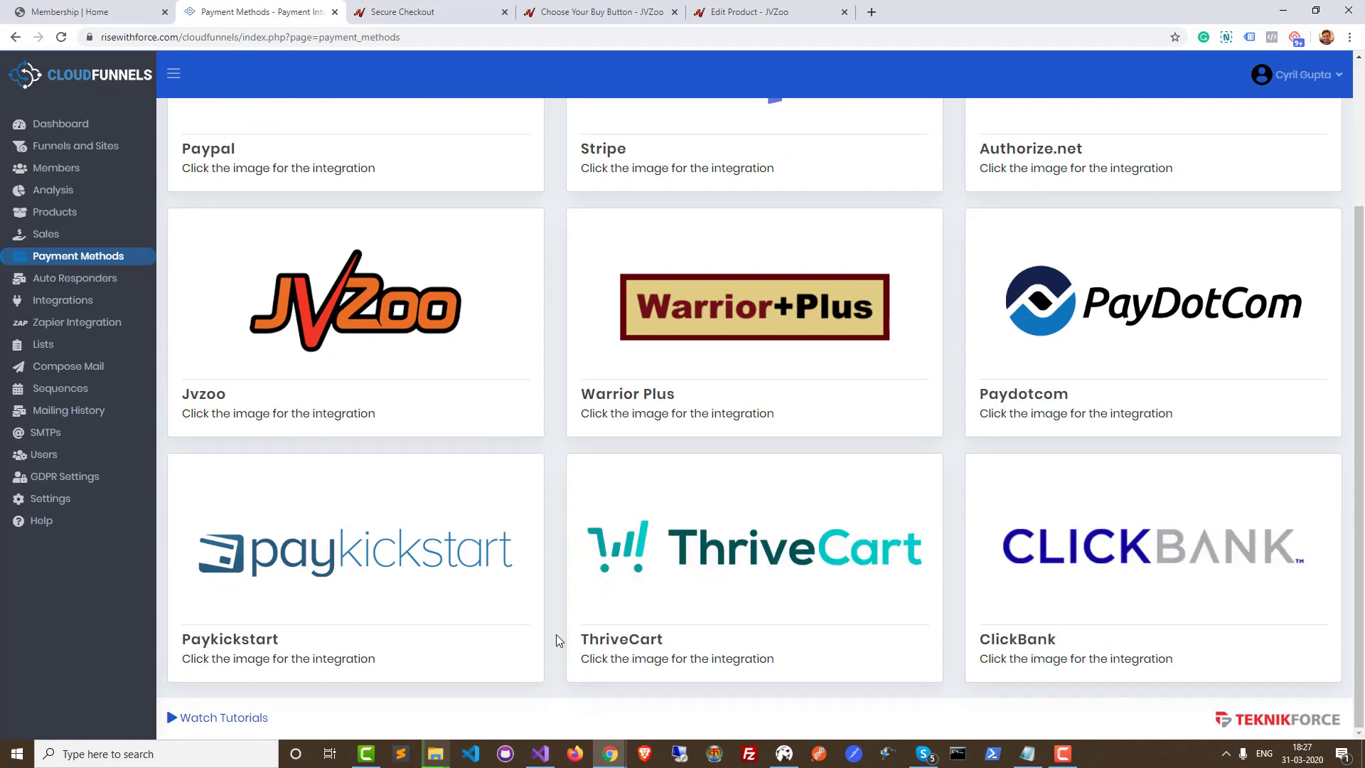
- Scroll up the payment methods gallery listing PayPal, Stripe, Authorize.Net, JVZoo and Warrior Plus
{"action": "scroll", "scroll_direction": "up", "scroll_amount": 3}
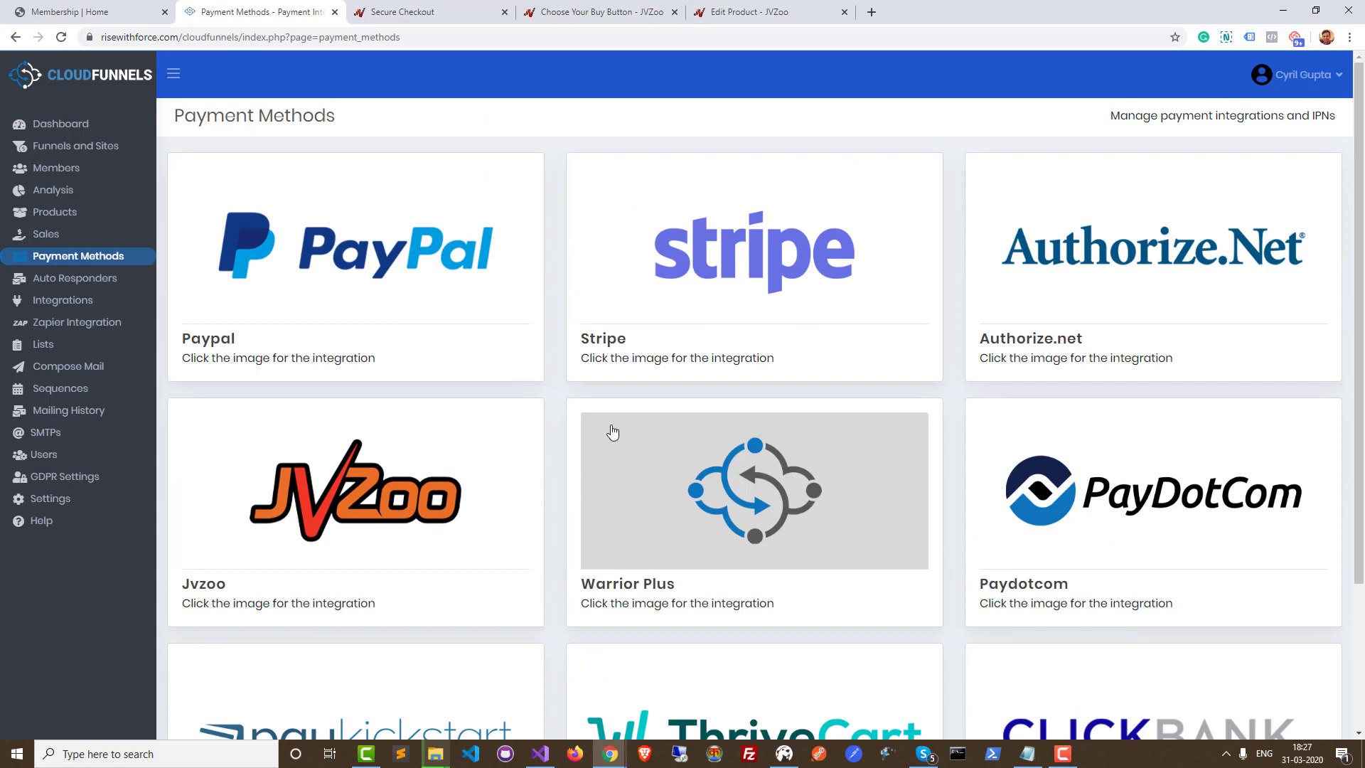
{"action": "mouse_move", "coordinate": [592, 441]}
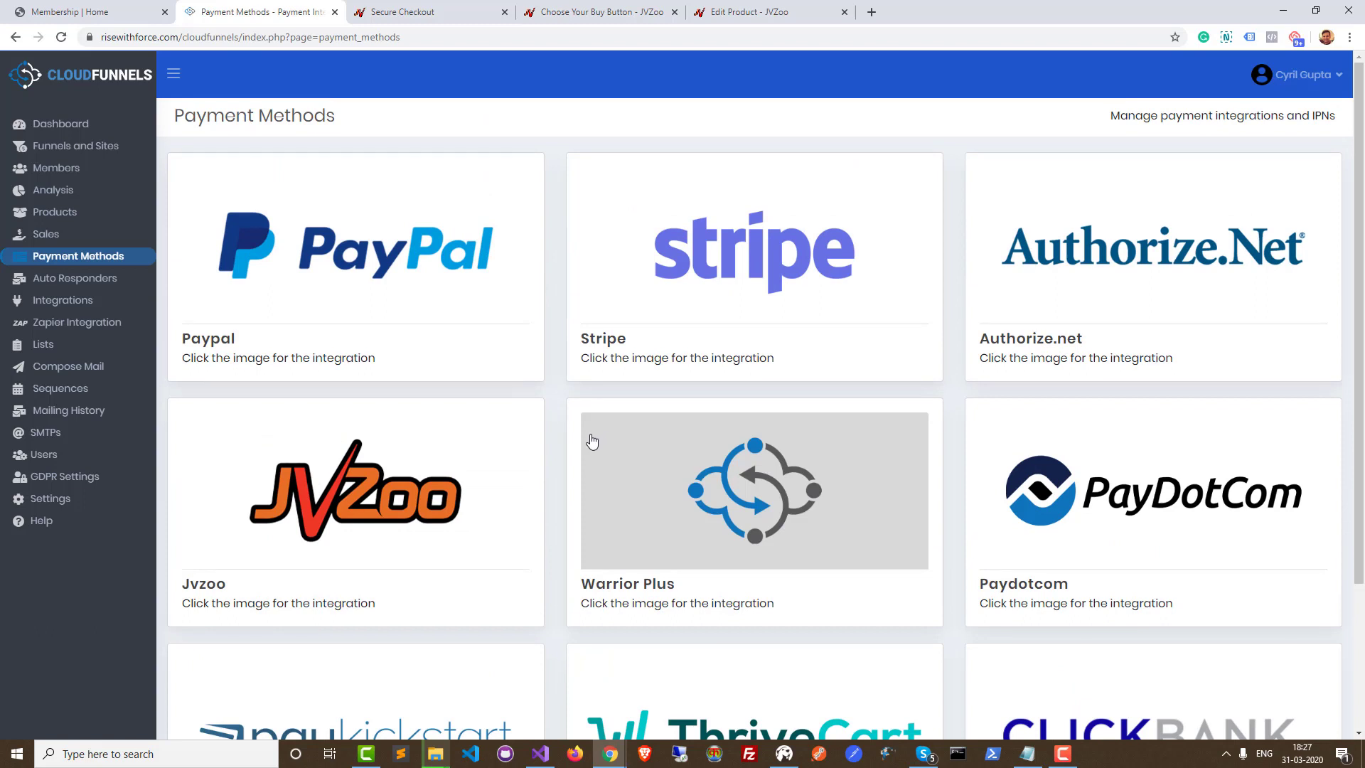